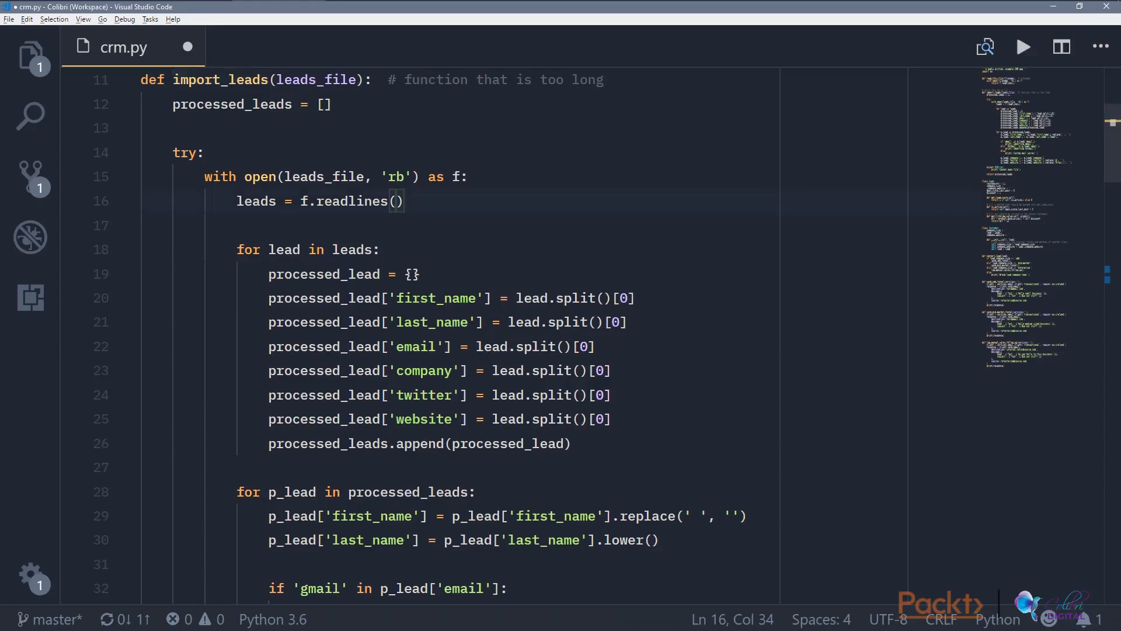
# Step: Save crm.py with the '# split this up in 3.1' comment above import_leads
pyautogui.scroll(3)
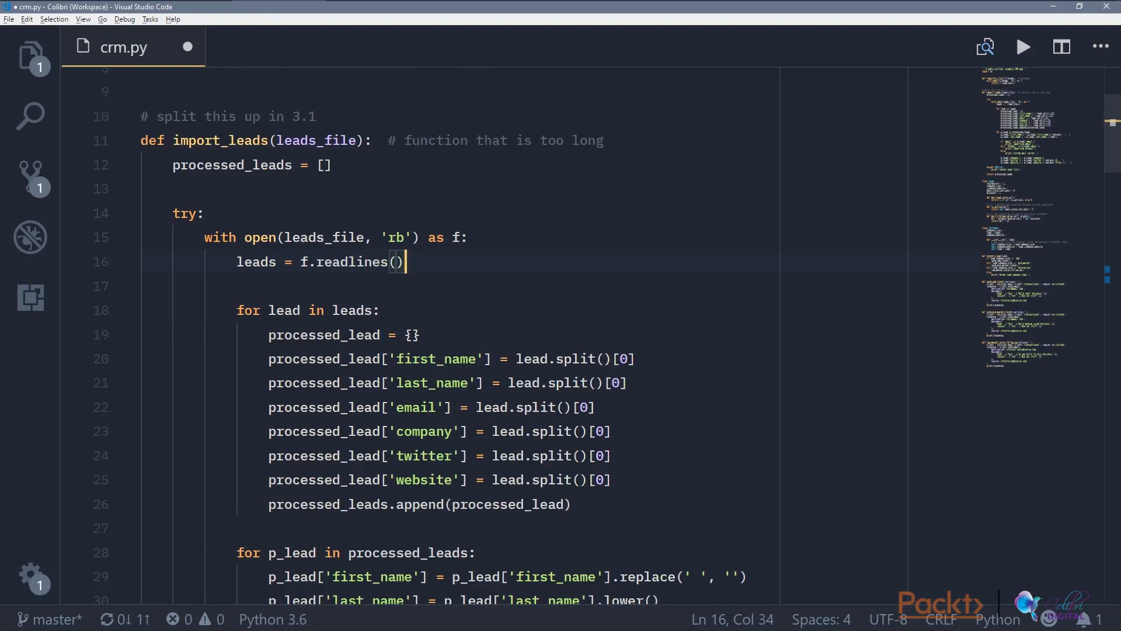
pyautogui.press('ctrl+s')
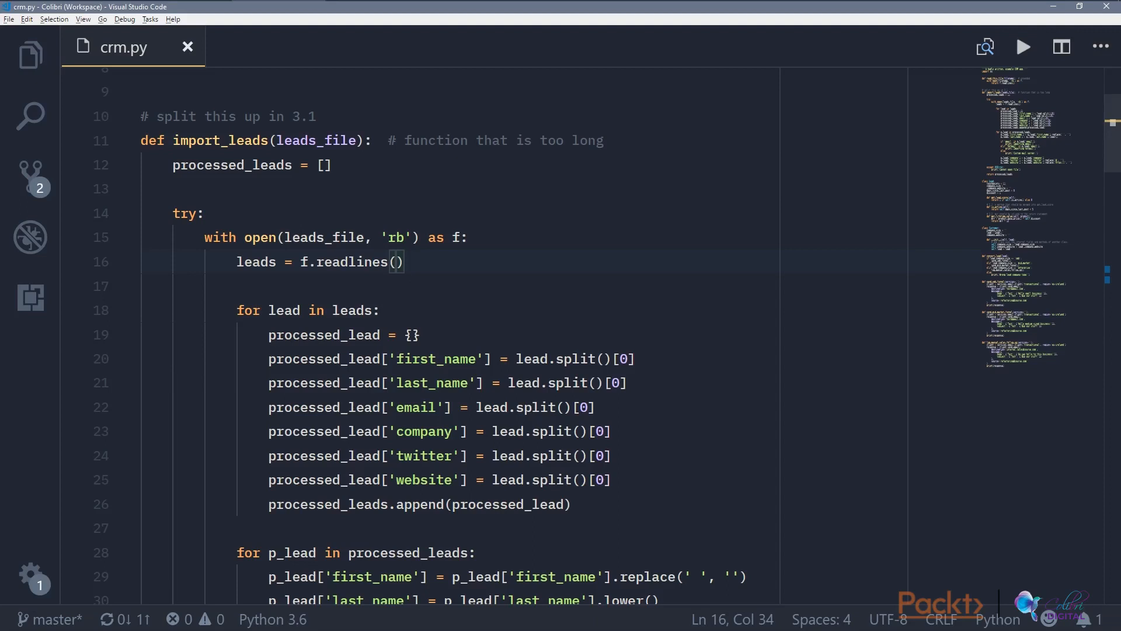
pyautogui.click(404, 262)
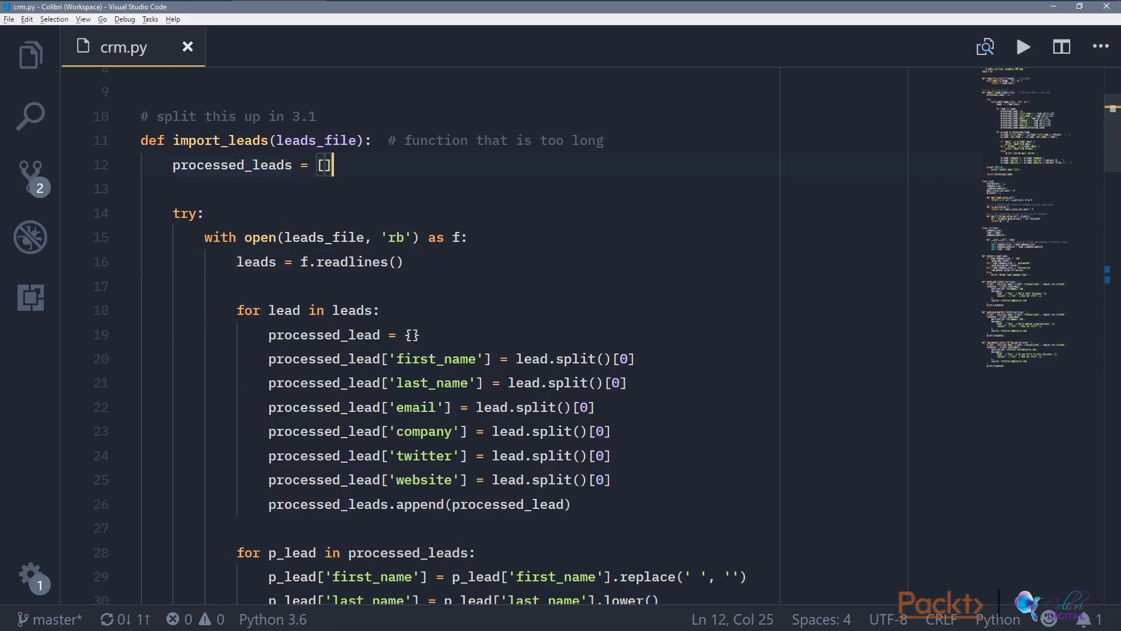
pyautogui.scroll(-3)
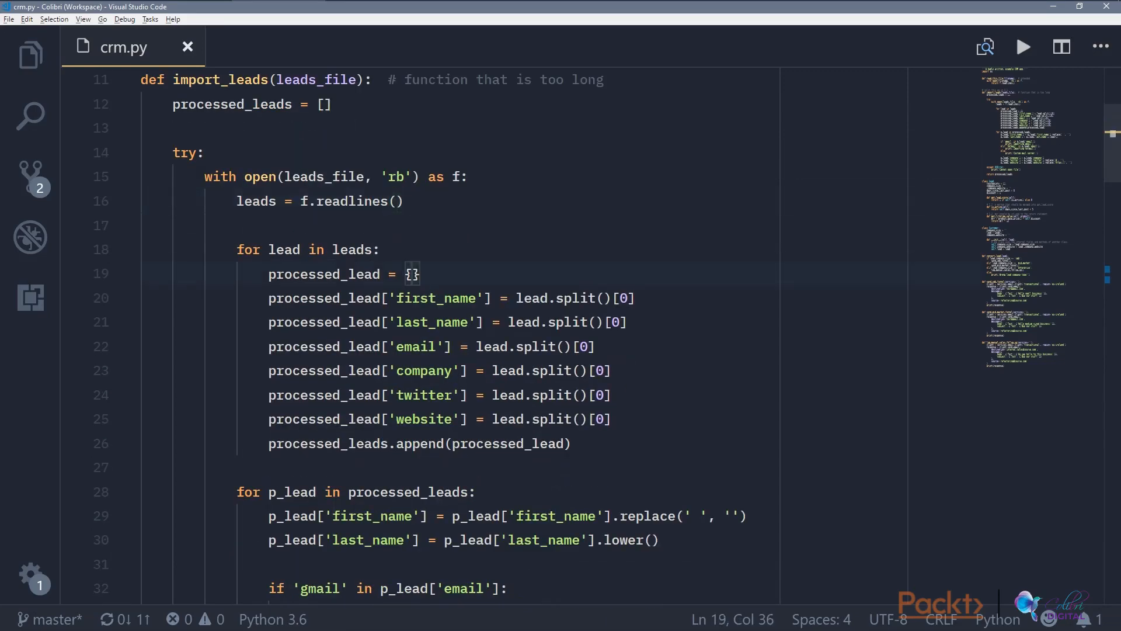
pyautogui.scroll(-3)
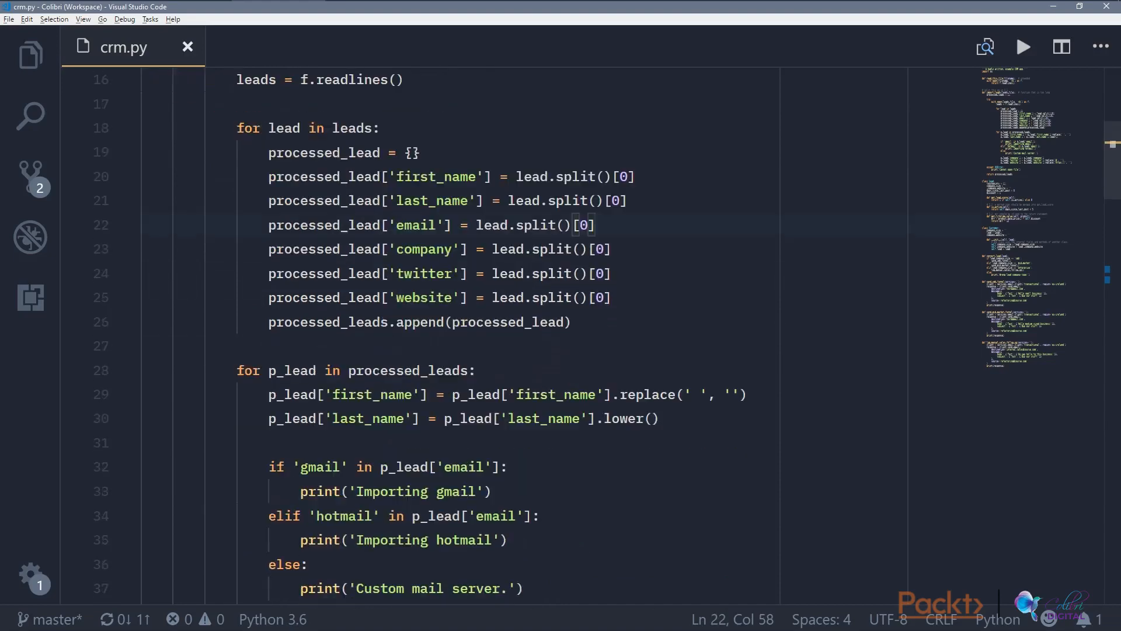
pyautogui.scroll(-3)
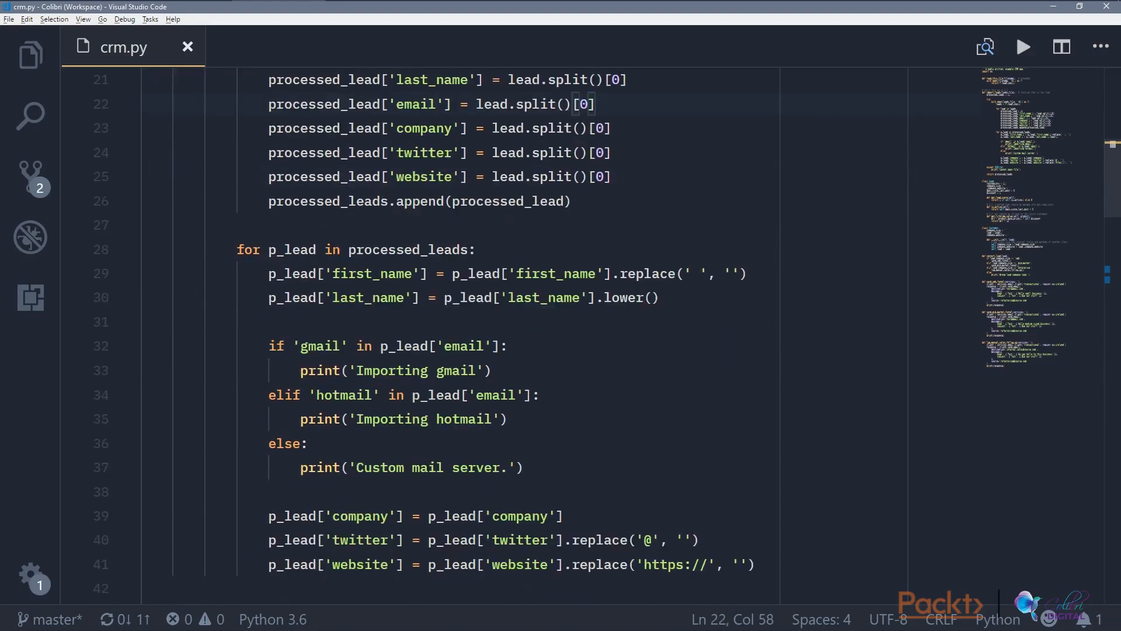
pyautogui.scroll(-3)
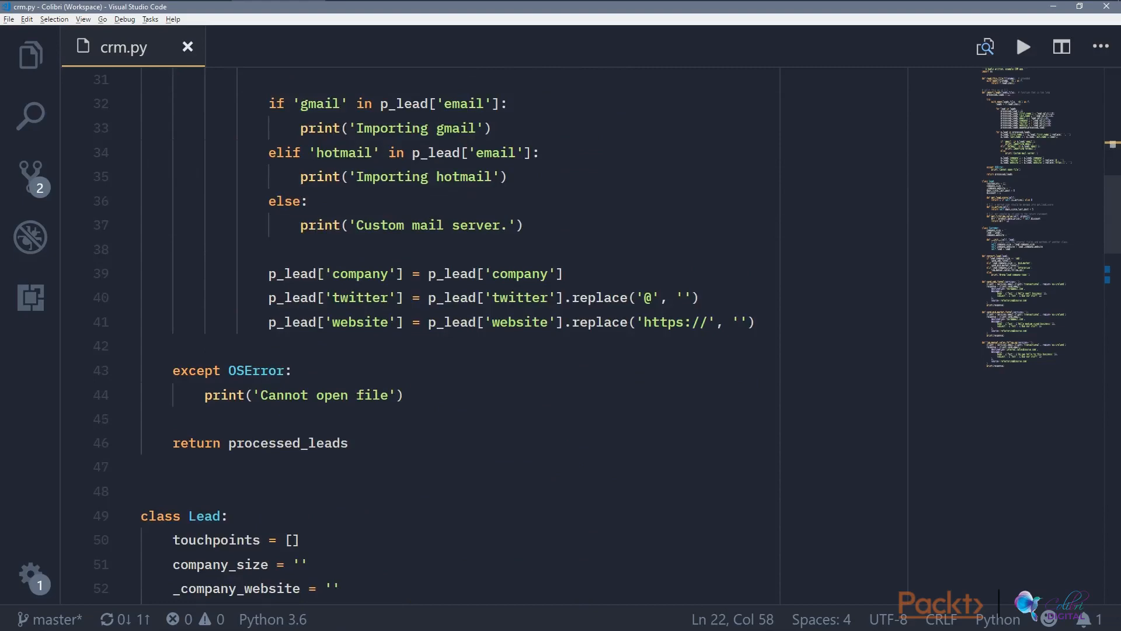
pyautogui.scroll(3)
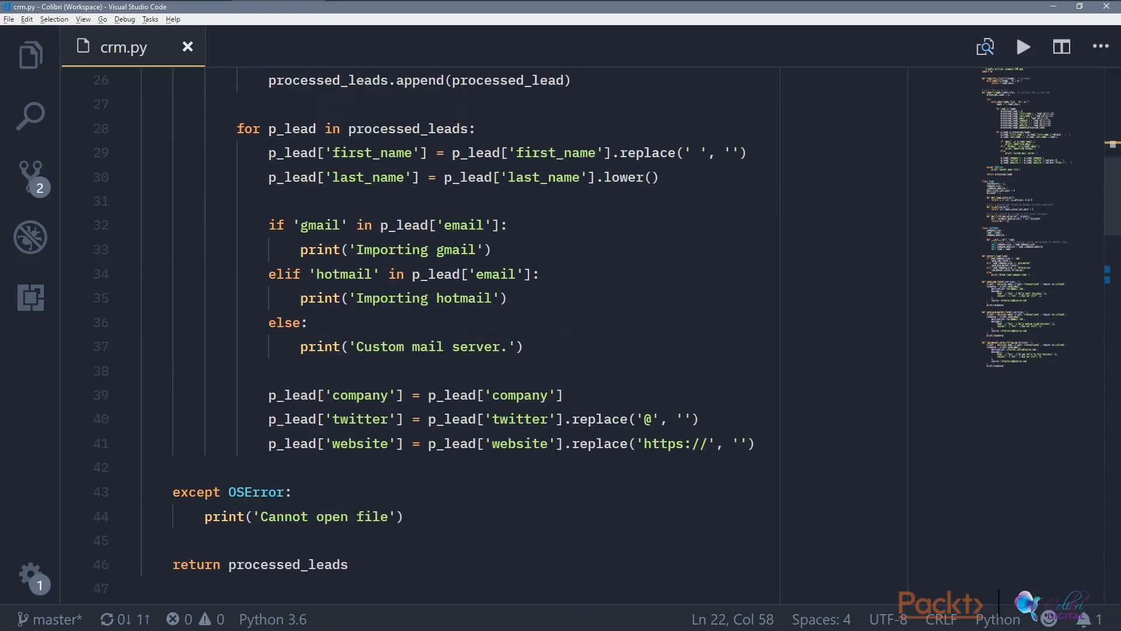
pyautogui.scroll(3)
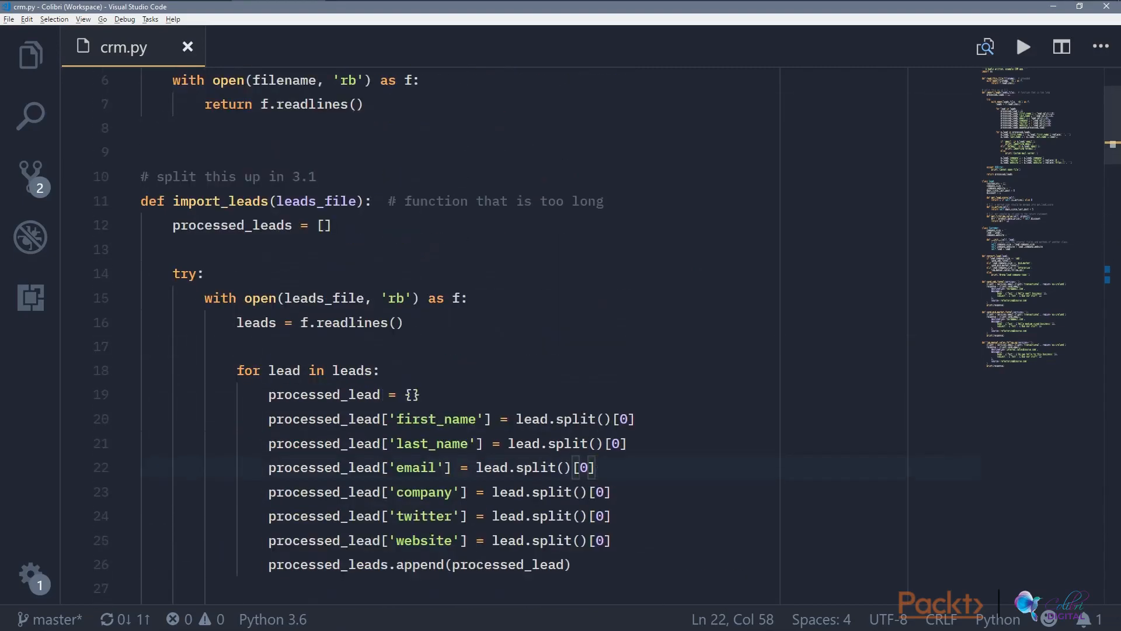
# Step: Give import_leads the docstring 'Import file, process leads, enrich leads, return processed_leads'
pyautogui.press('enter')
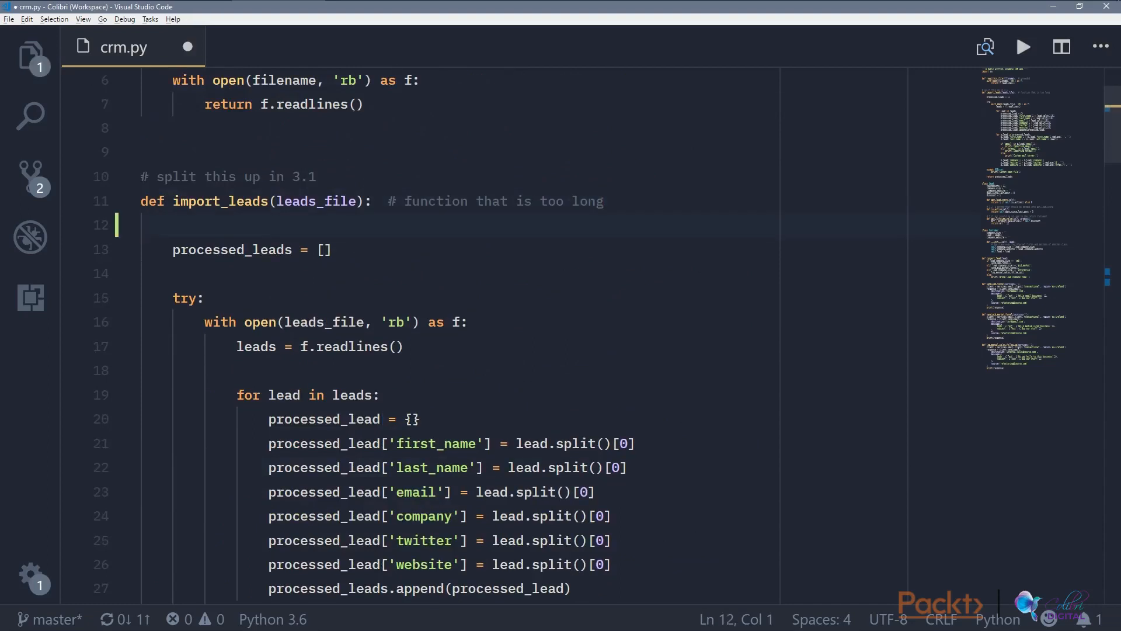
pyautogui.write("''''''")
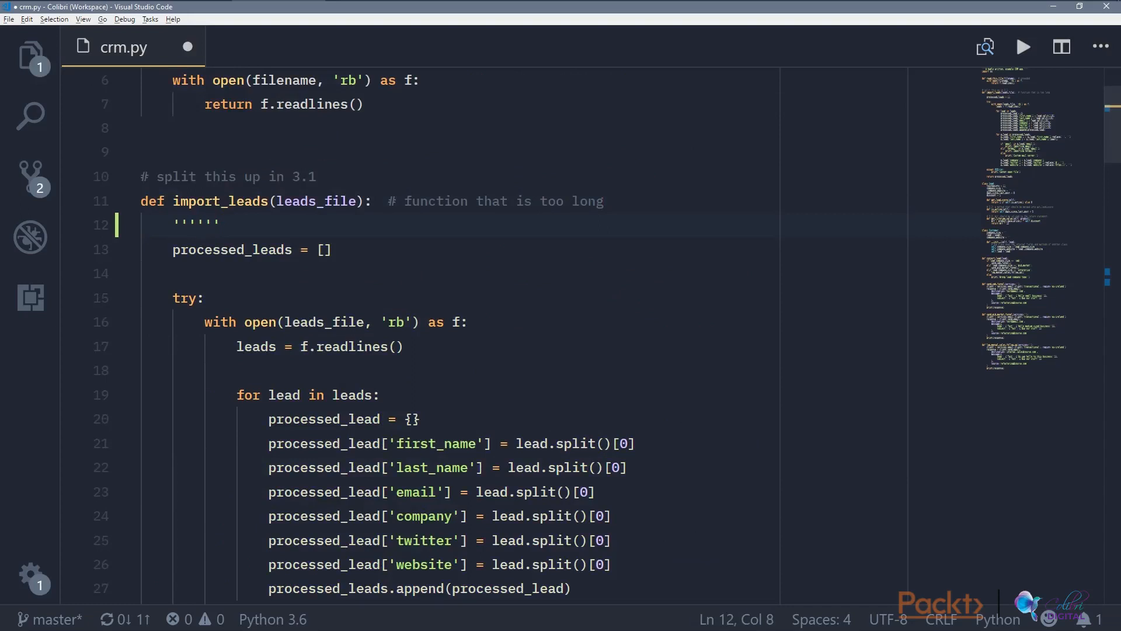
pyautogui.write('Import file,')
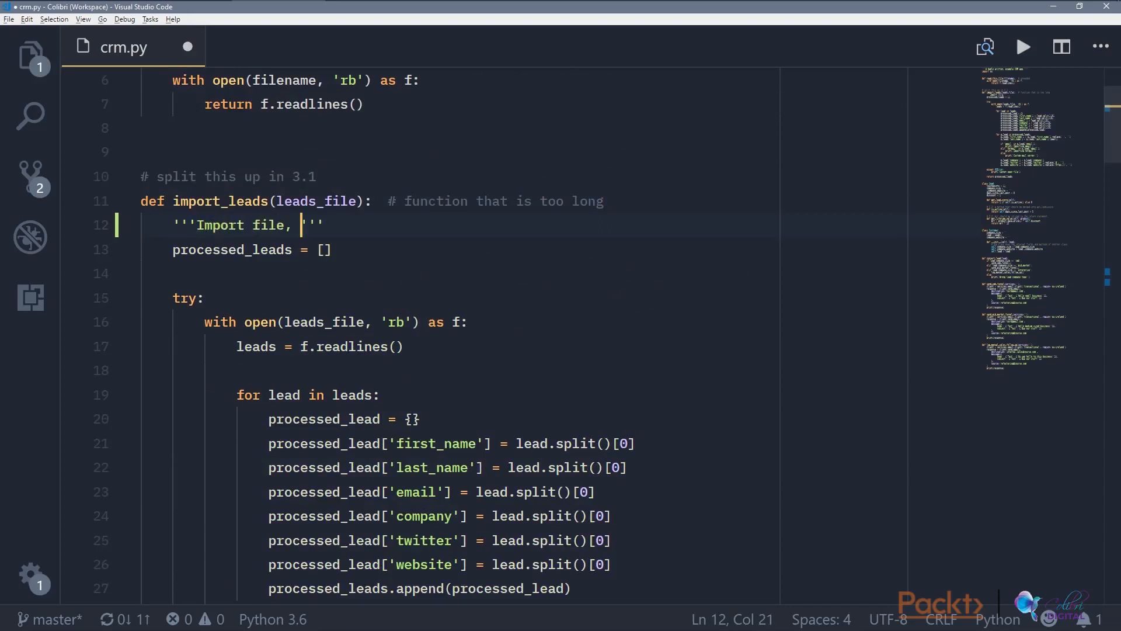
pyautogui.write('process')
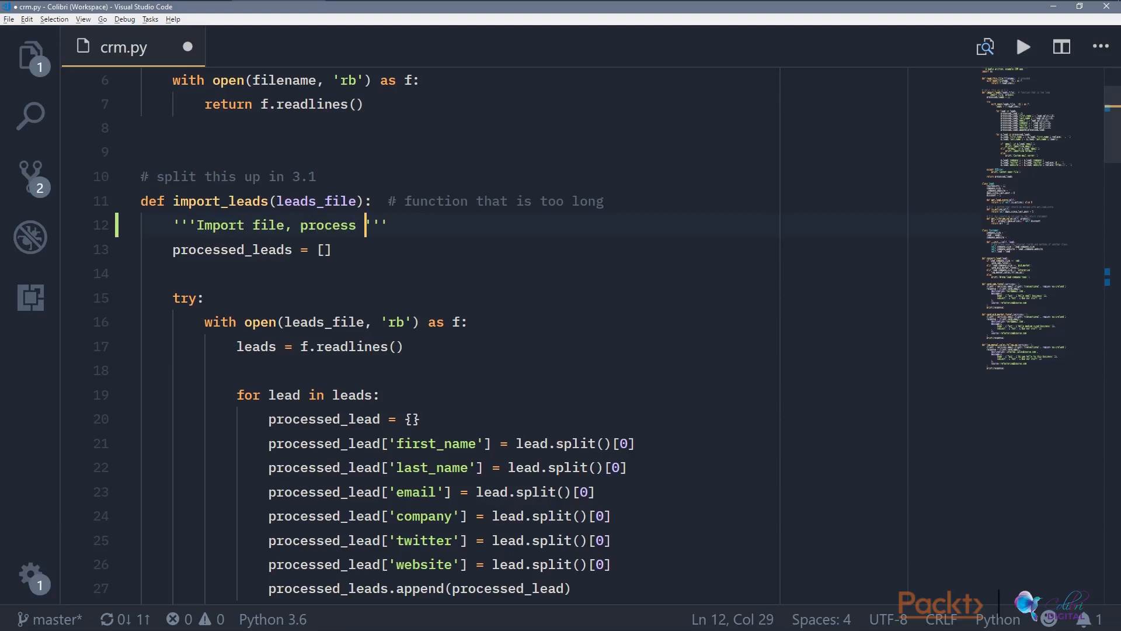
pyautogui.write('leads, enrich lead')
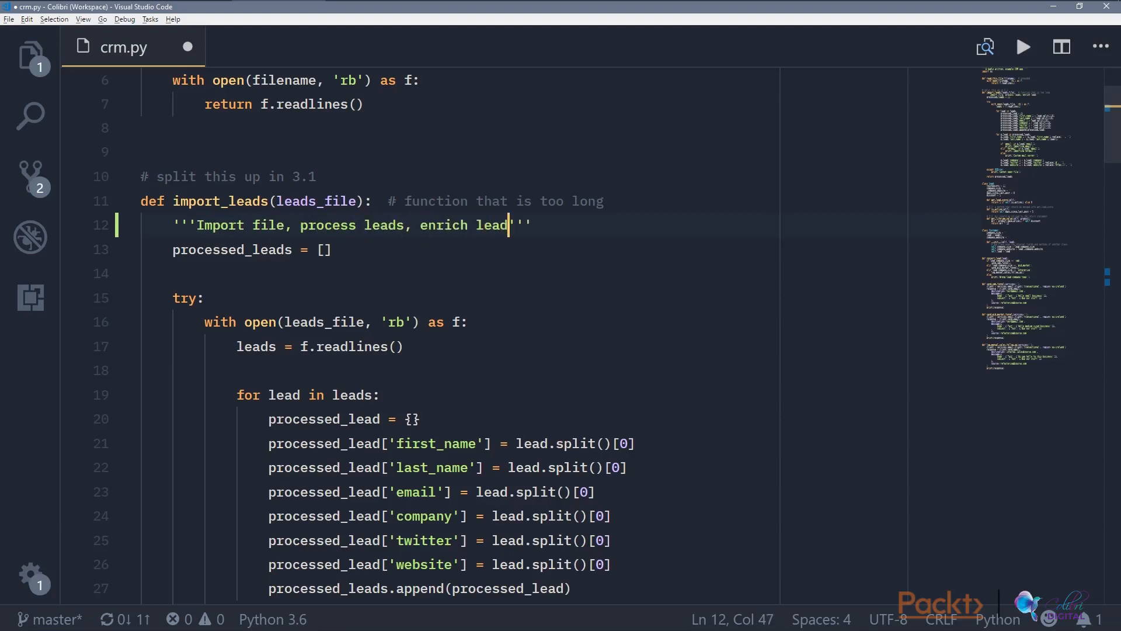
pyautogui.write('s, return pr')
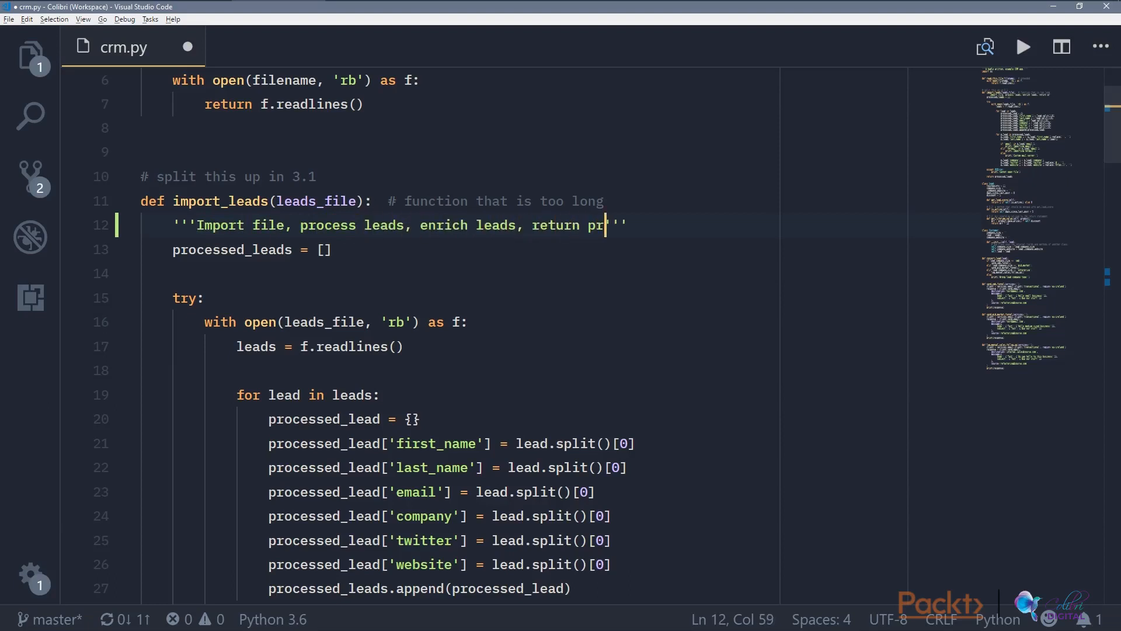
pyautogui.write('oc')
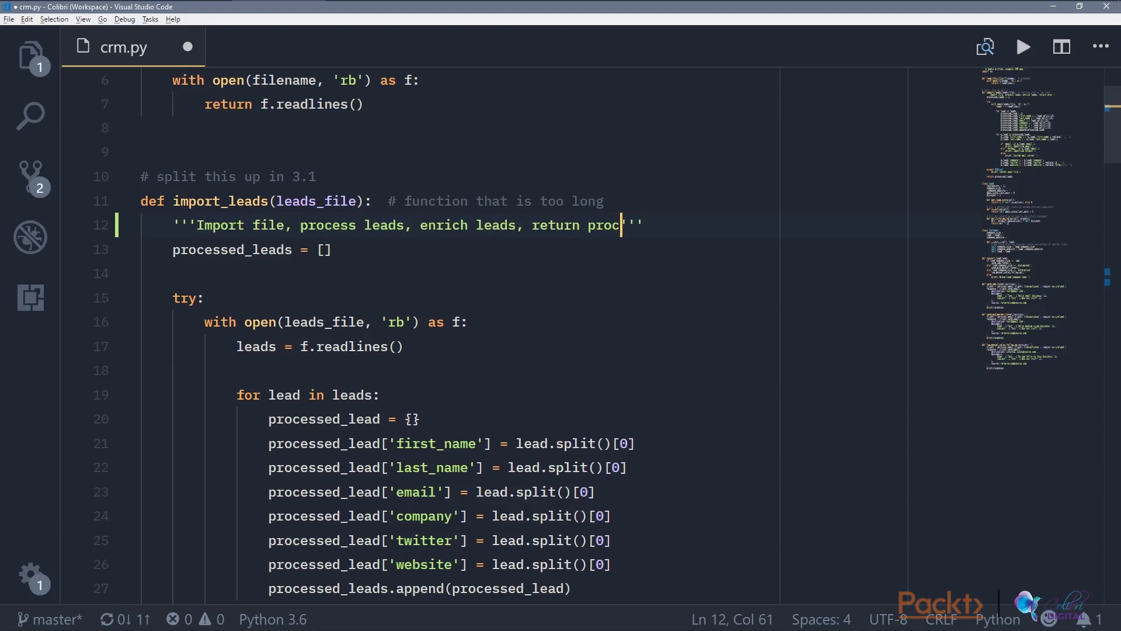
pyautogui.write('essed_ledas')
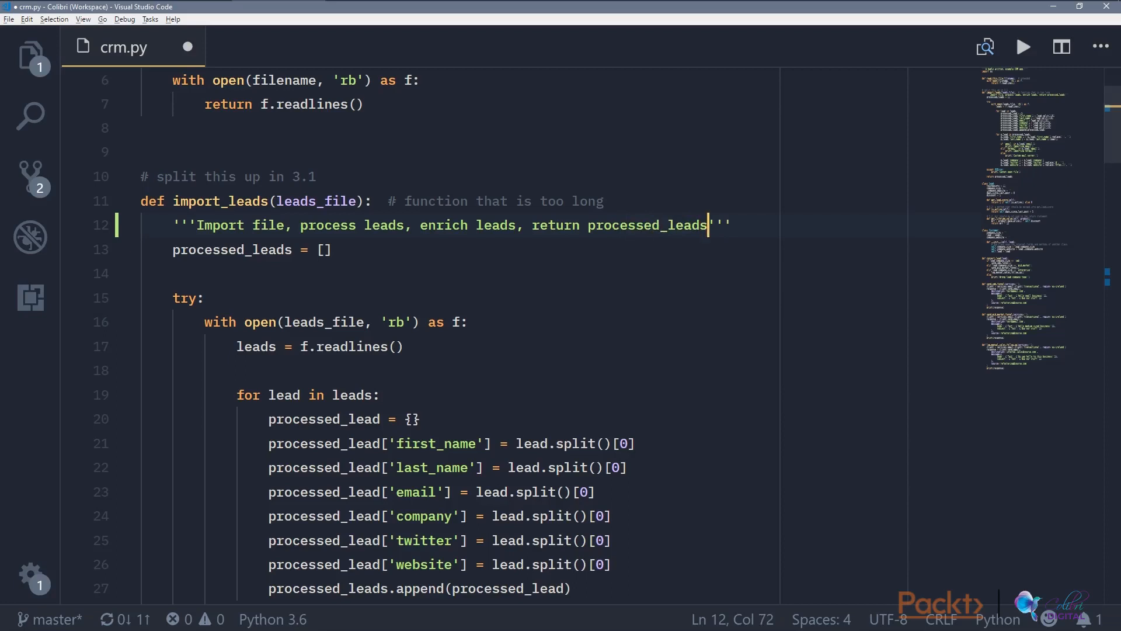
# Step: Save the edited code as the new file crm_refactored.py
pyautogui.press('ctrl+s')
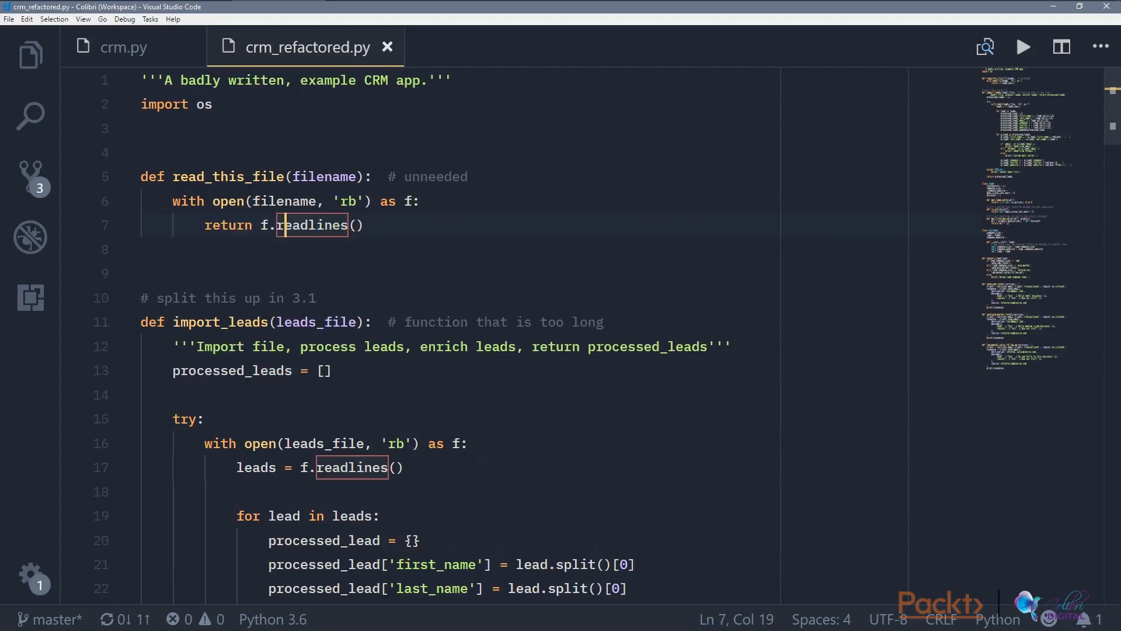
# Step: Insert an extra blank line above the '# split this up' comment in crm_refactored.py
pyautogui.click(141, 152)
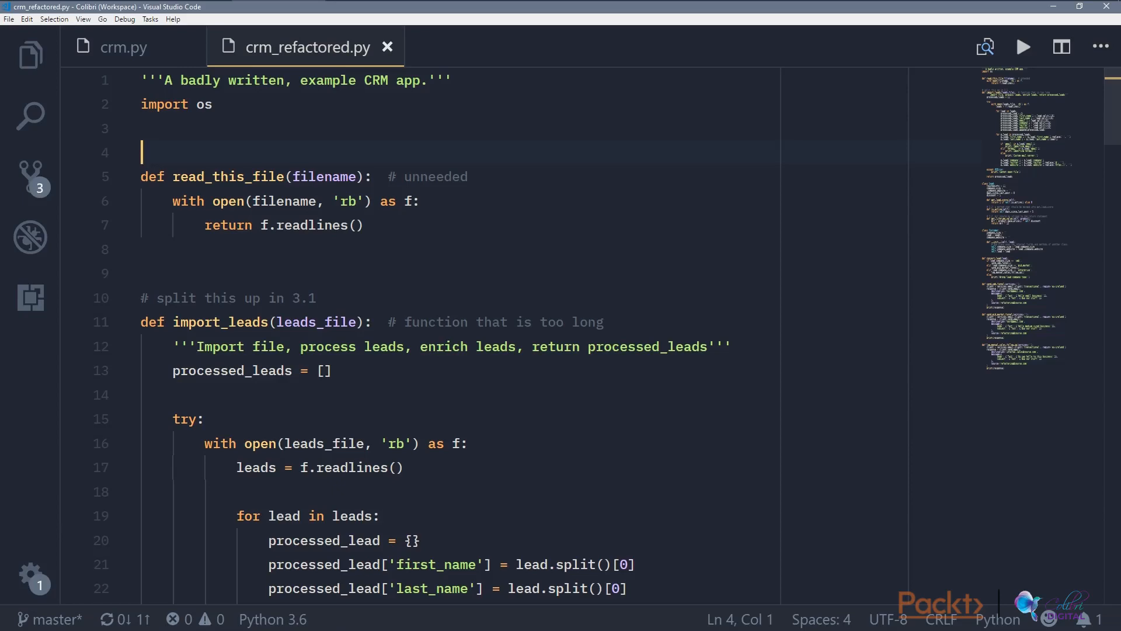
pyautogui.scroll(-3)
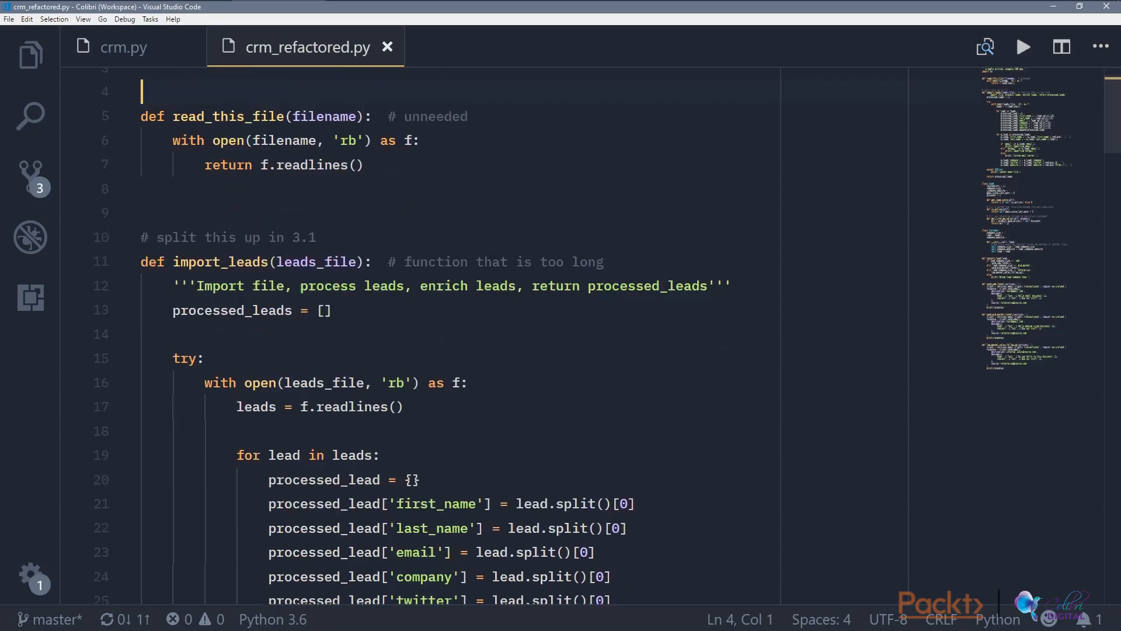
pyautogui.scroll(-3)
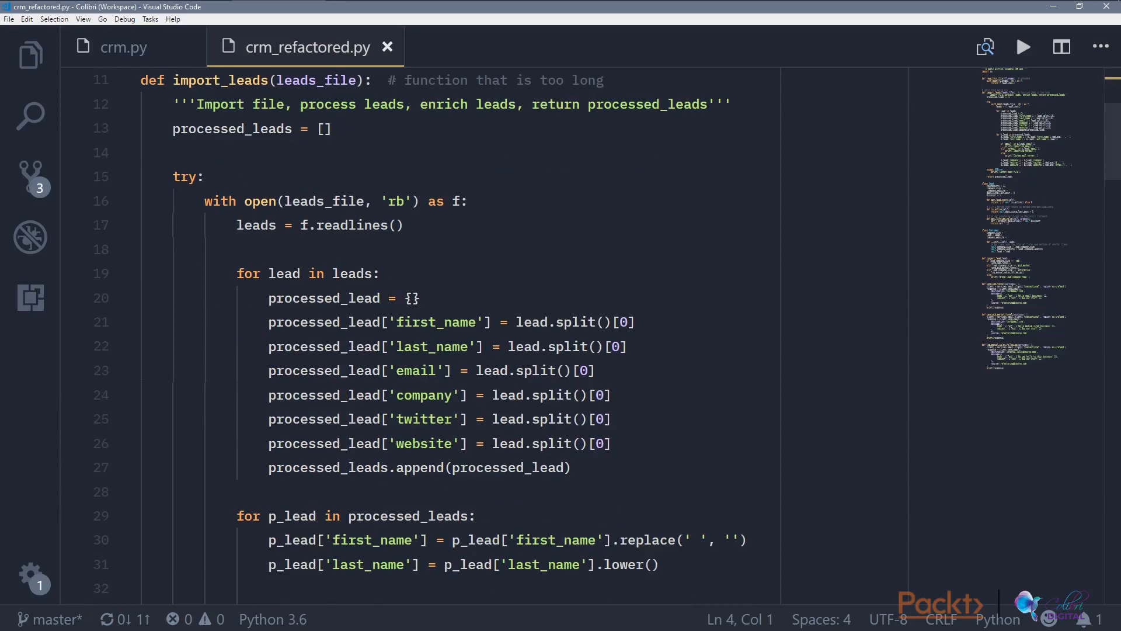
pyautogui.scroll(3)
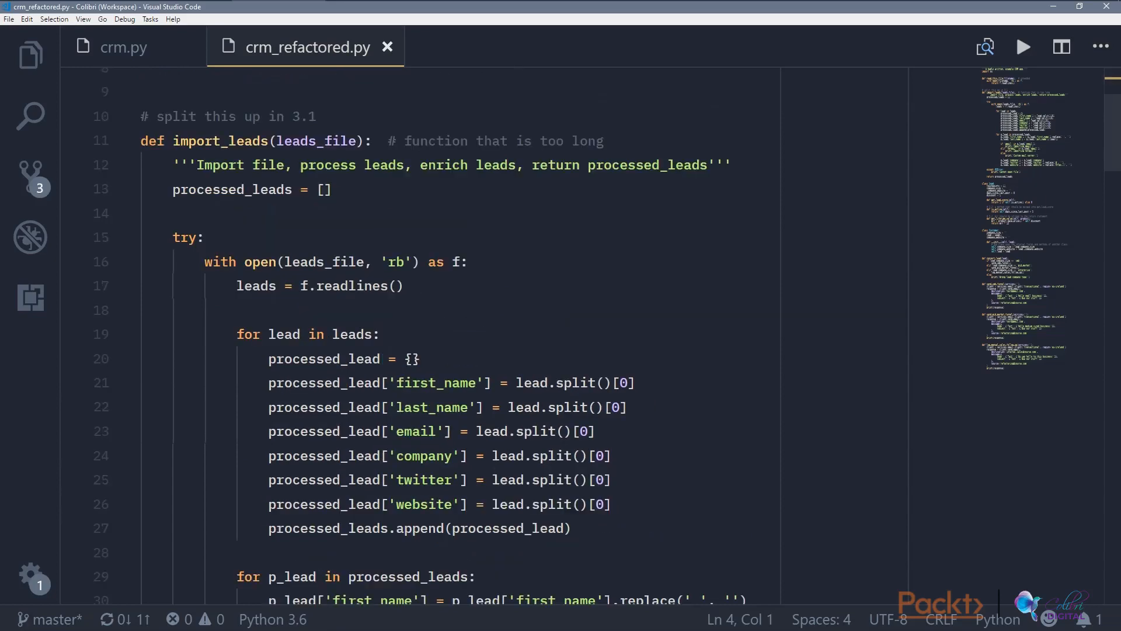
pyautogui.scroll(-3)
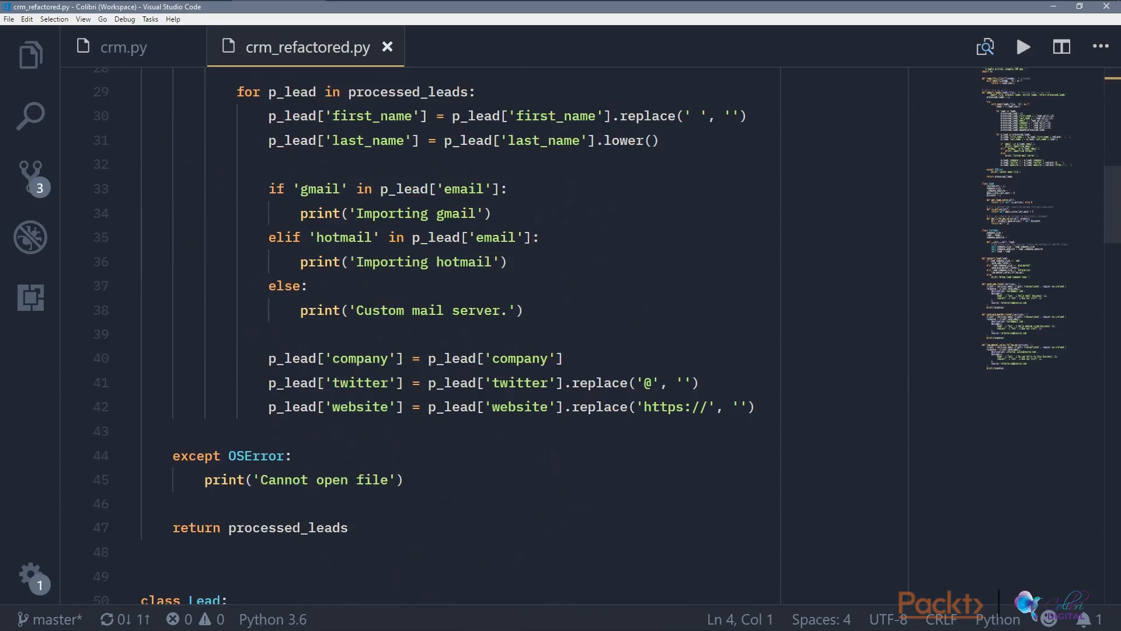
pyautogui.scroll(3)
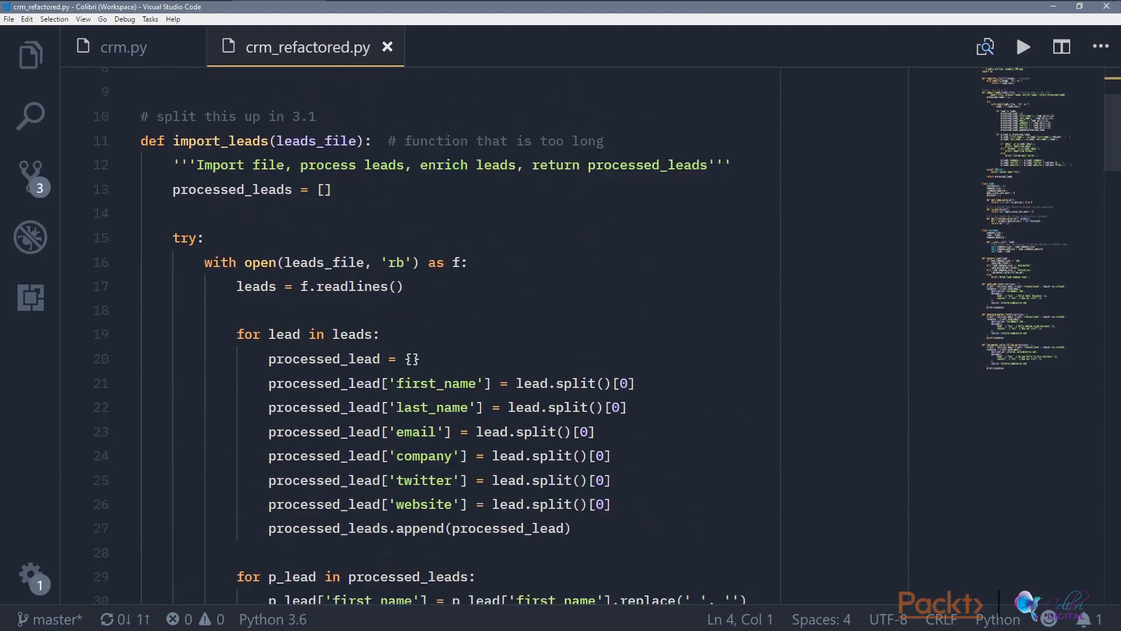
pyautogui.moveTo(532, 383)
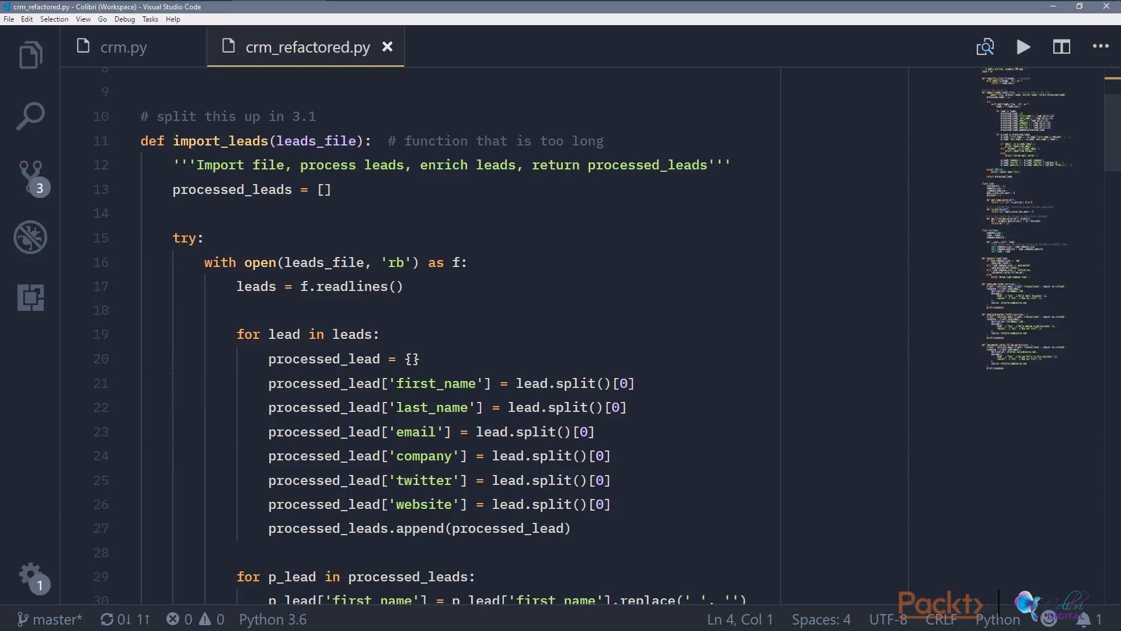
pyautogui.scroll(3)
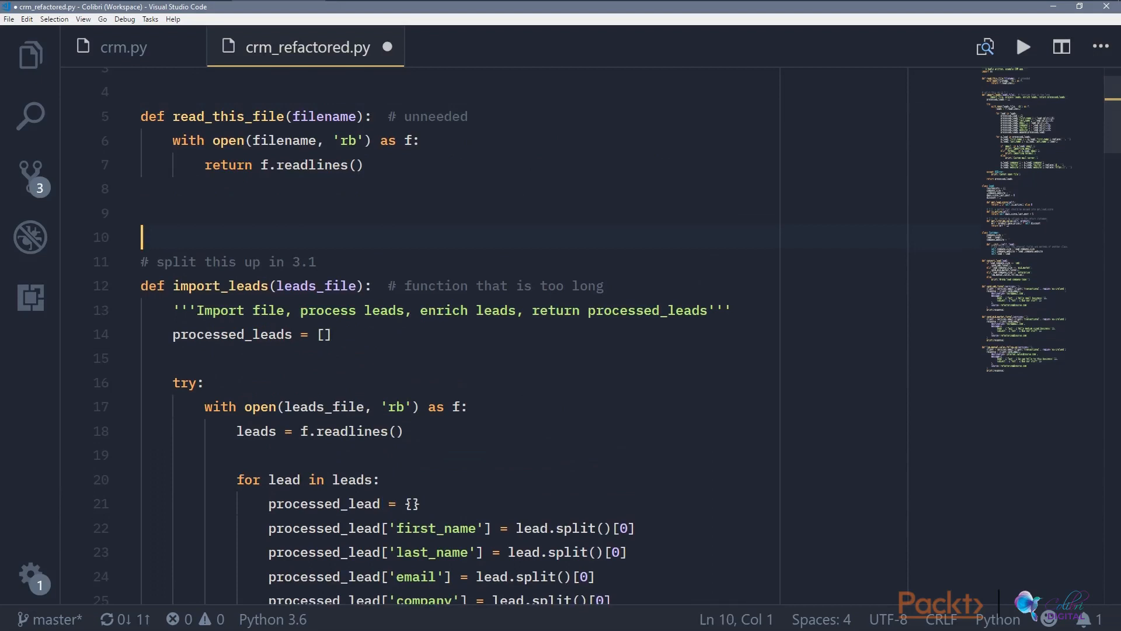
# Step: Define process_leads_in_file(leads) above import_leads with a docstring 'Process leads read from a file, ... list of leads'
pyautogui.write('impor')
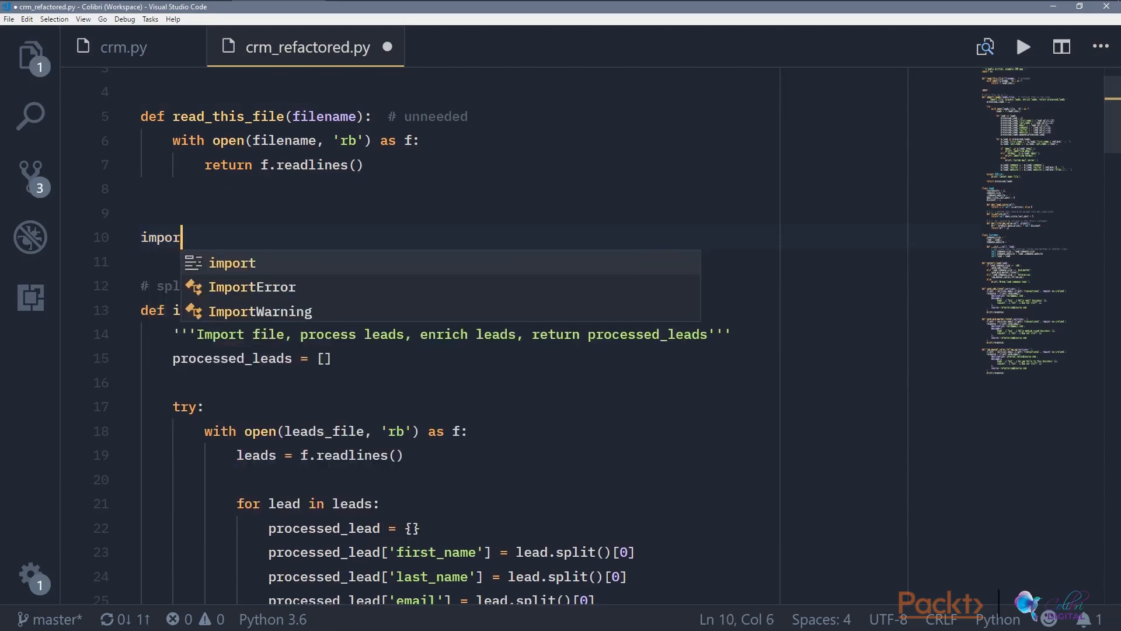
pyautogui.write('def process_leads_in')
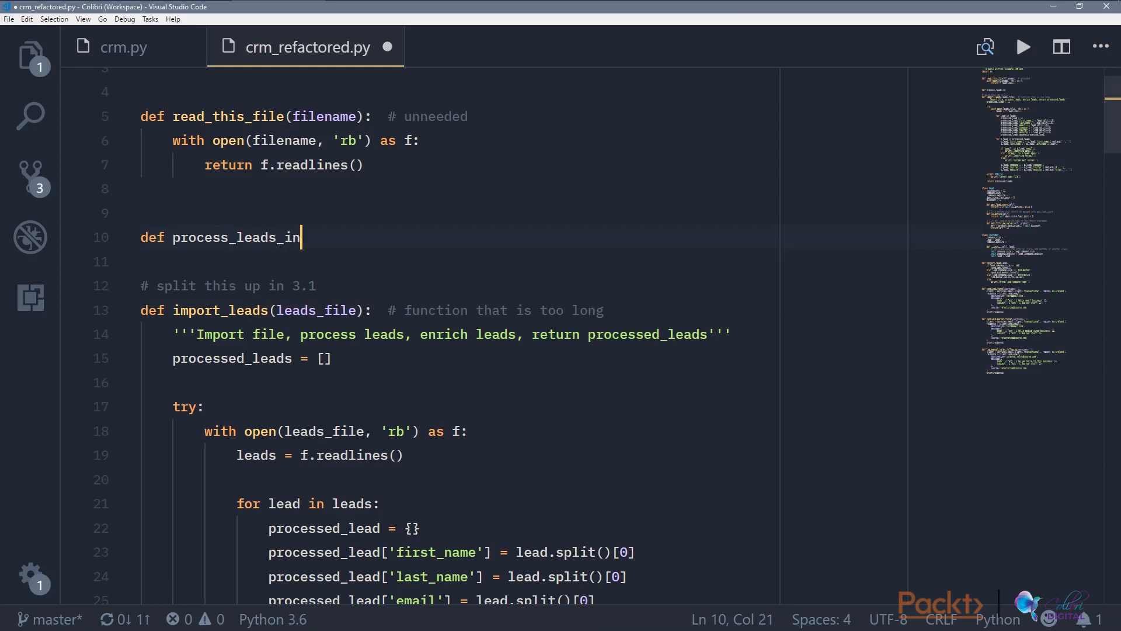
pyautogui.write('_file()')
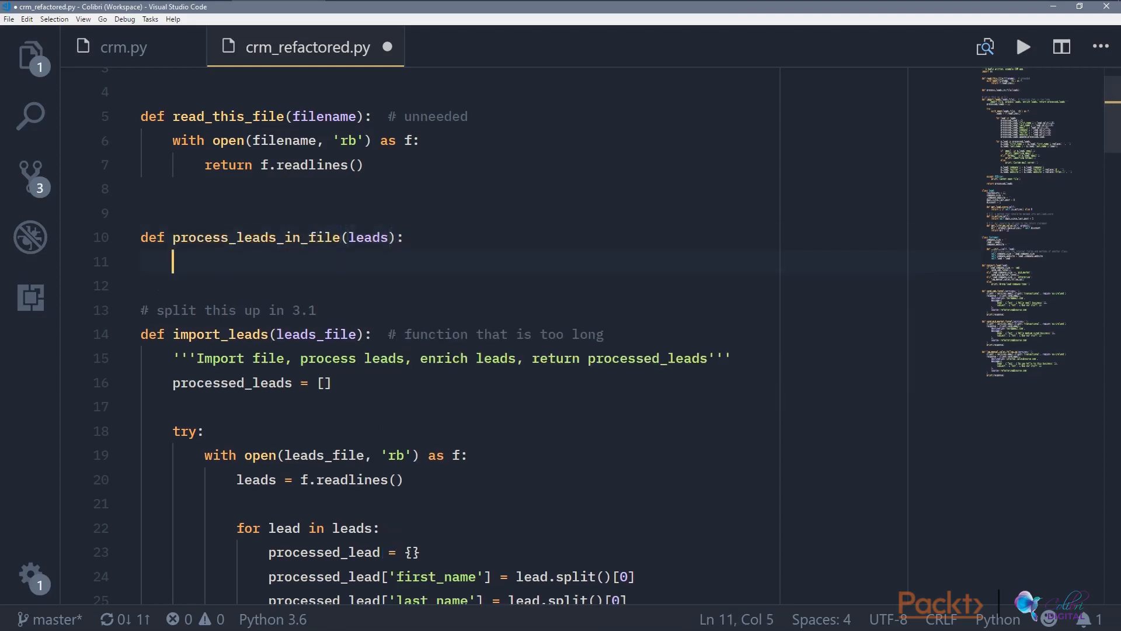
pyautogui.write("'''")
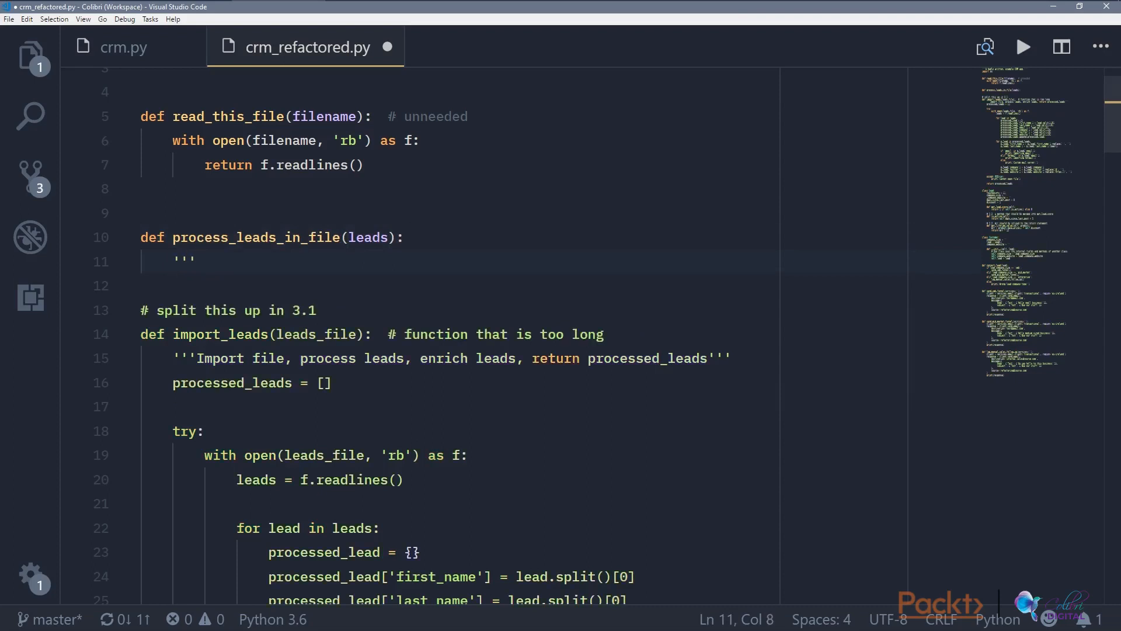
pyautogui.write('Process')
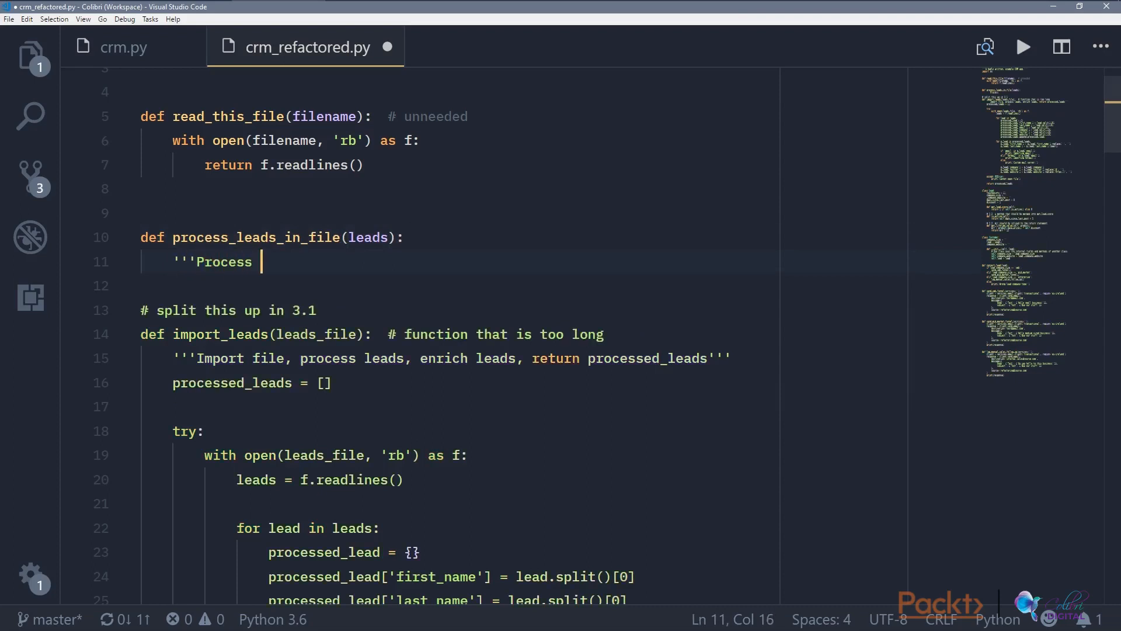
pyautogui.write('leads read')
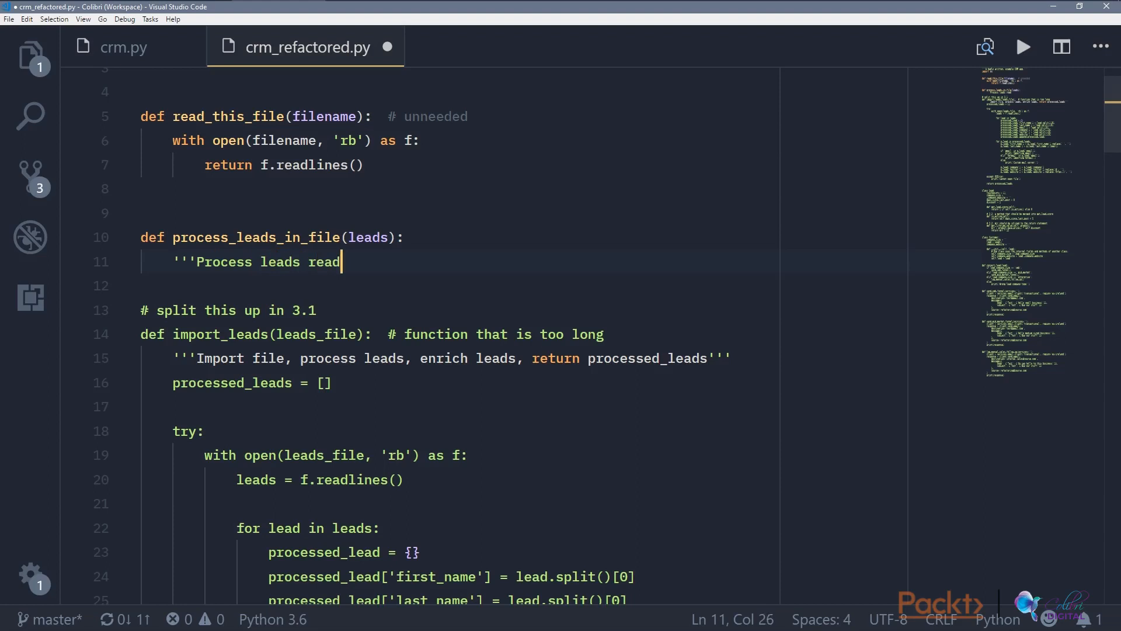
pyautogui.write('from a file, leads is a list')
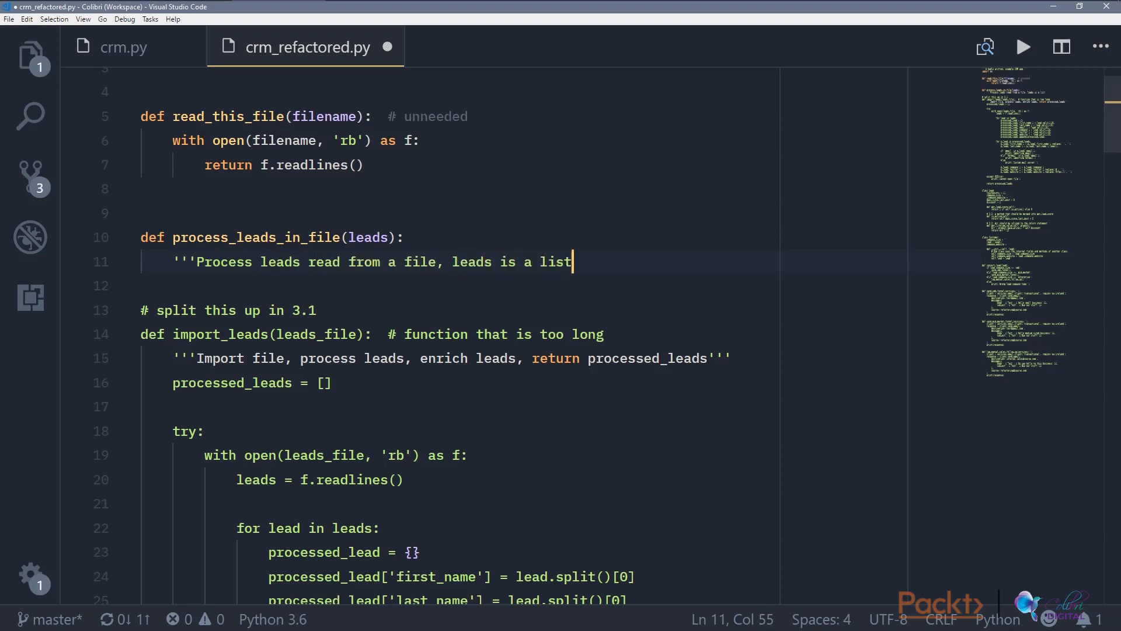
pyautogui.write('of leads')
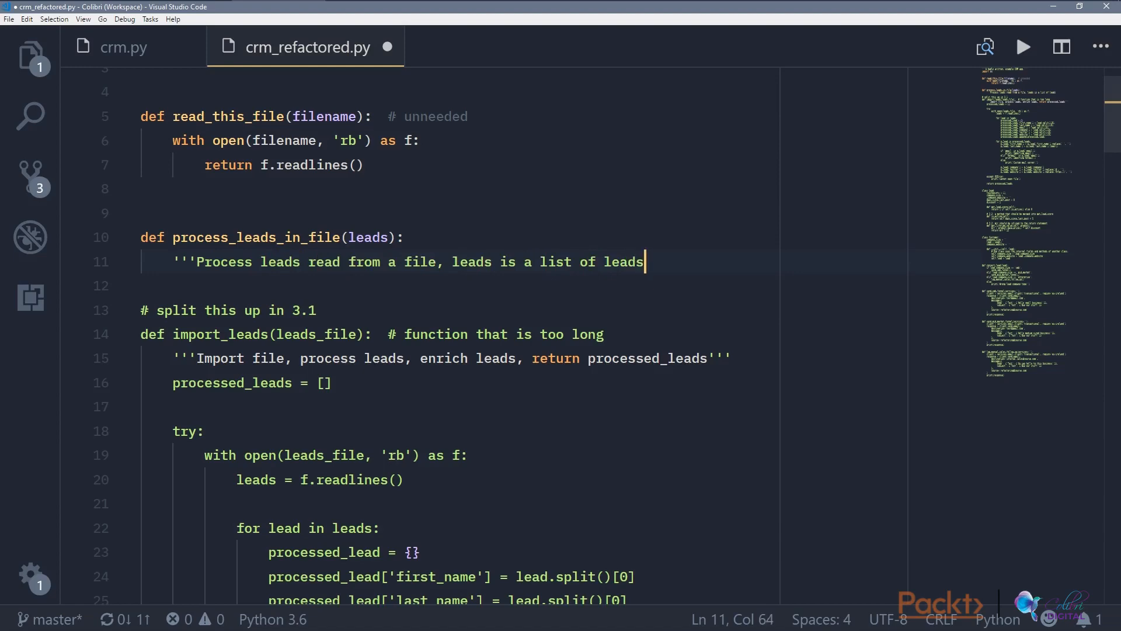
pyautogui.write("'''")
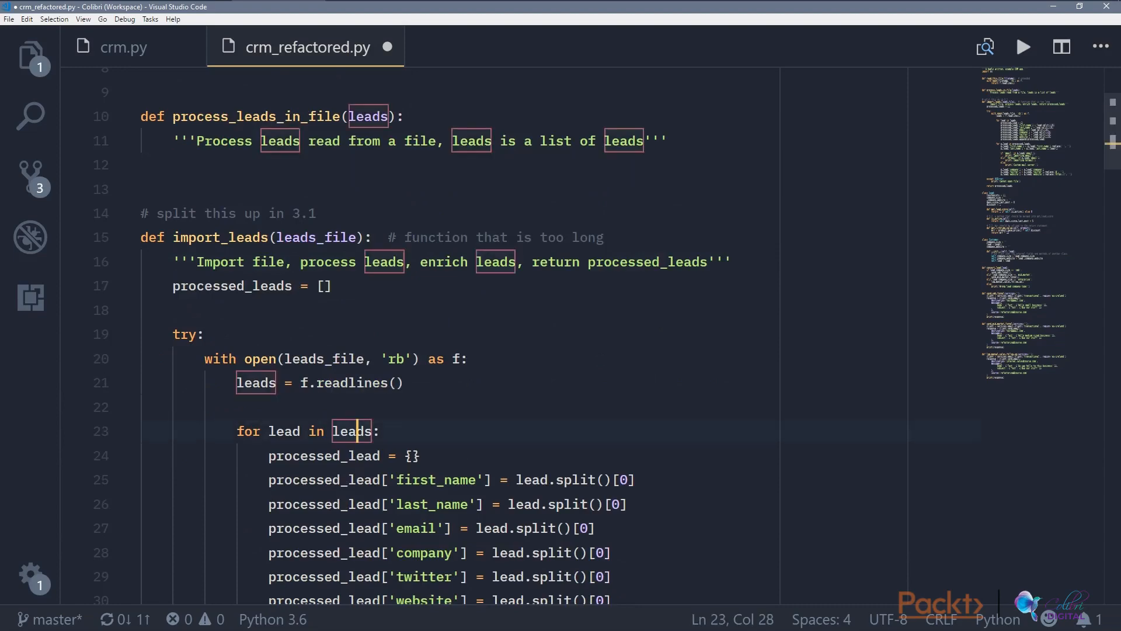
# Step: Move the lead-building loop from import_leads into process_leads_in_file and return processed_leads
pyautogui.scroll(-3)
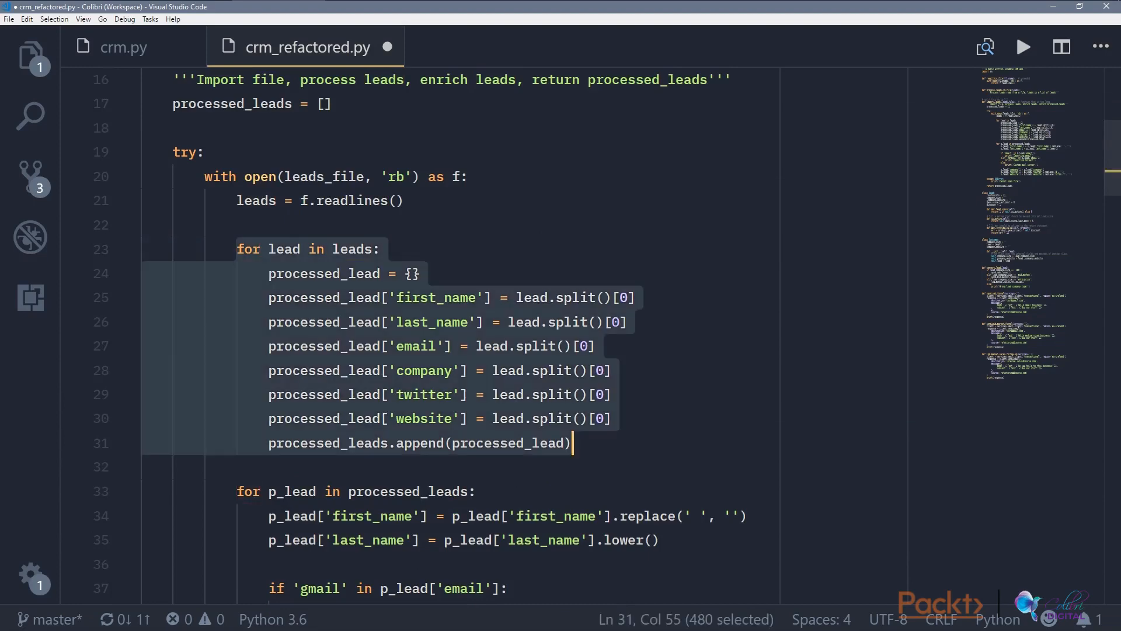
pyautogui.press('Delete')
pyautogui.write('retur')
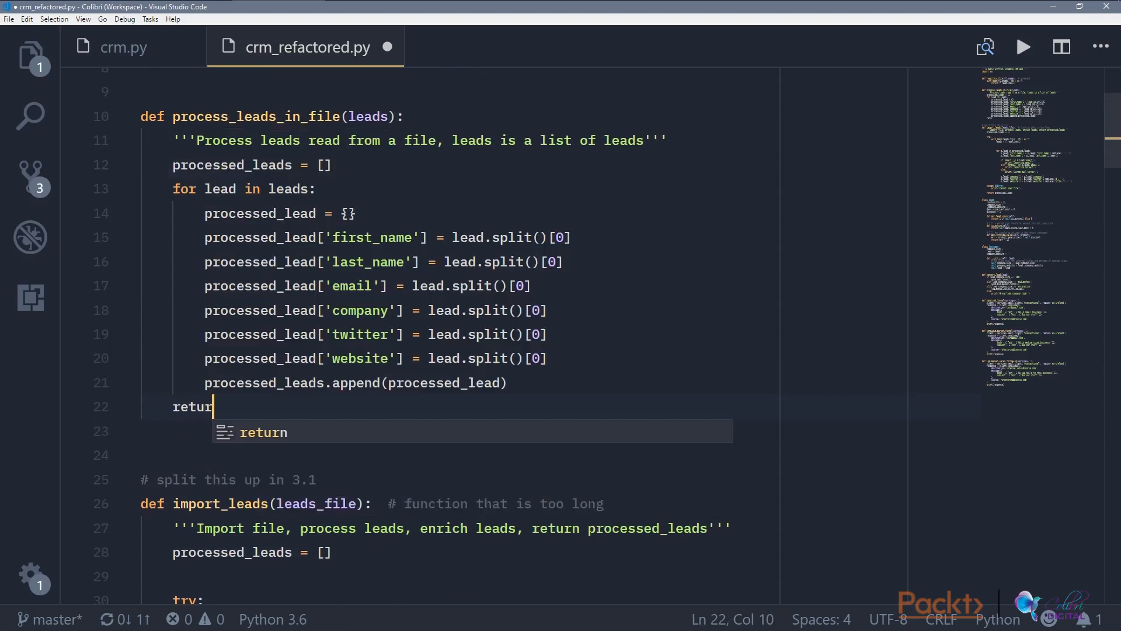
pyautogui.write('processed_leads')
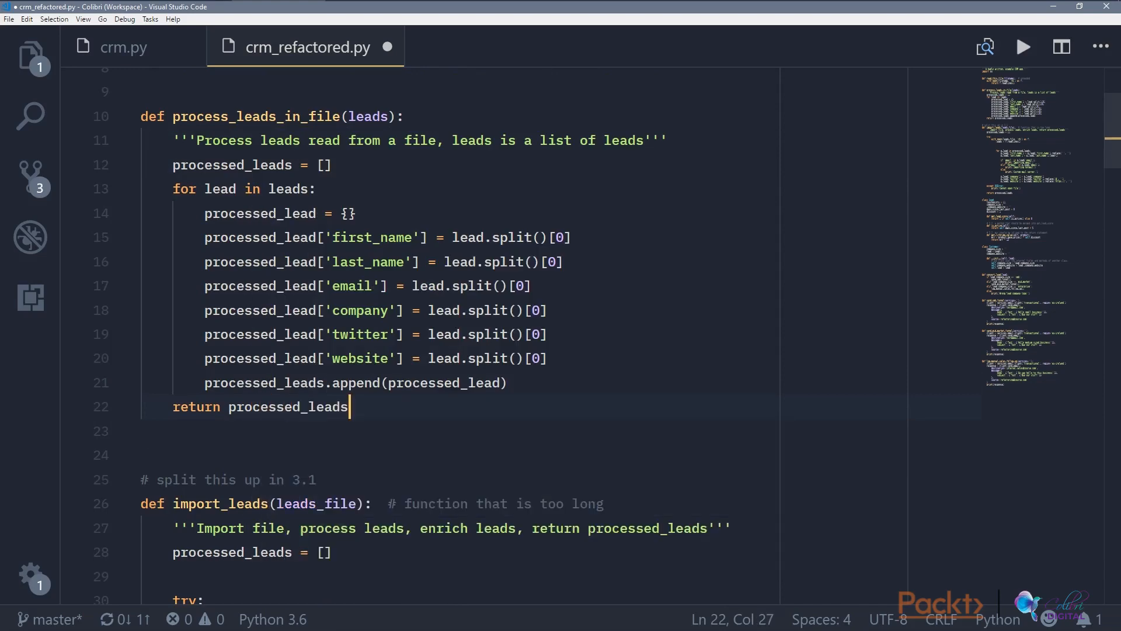
pyautogui.scroll(-3)
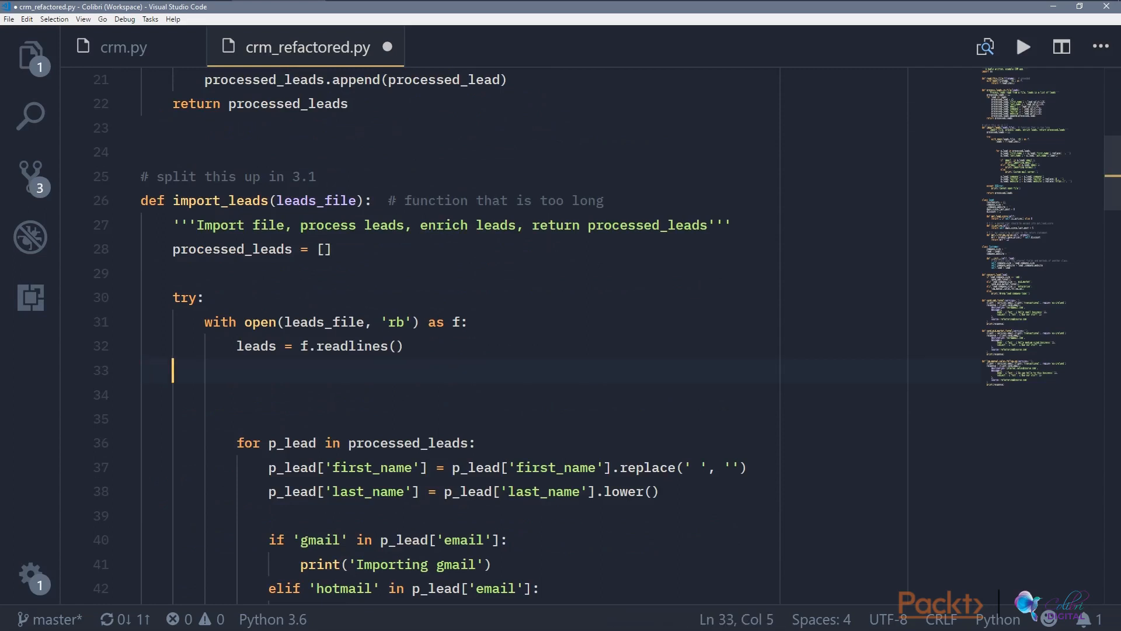
# Step: Assign processed_leads = process_leads_in_file(leads) in import_leads after the lines are read
pyautogui.write('processed_leads = process_leads_in_file')
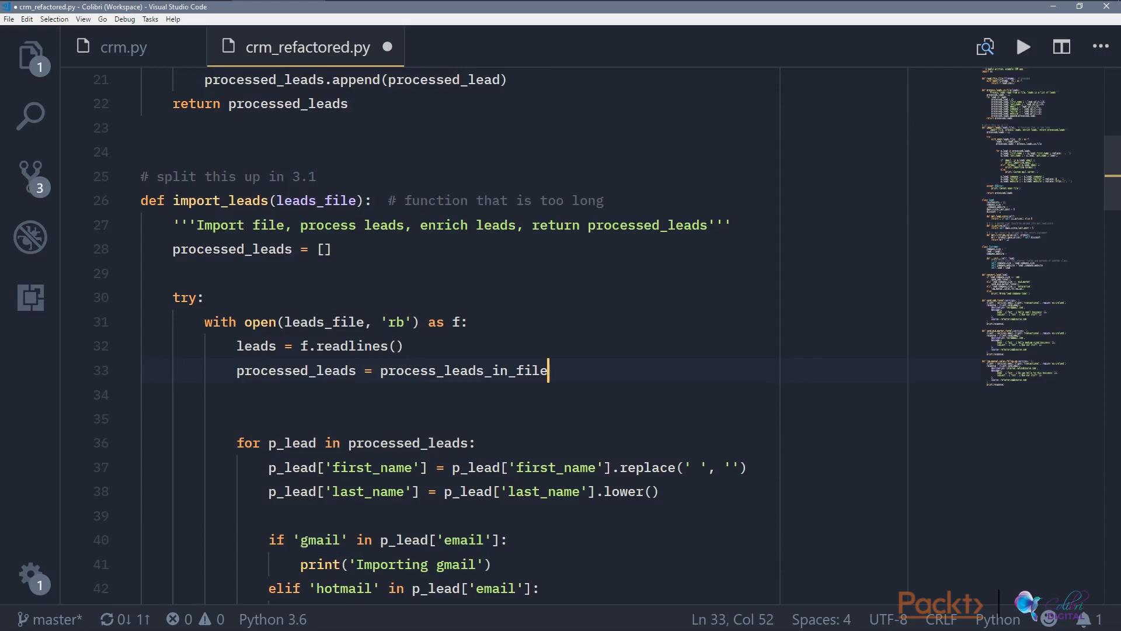
pyautogui.write('(leads')
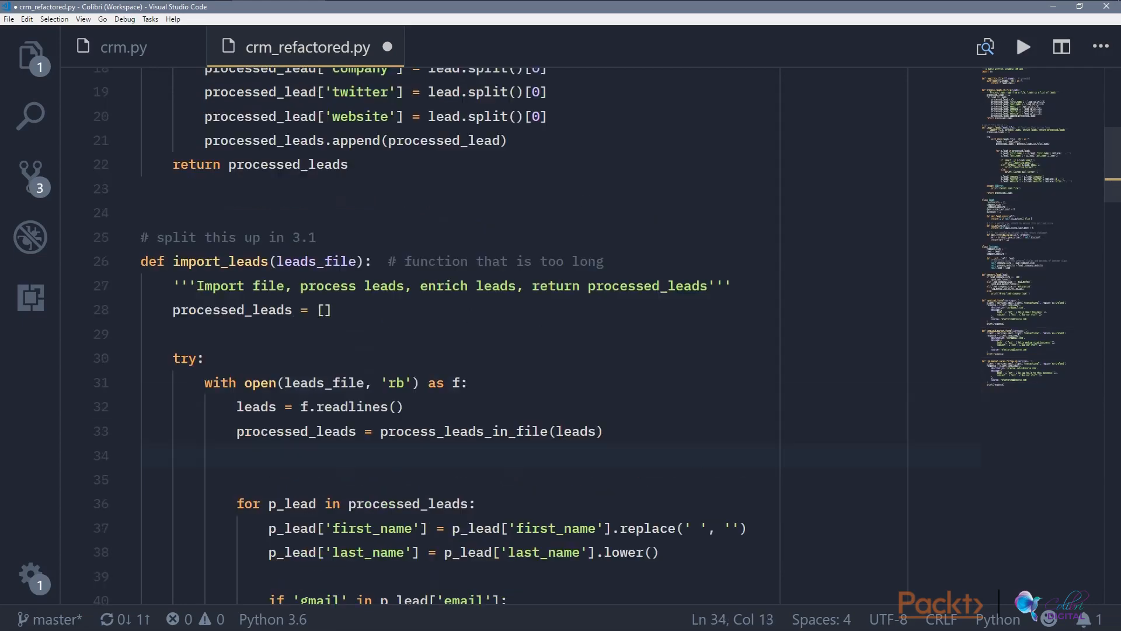
pyautogui.scroll(3)
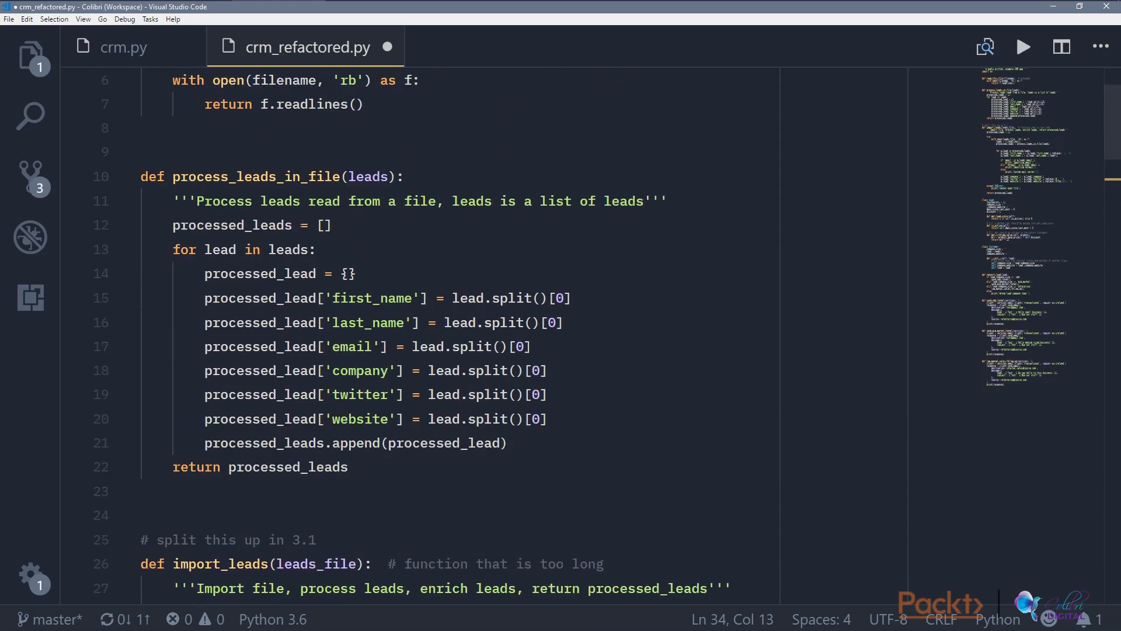
# Step: Delete the extra blank line above the for p_lead loop in import_leads
pyautogui.scroll(-3)
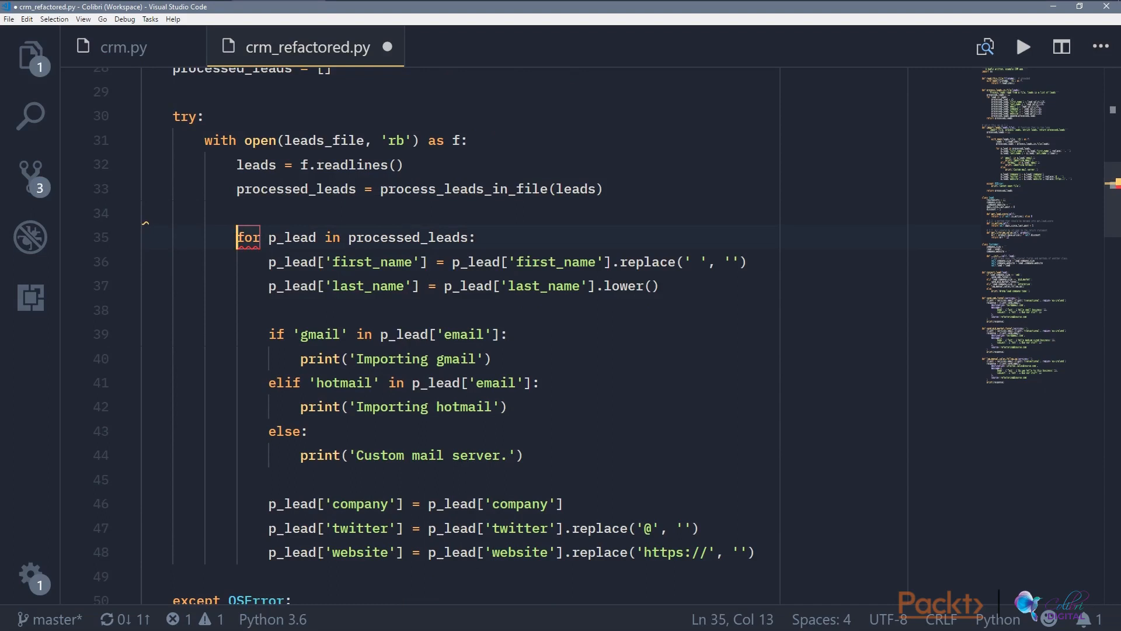
pyautogui.scroll(3)
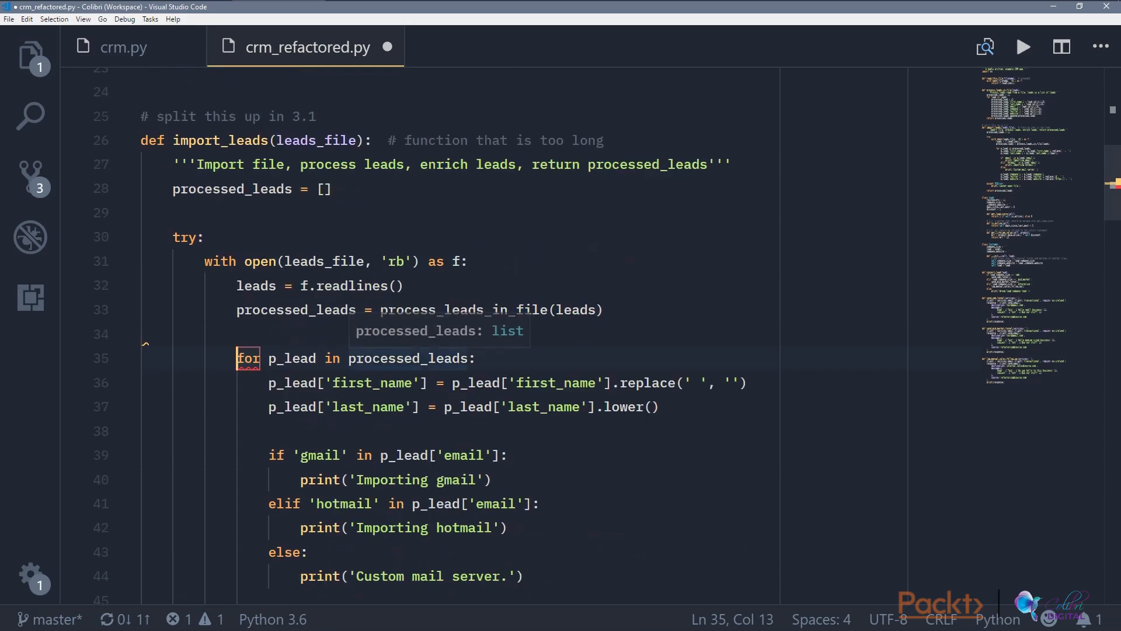
# Step: Start a def enrich_lead() header just below process_leads_in_file
pyautogui.scroll(3)
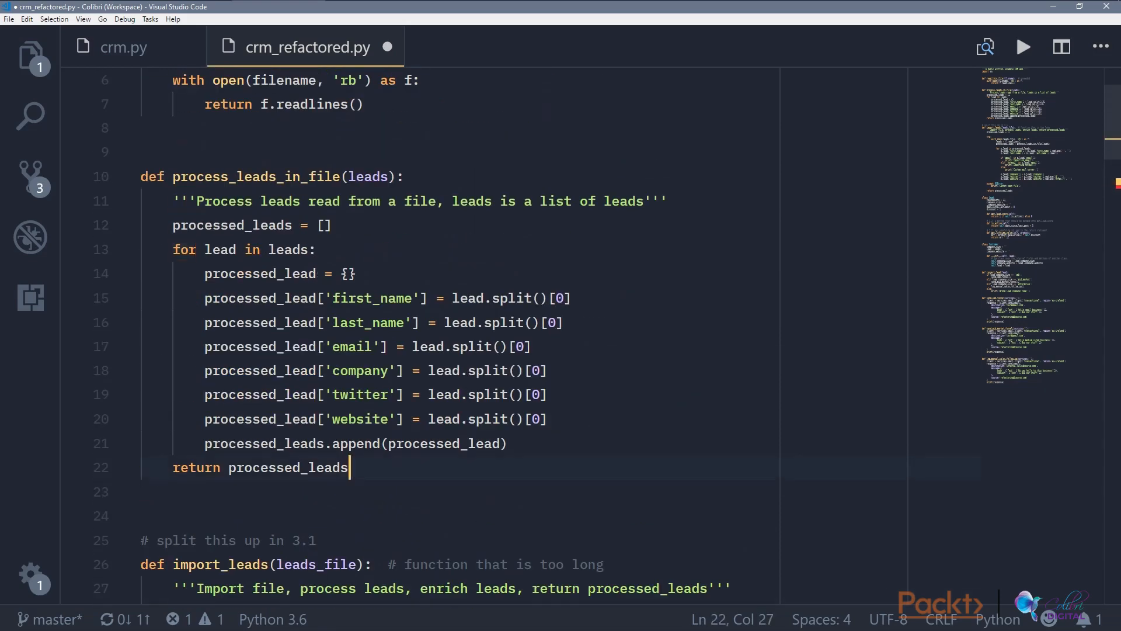
pyautogui.write('def')
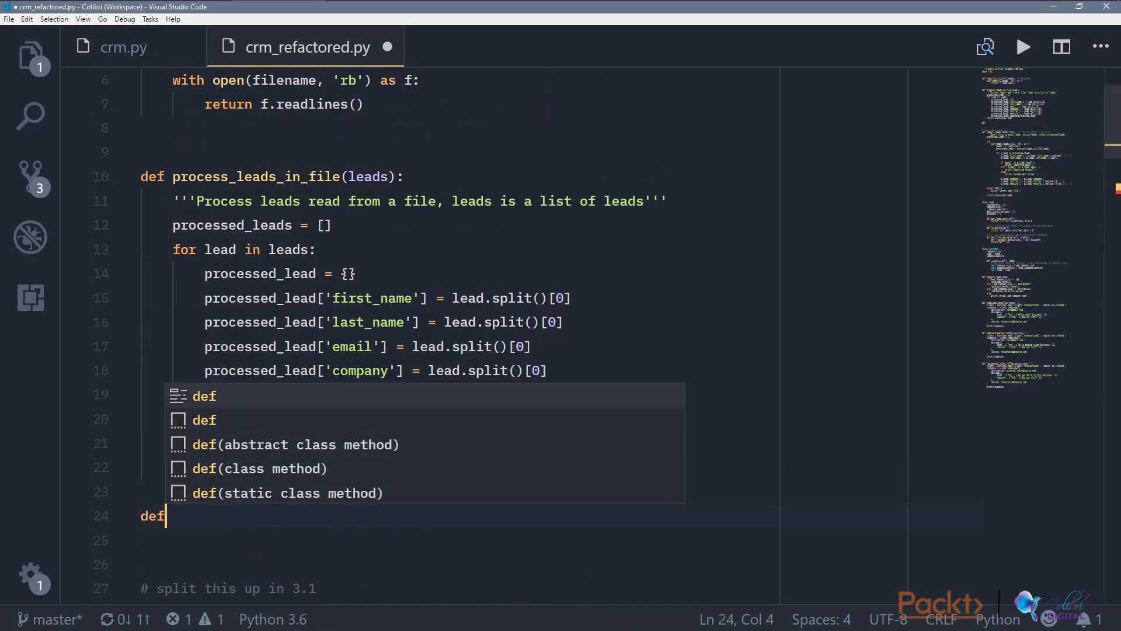
pyautogui.write('format')
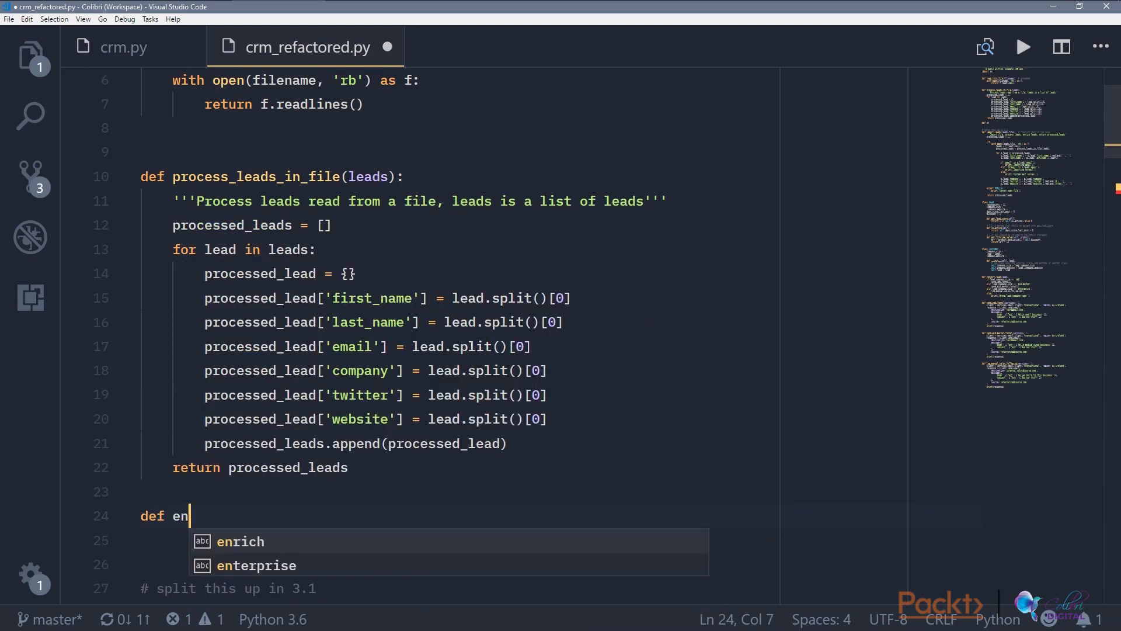
pyautogui.write('rich_lead')
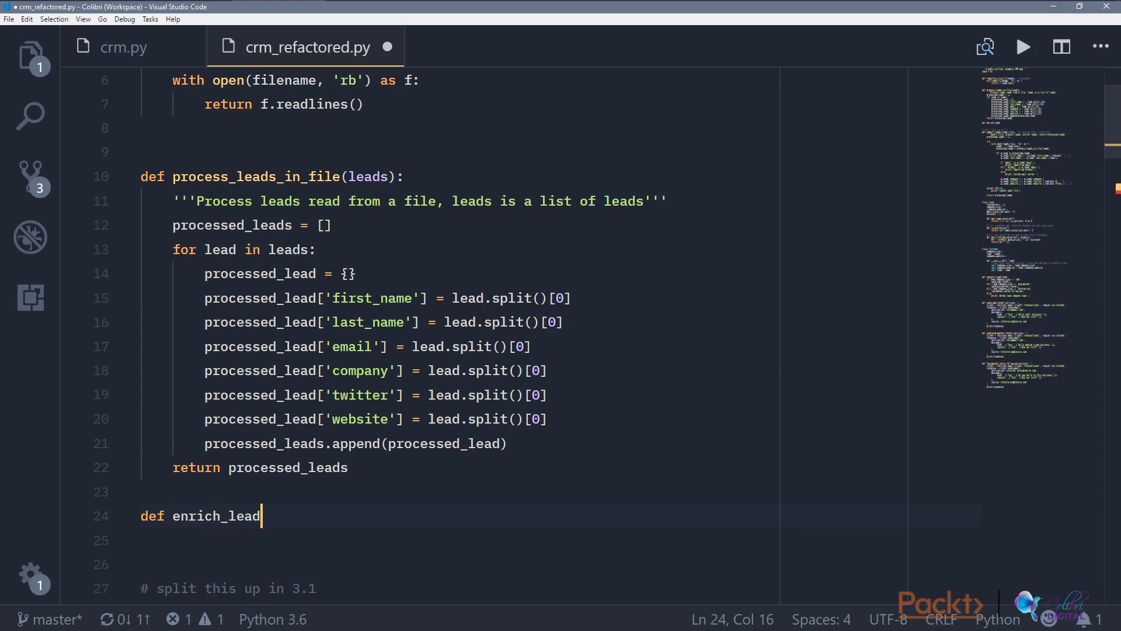
pyautogui.write('(')
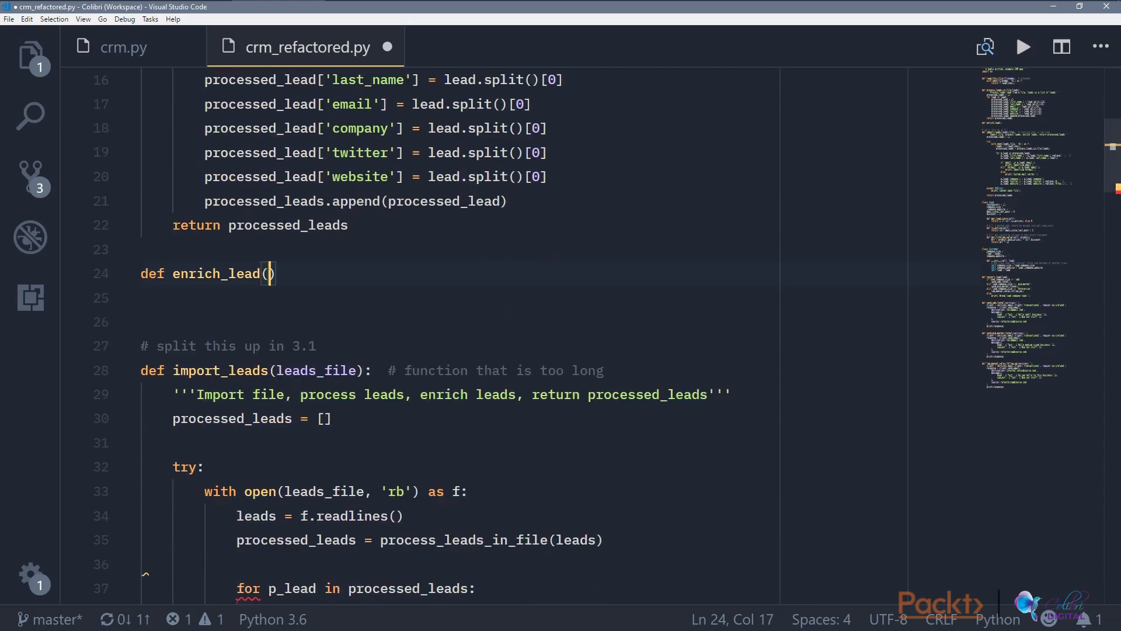
pyautogui.scroll(-3)
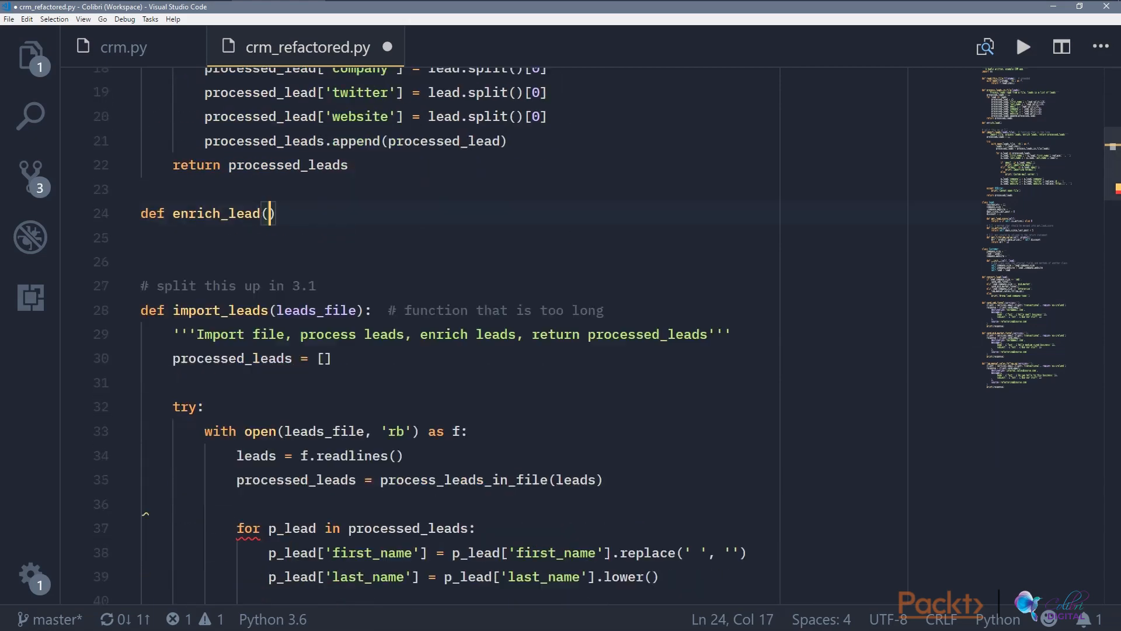
pyautogui.scroll(-3)
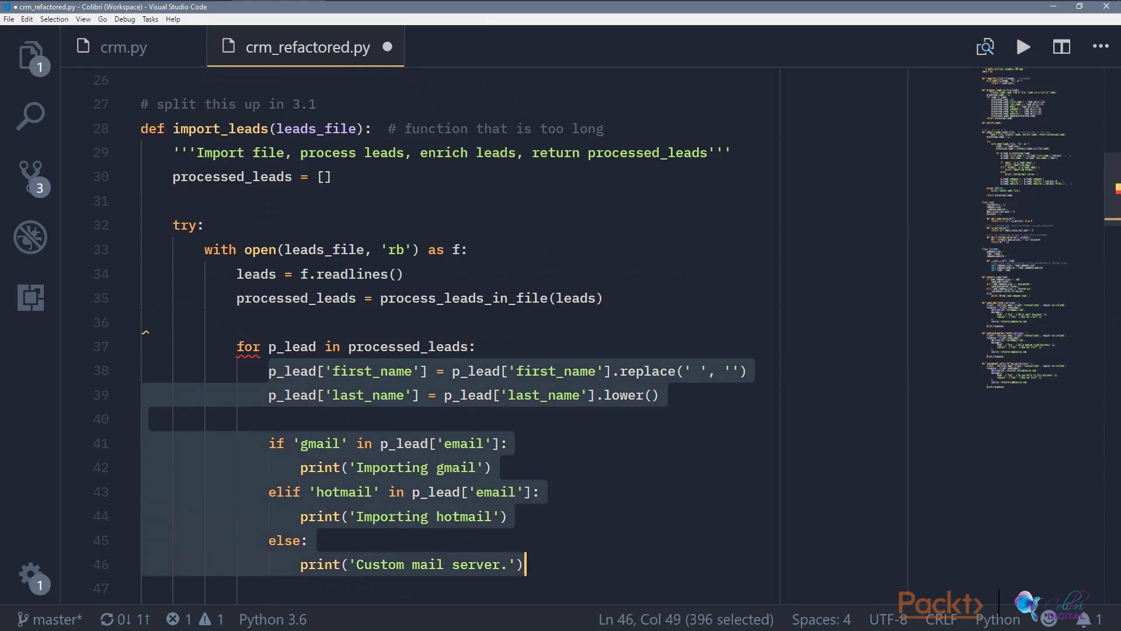
pyautogui.scroll(-3)
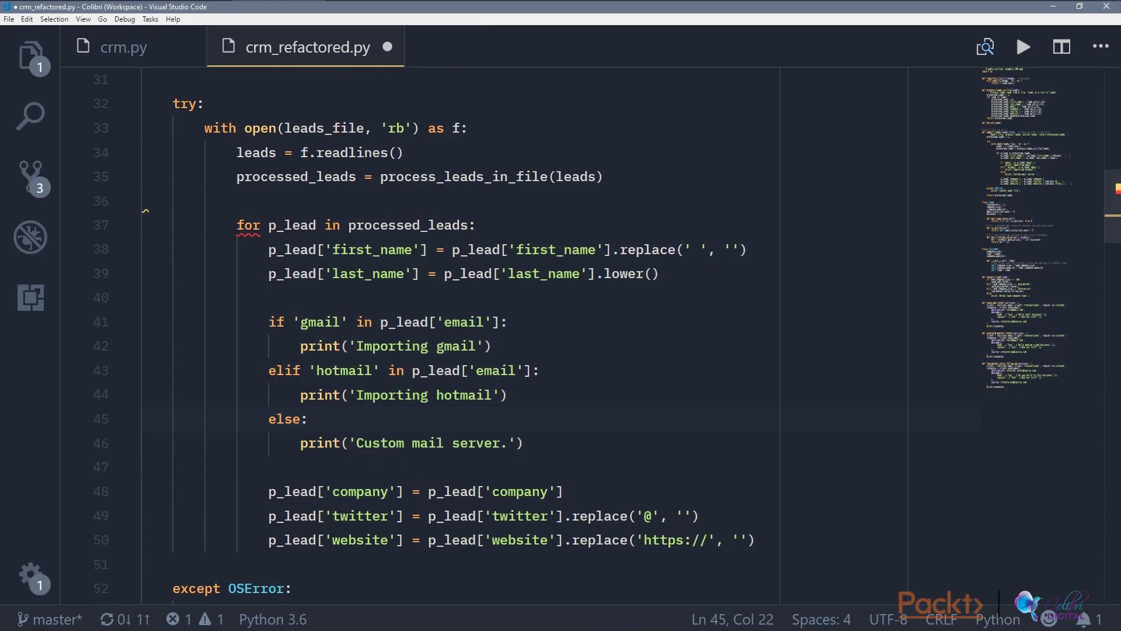
pyautogui.scroll(3)
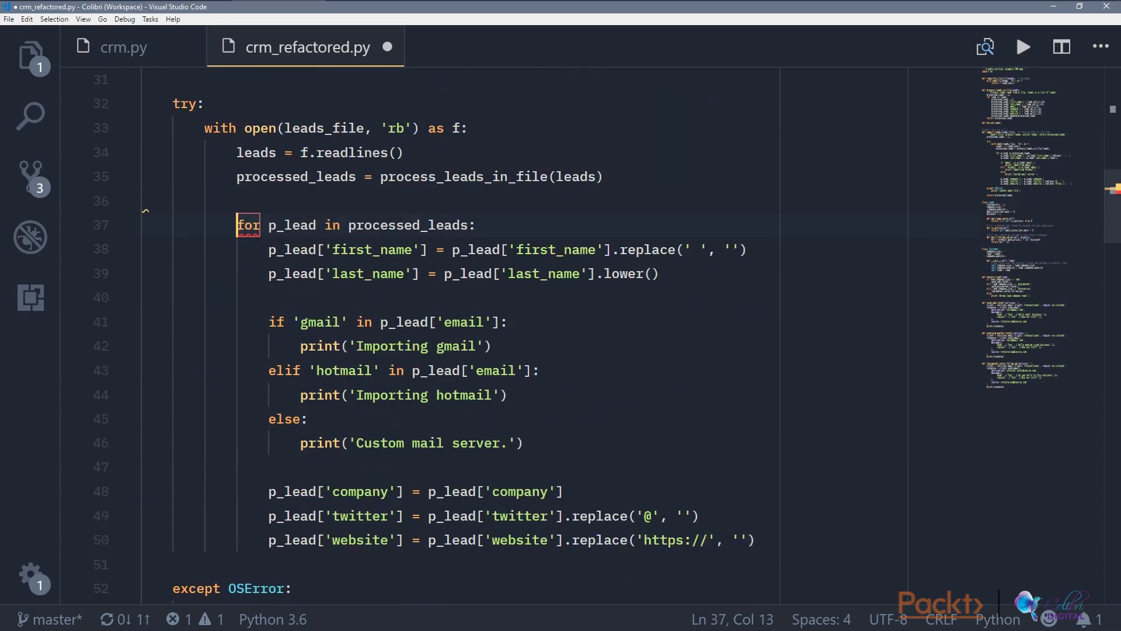
pyautogui.scroll(3)
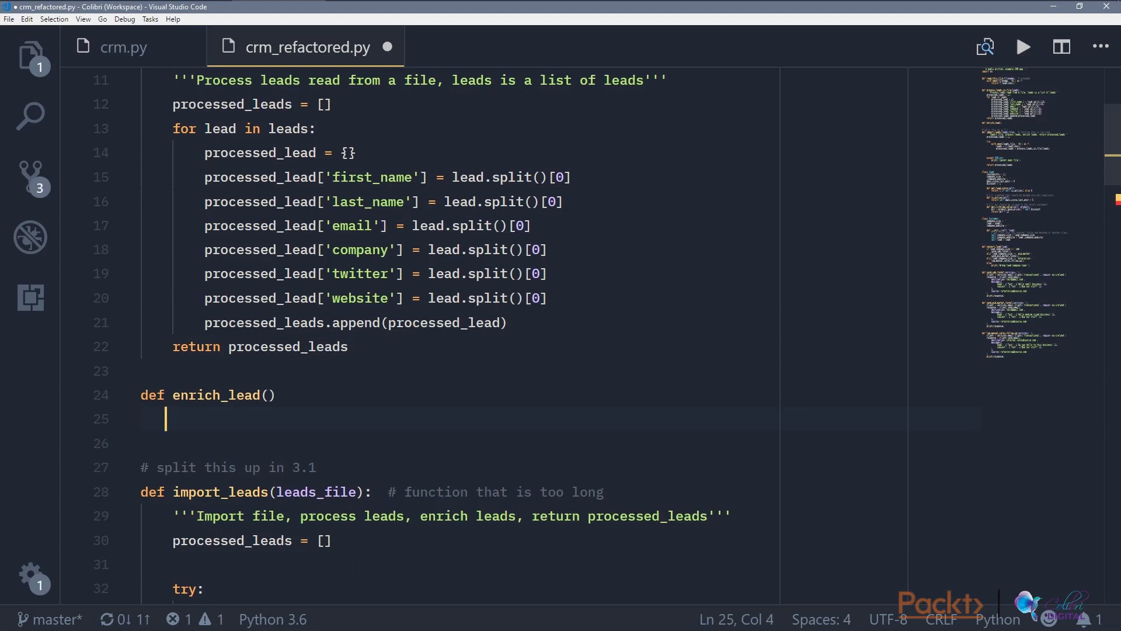
# Step: Add result = [] to enrich_lead and rename processed_leads to result in process_leads_in_file
pyautogui.click(274, 395)
pyautogui.write(':')
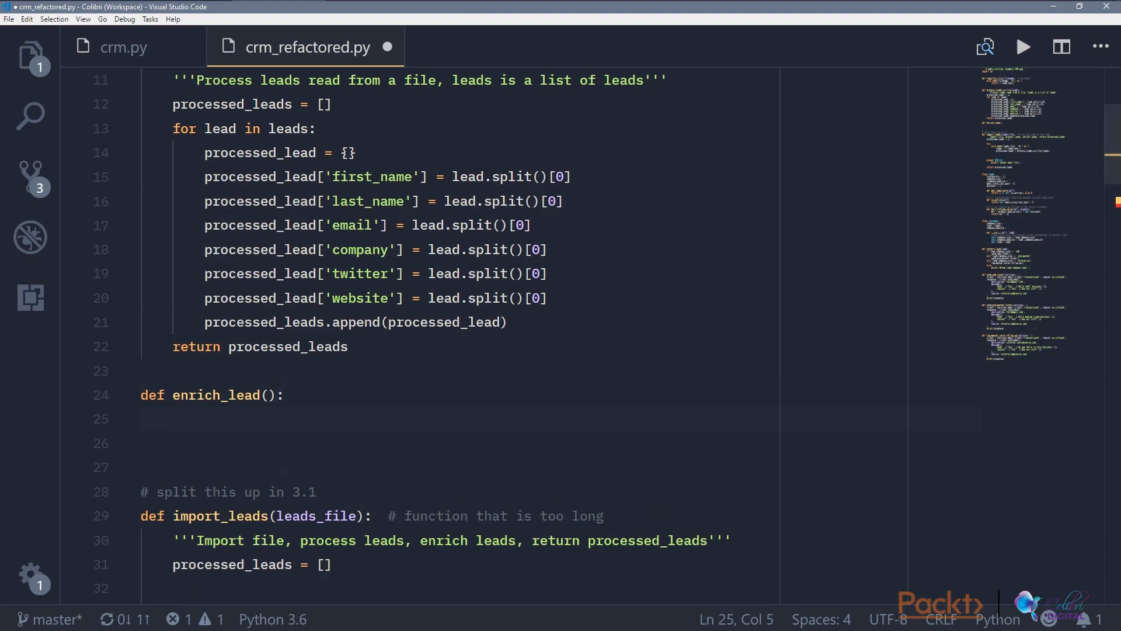
pyautogui.write('result = [')
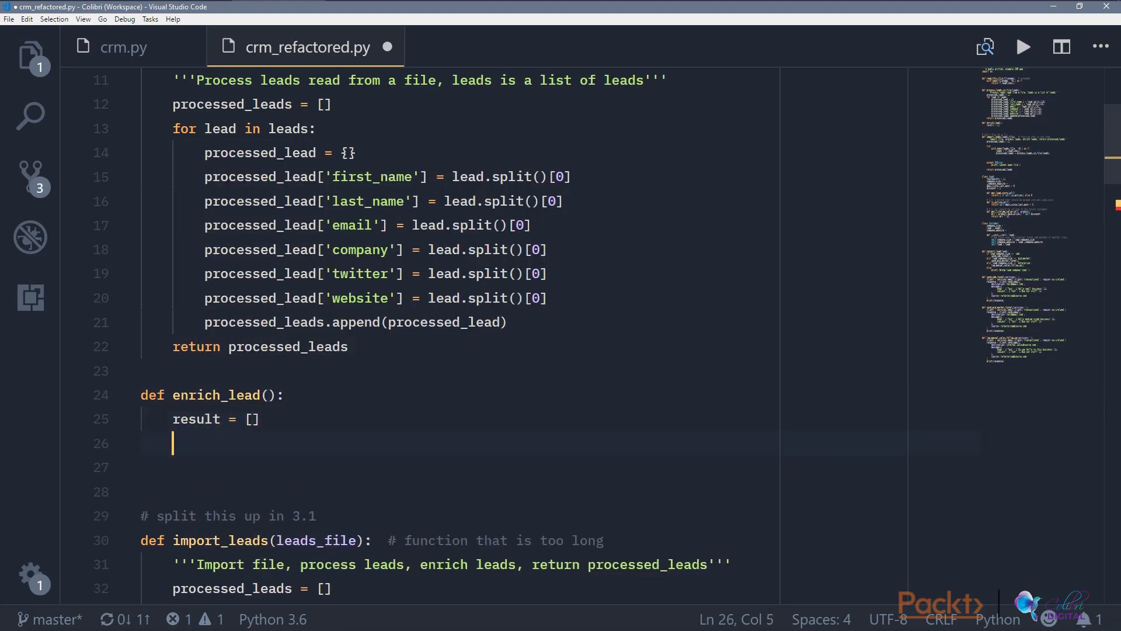
pyautogui.scroll(3)
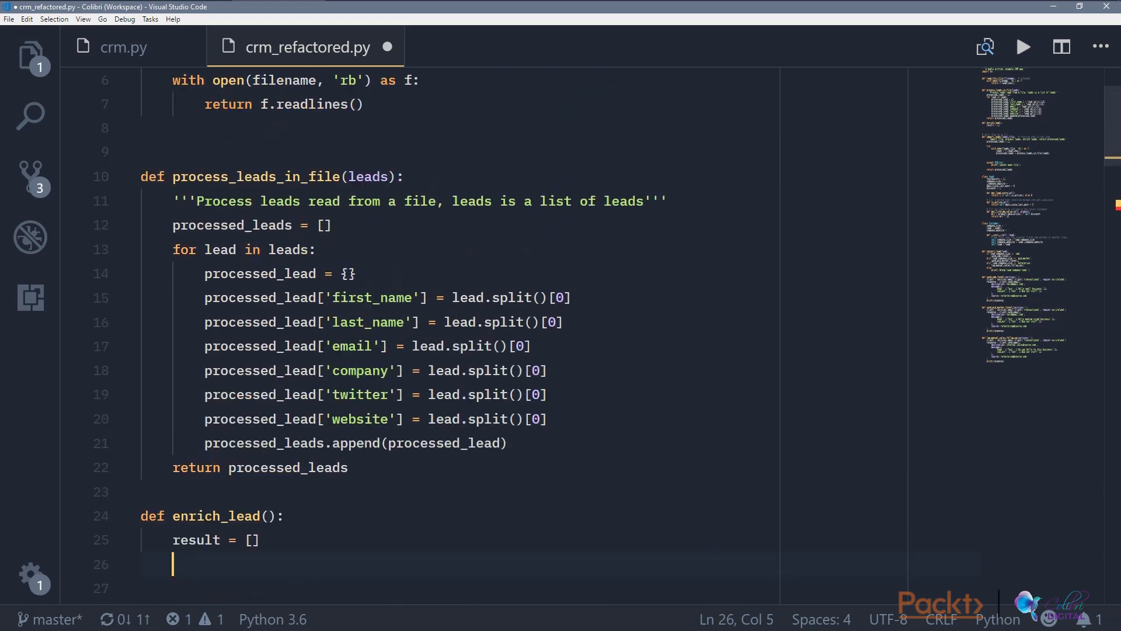
pyautogui.doubleClick(232, 224)
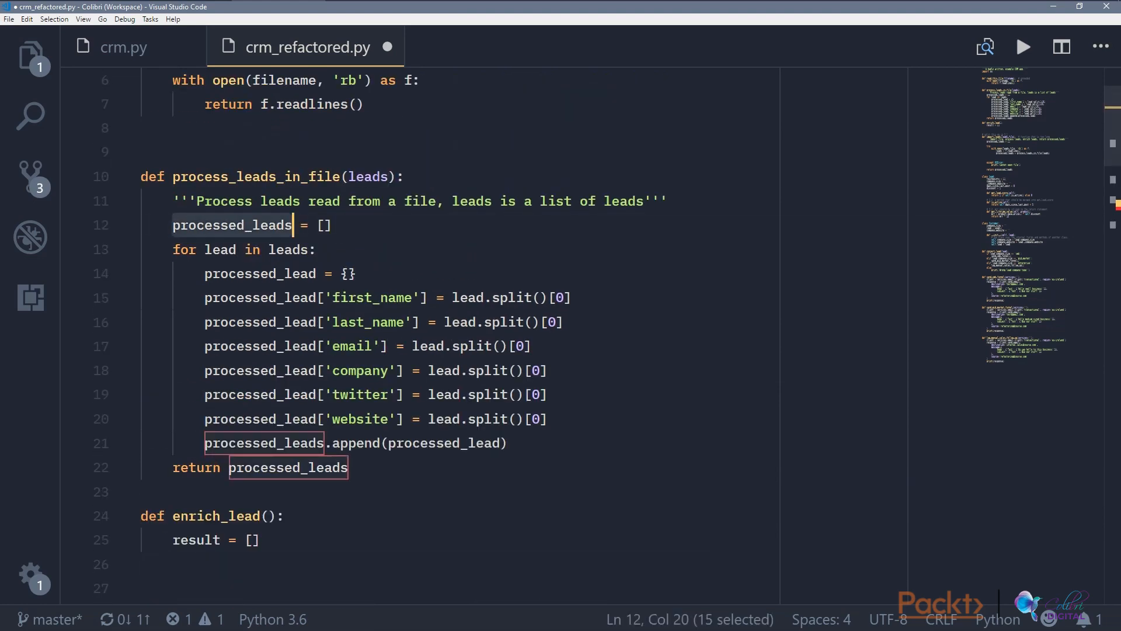
pyautogui.write('result = [')
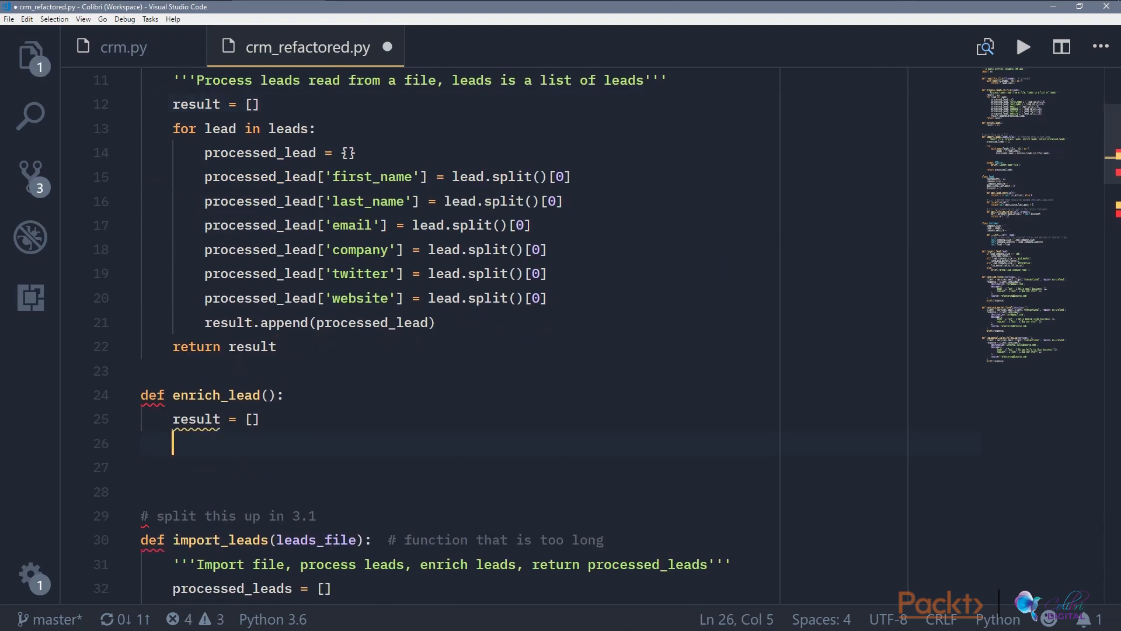
# Step: Paste the p_lead enrichment loop into enrich_lead after the result line
pyautogui.click(253, 418)
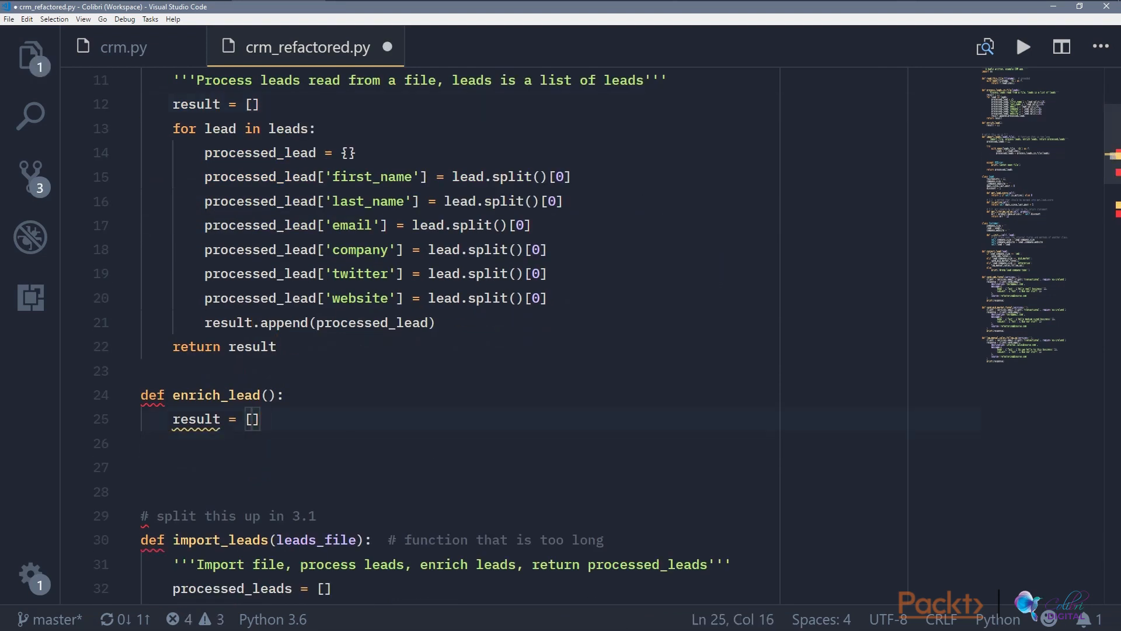
pyautogui.press('enter')
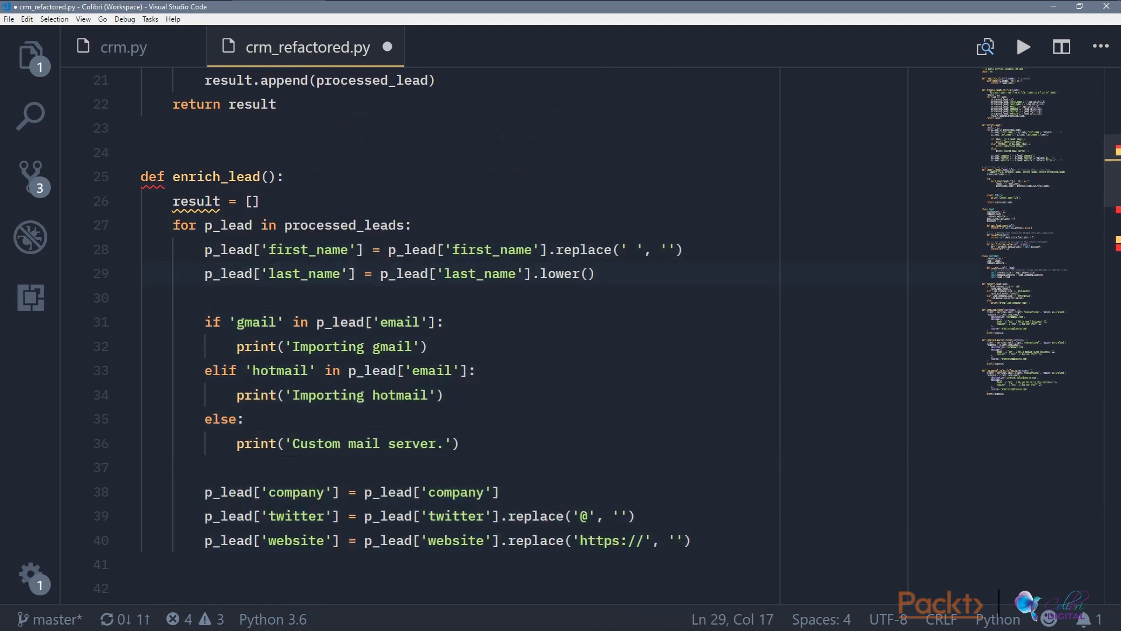
# Step: Give enrich_lead a processed_leads parameter, append each p_lead to result, return result, and save
pyautogui.write('processed_leads')
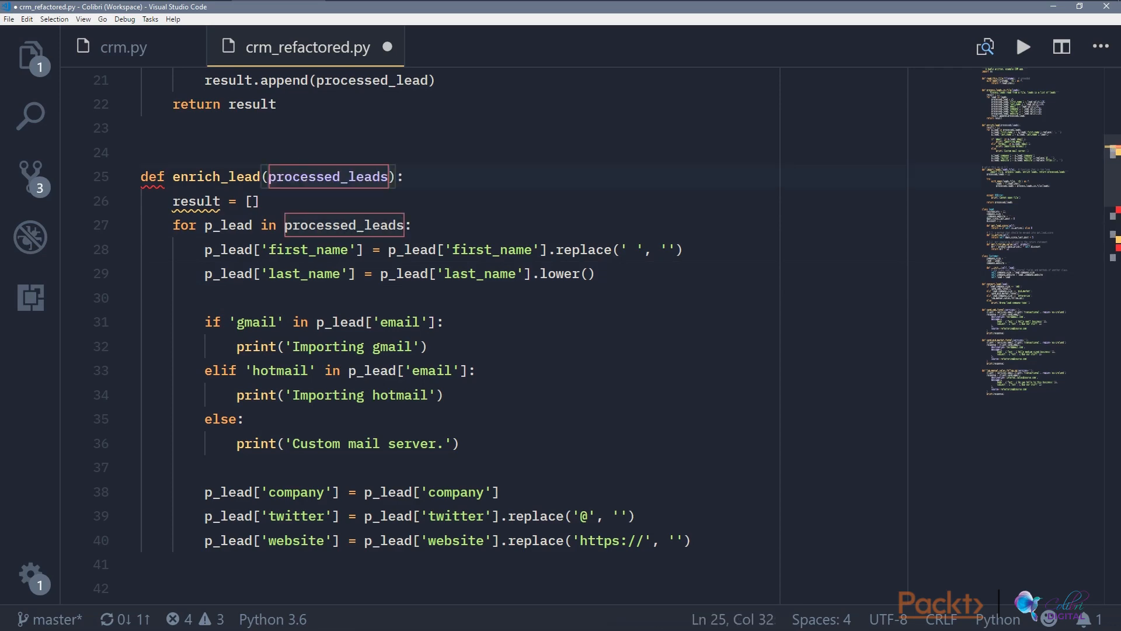
pyautogui.scroll(-3)
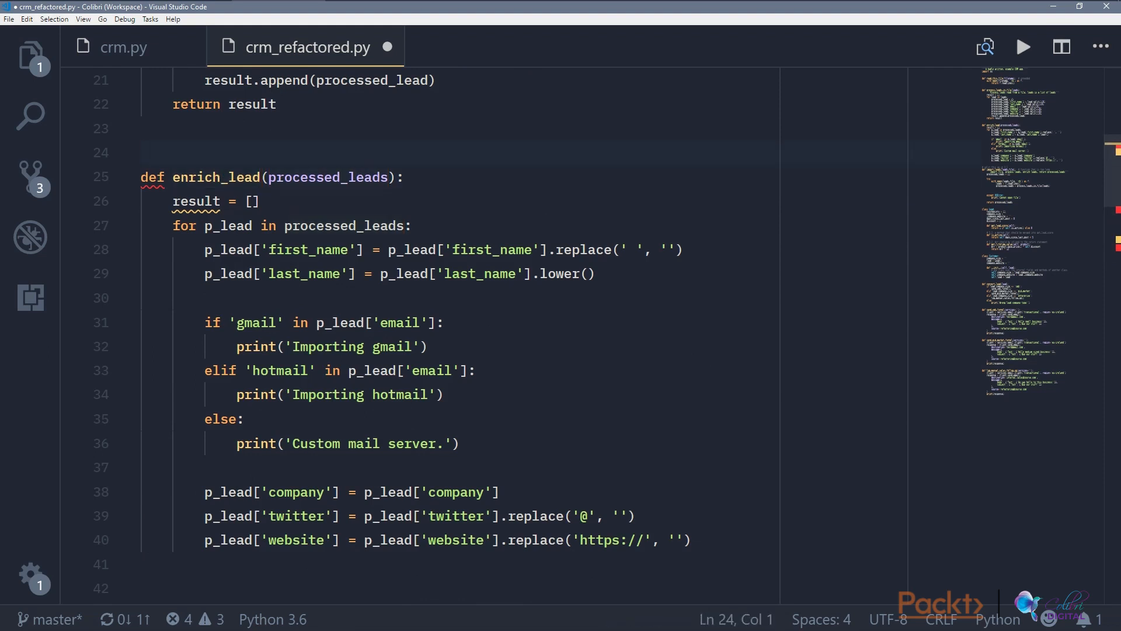
pyautogui.doubleClick(196, 201)
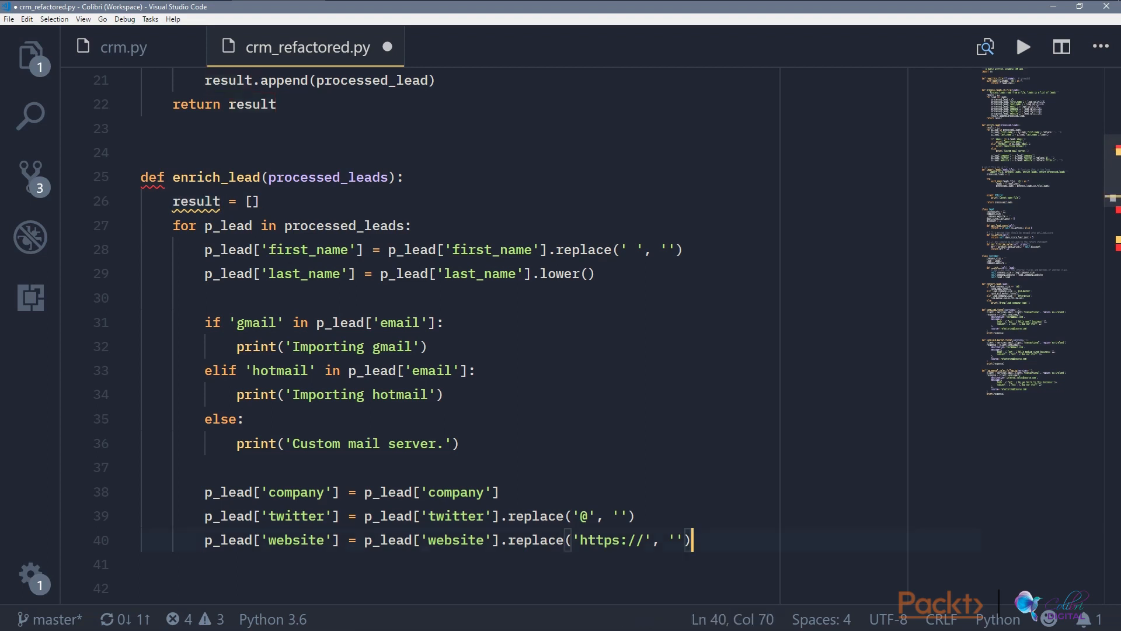
pyautogui.scroll(-3)
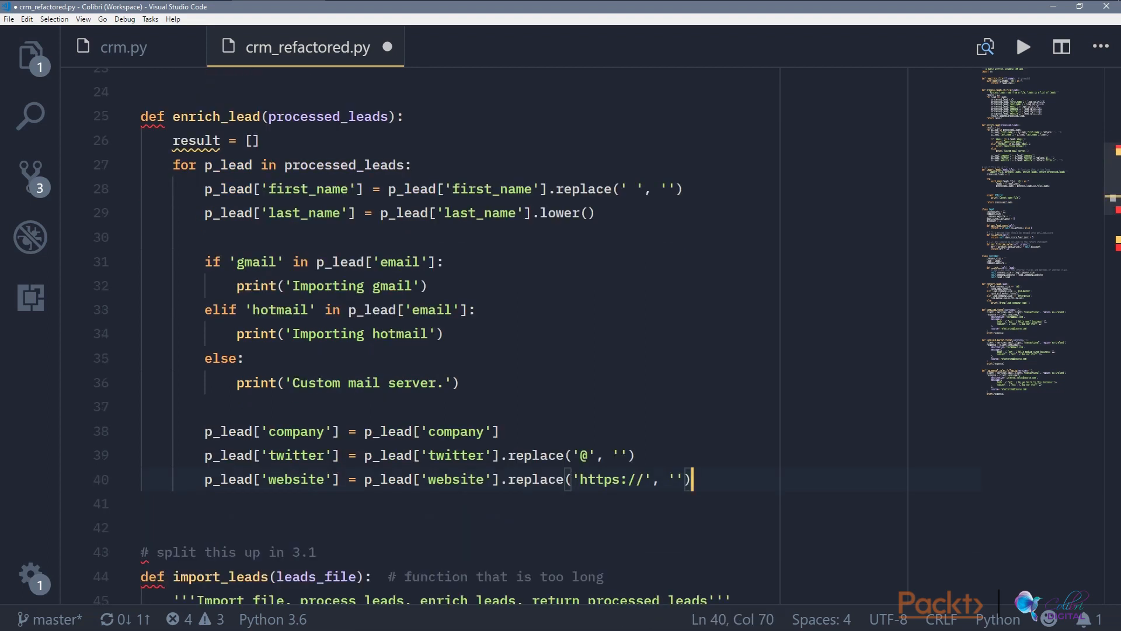
pyautogui.press('enter')
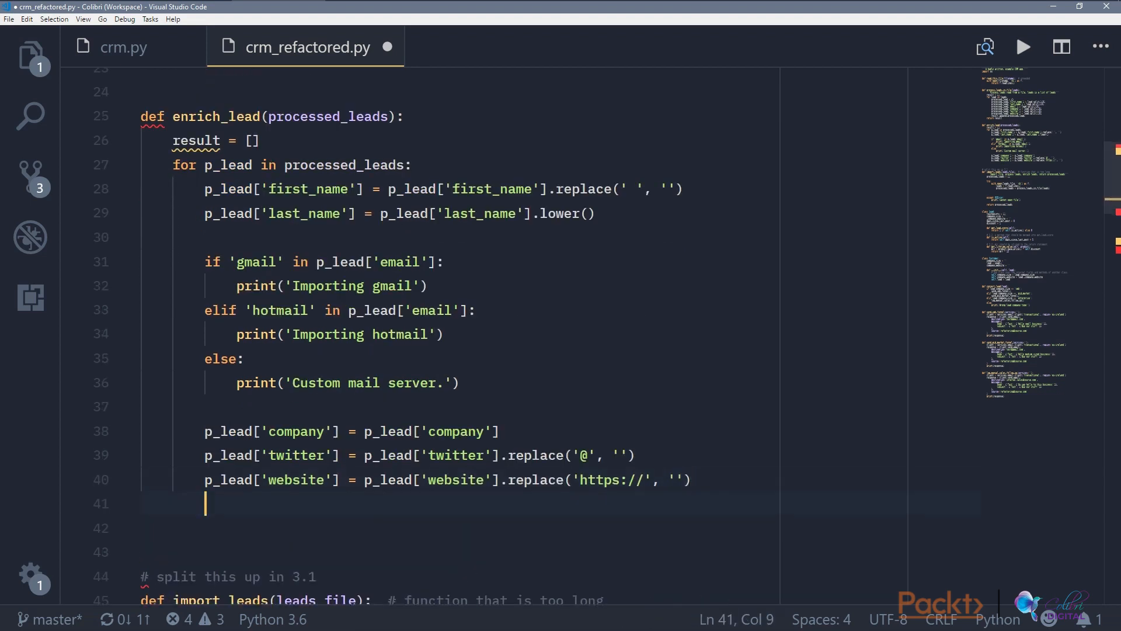
pyautogui.write('result.append(')
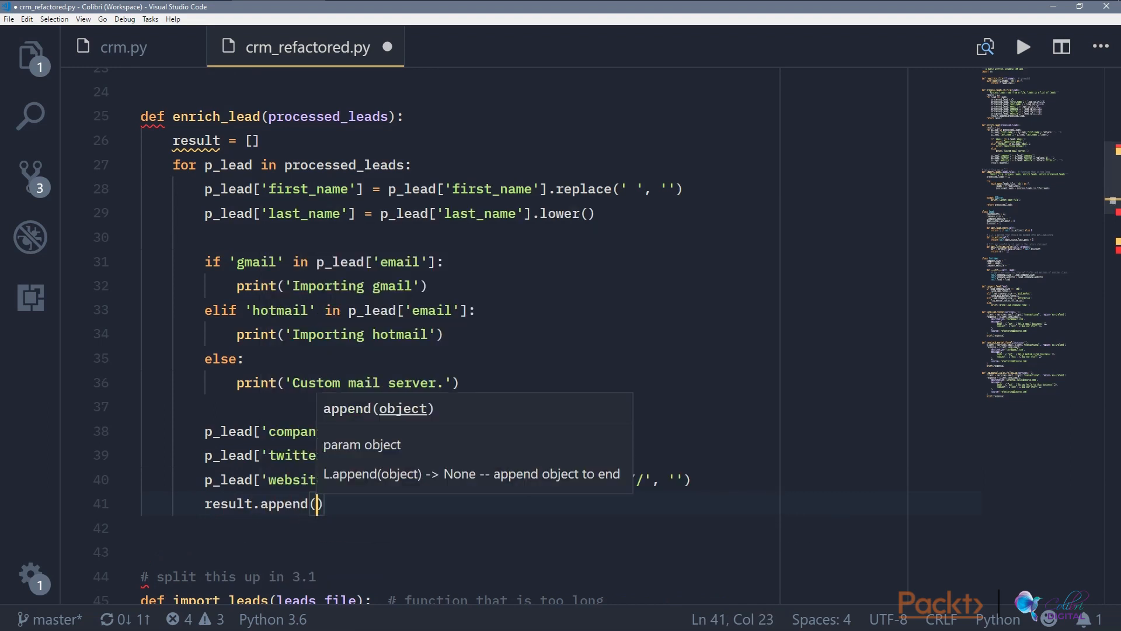
pyautogui.write('p_lead')
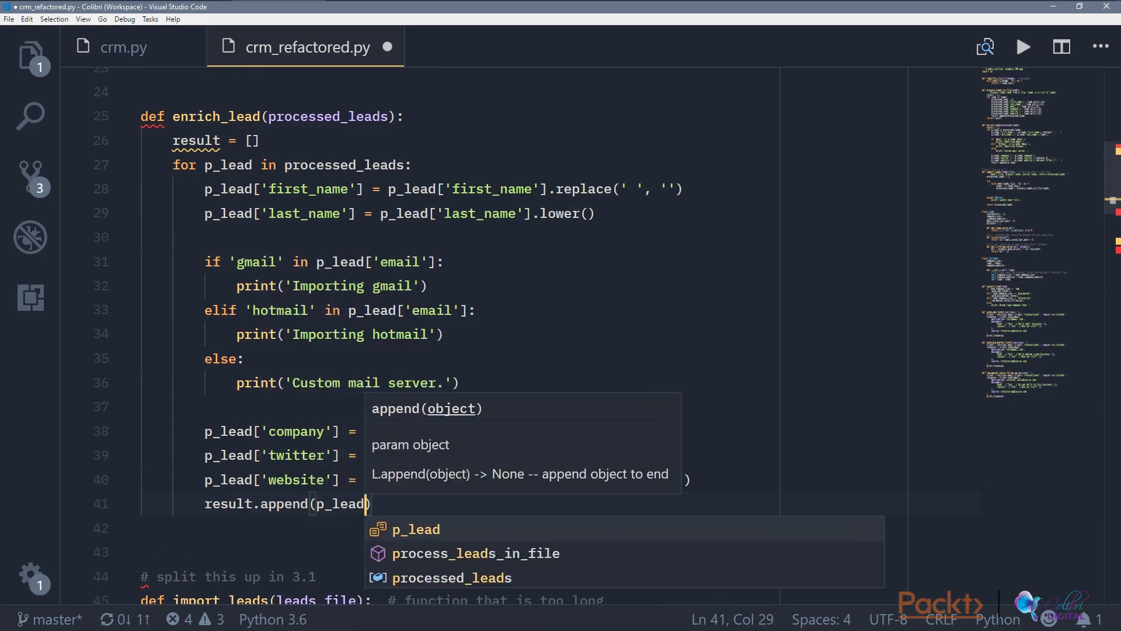
pyautogui.write('return result')
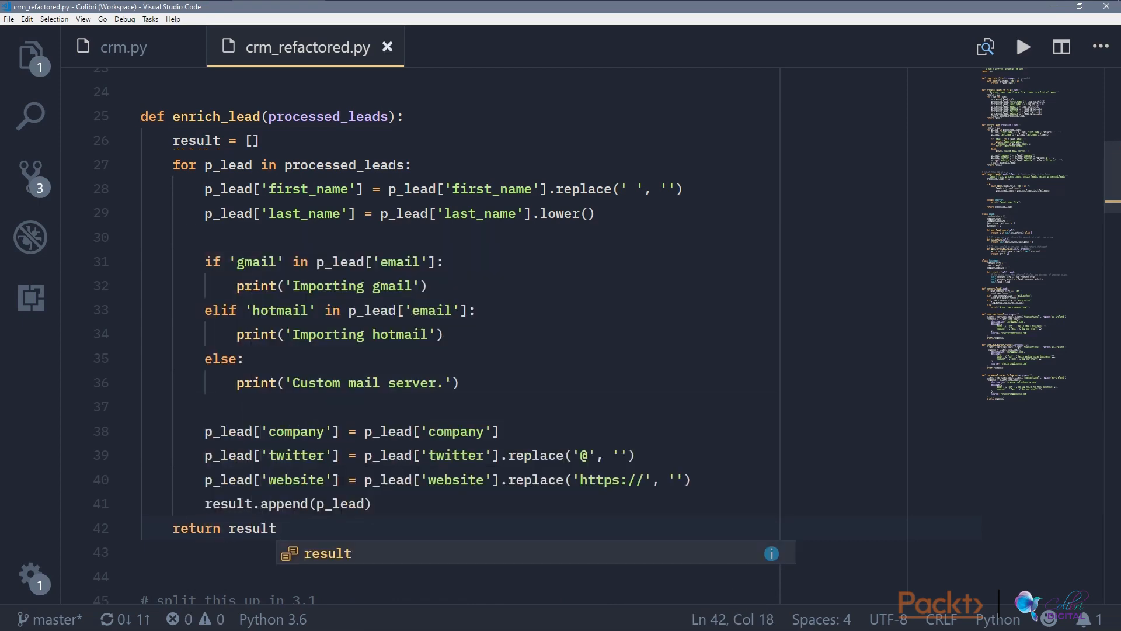
pyautogui.doubleClick(215, 116)
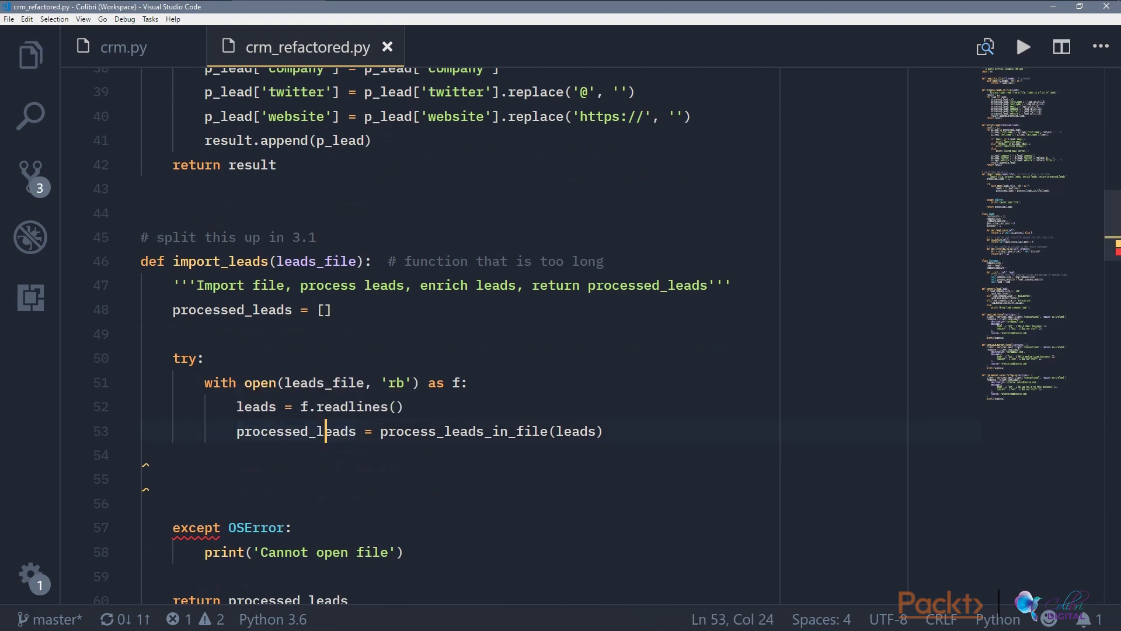
# Step: Add enriched_leads = enrich_leads(processed_leads) inside import_leads
pyautogui.write('enriched_leads =')
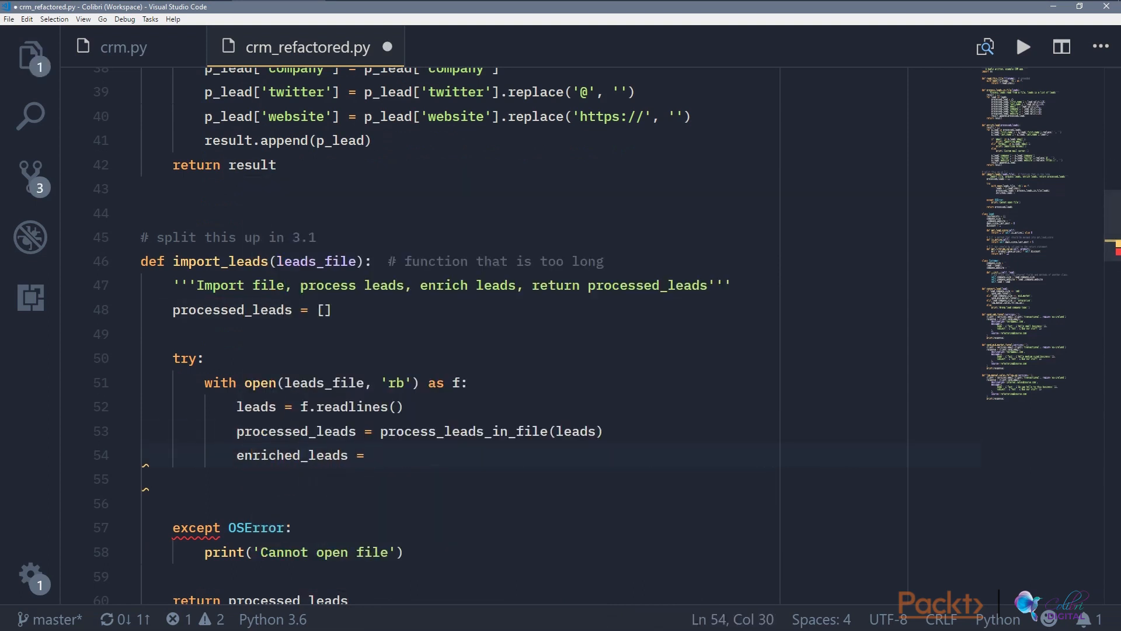
pyautogui.write('enrich_lead(proce')
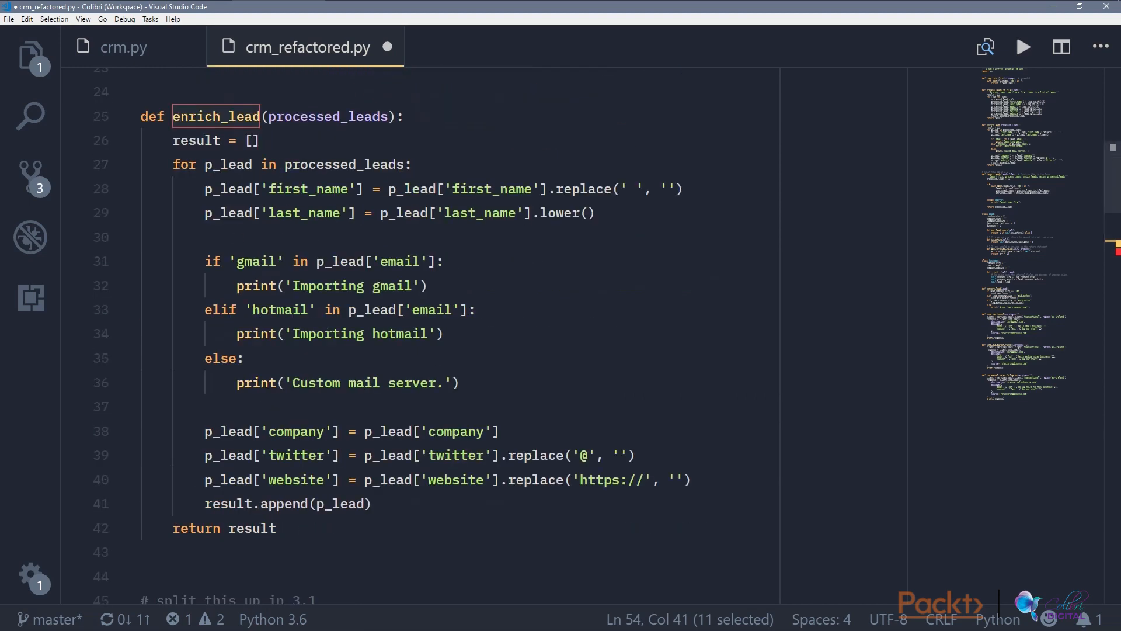
pyautogui.click(262, 116)
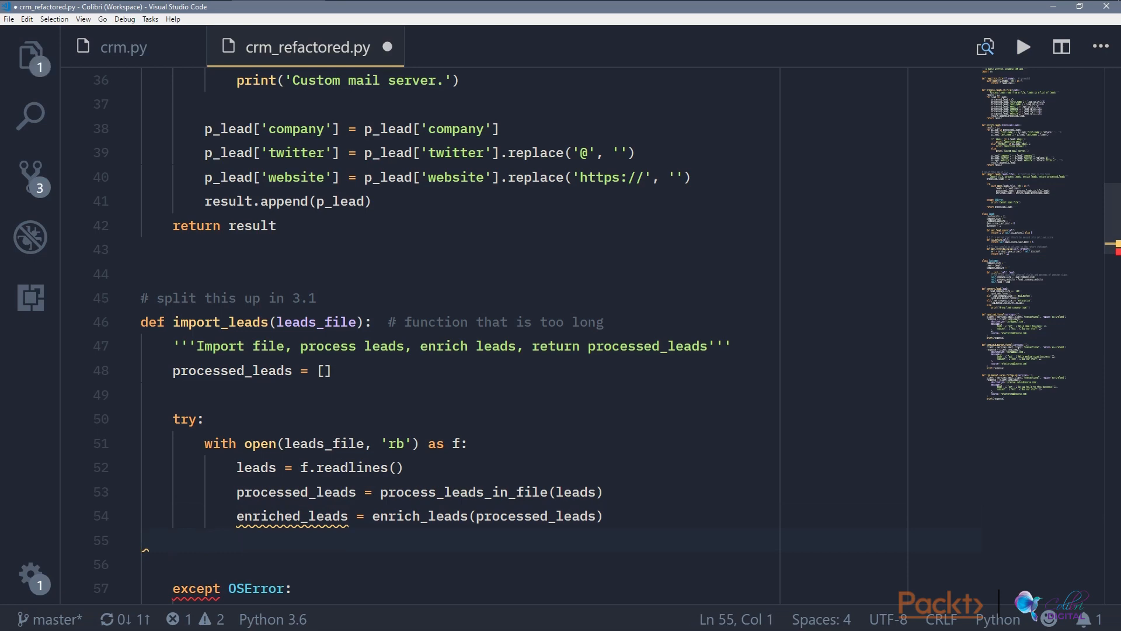
# Step: Drop the empty processed_leads setup and return enriched_leads instead, then save
pyautogui.scroll(-3)
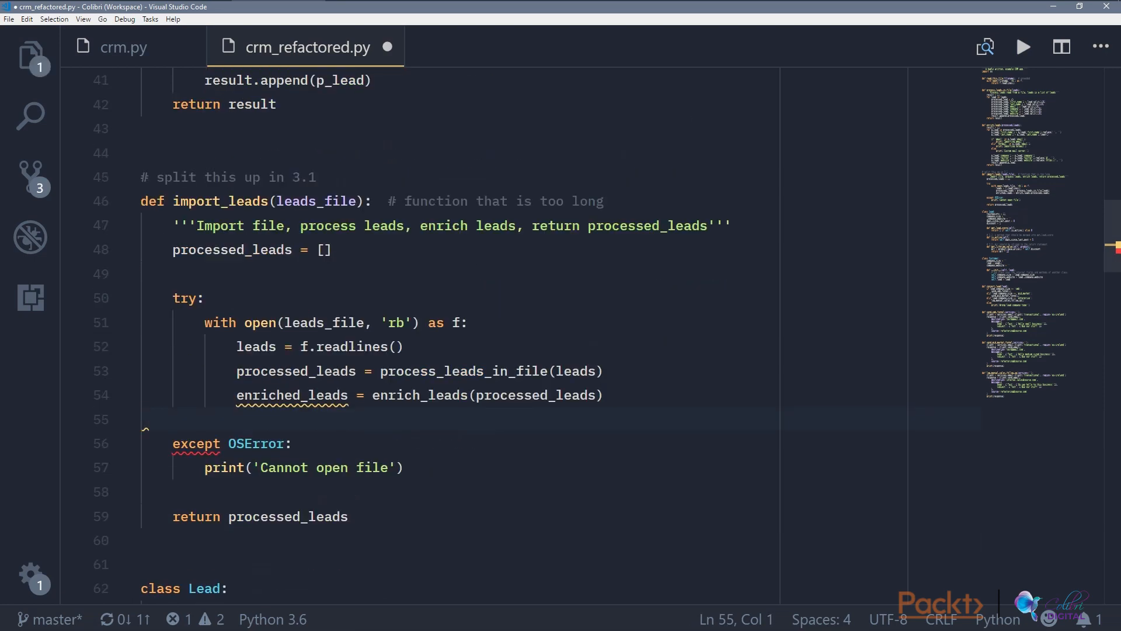
pyautogui.doubleClick(292, 395)
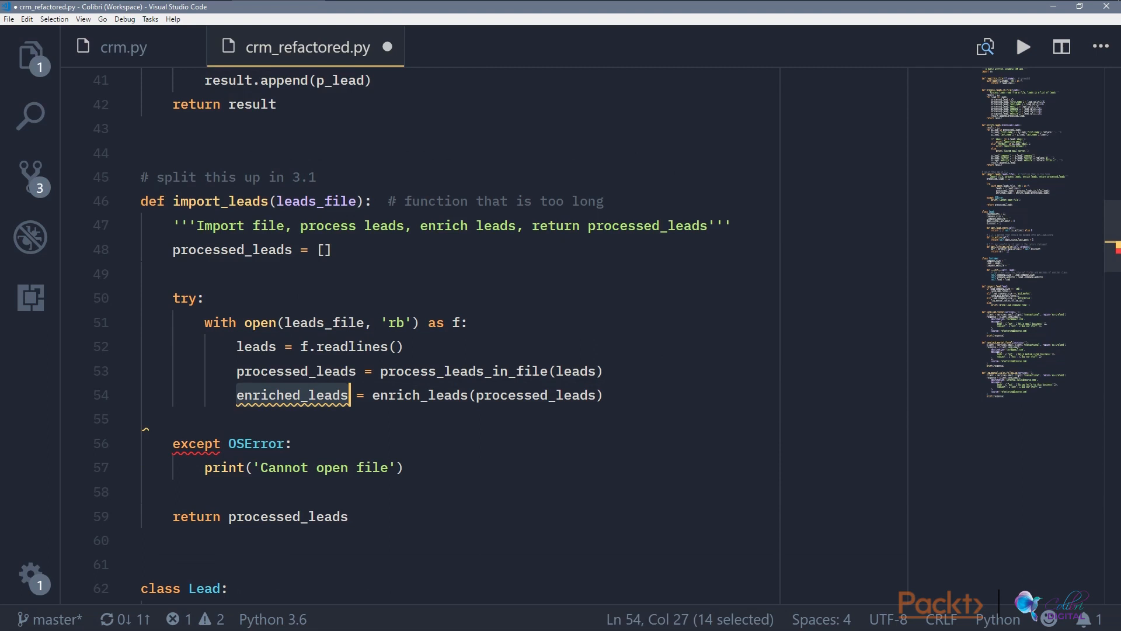
pyautogui.write('enriched_leads')
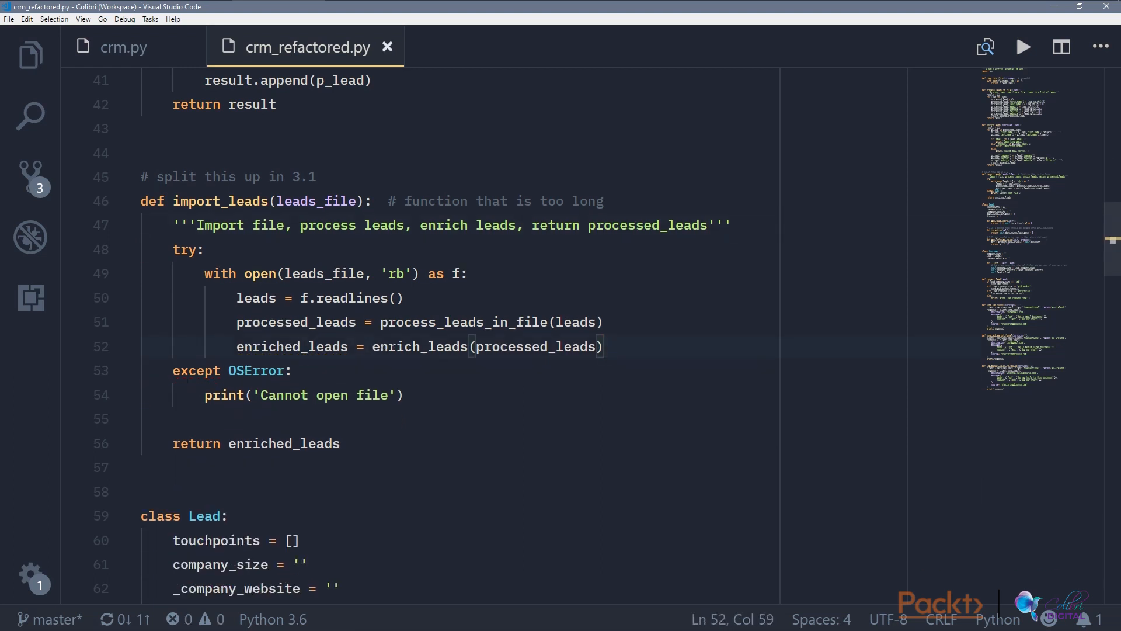
pyautogui.scroll(3)
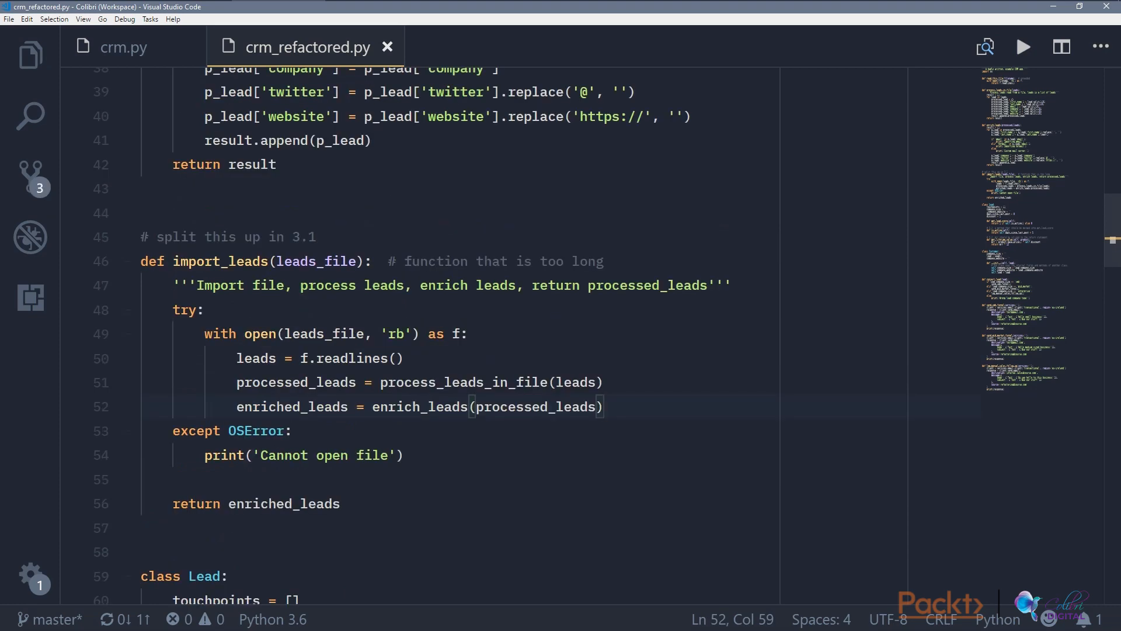
pyautogui.scroll(3)
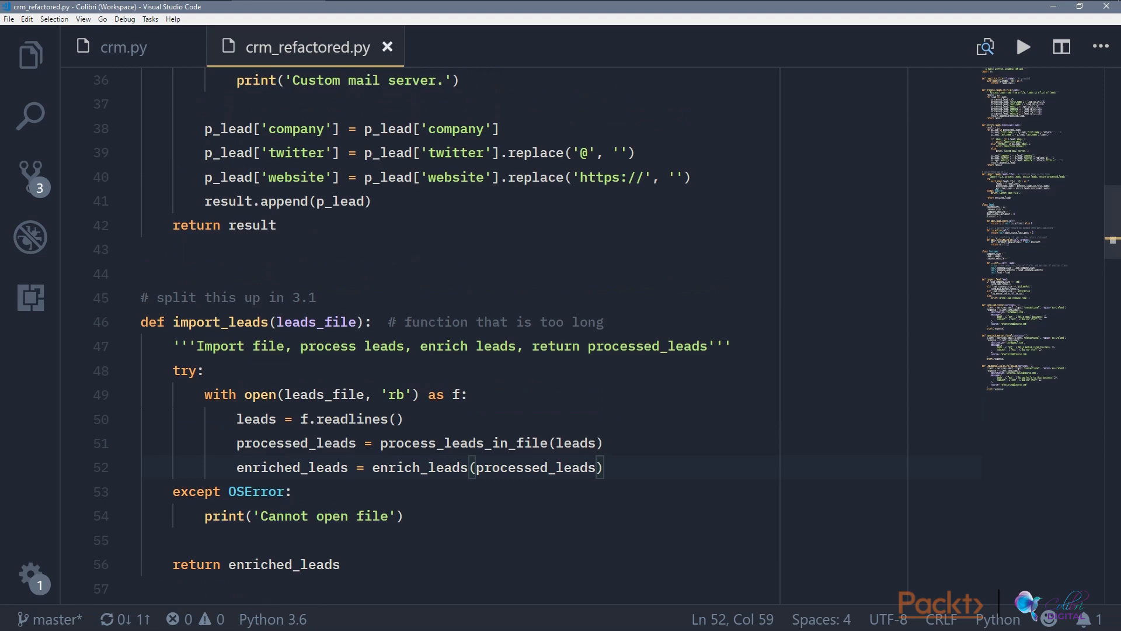
pyautogui.scroll(-3)
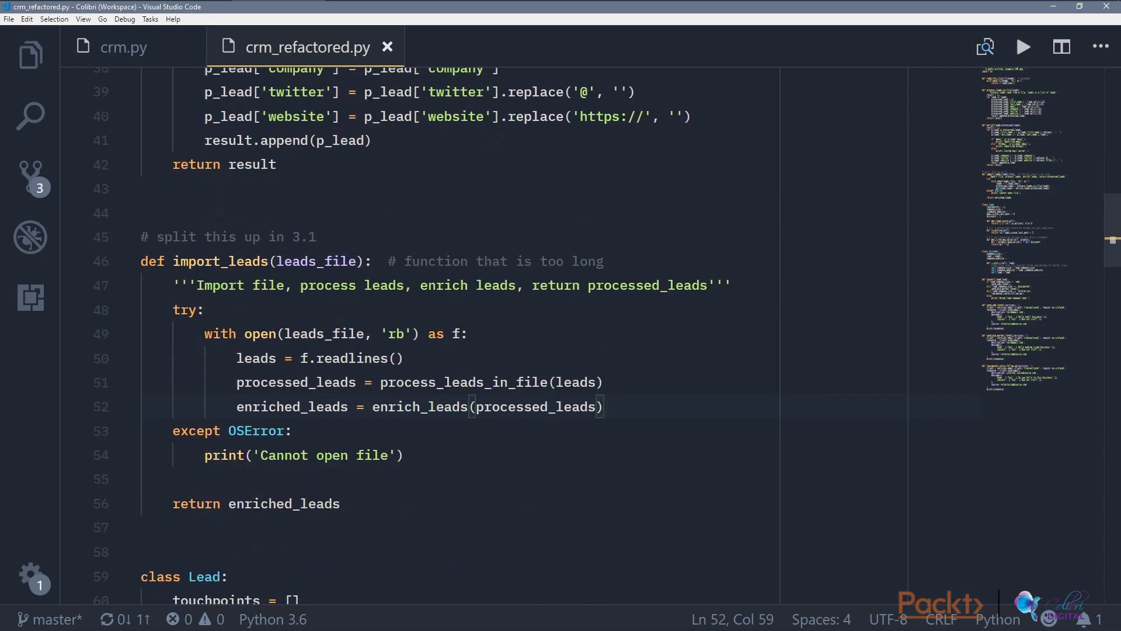
pyautogui.scroll(3)
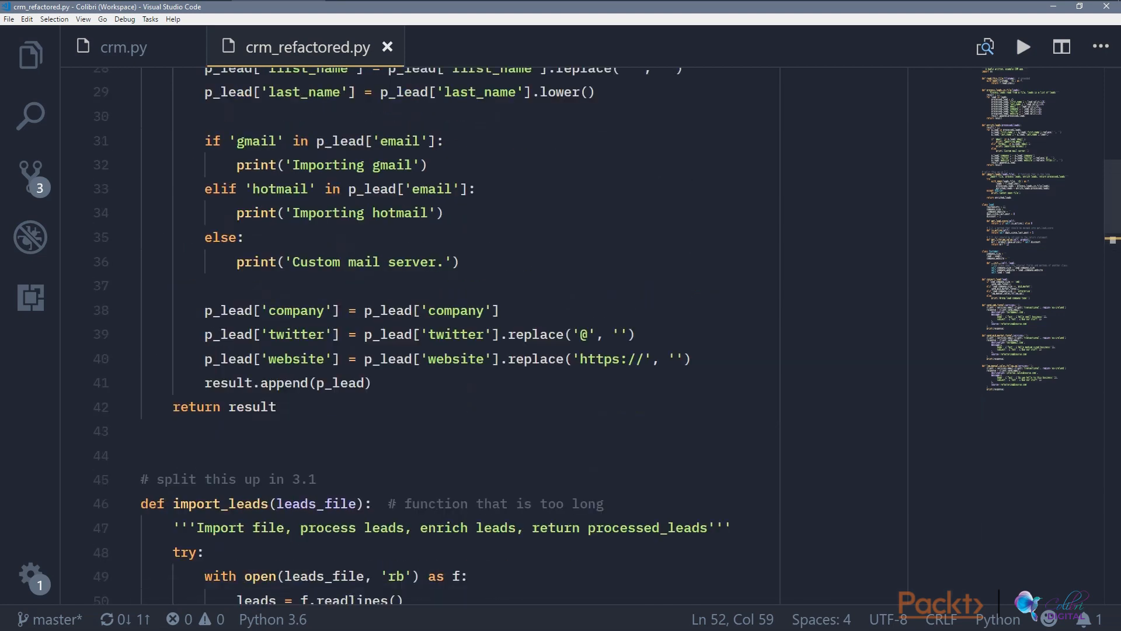
pyautogui.scroll(3)
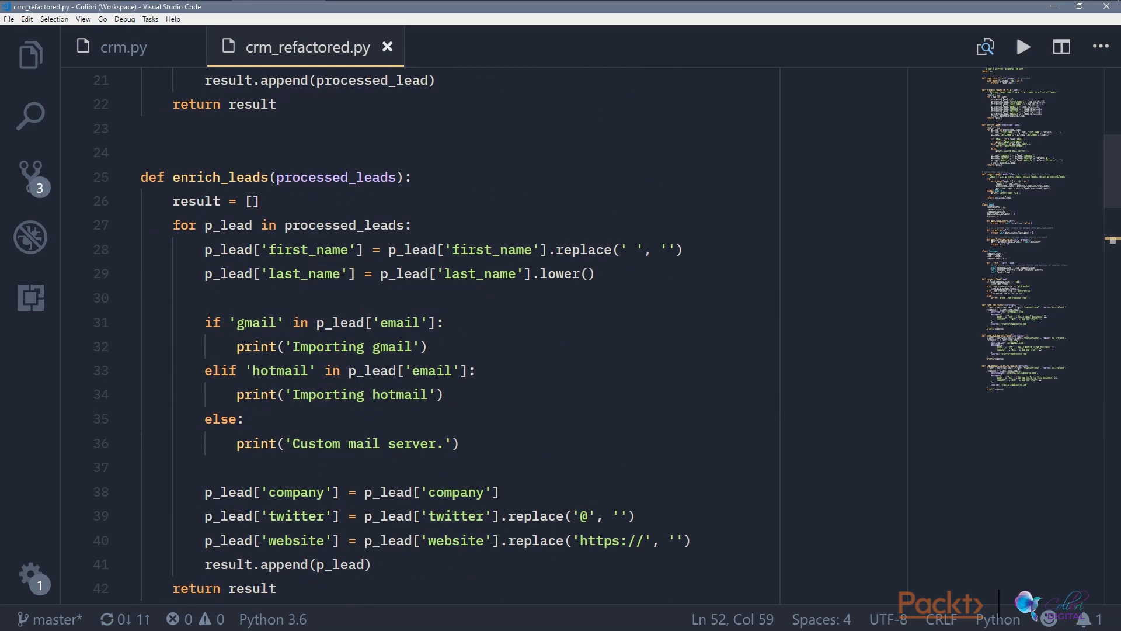
pyautogui.scroll(3)
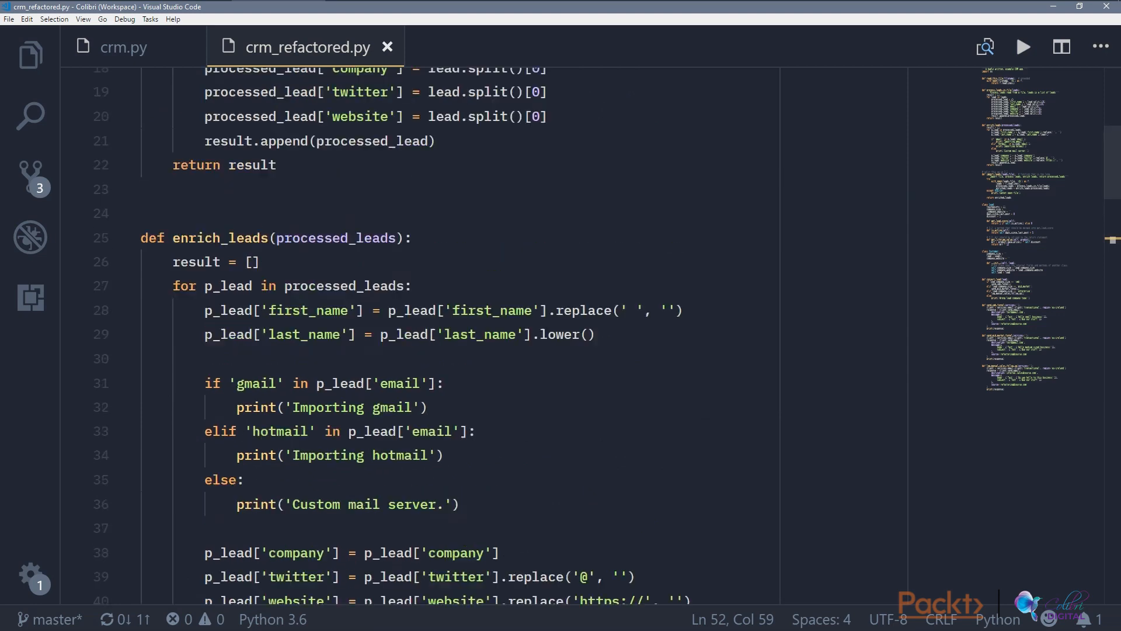
pyautogui.scroll(3)
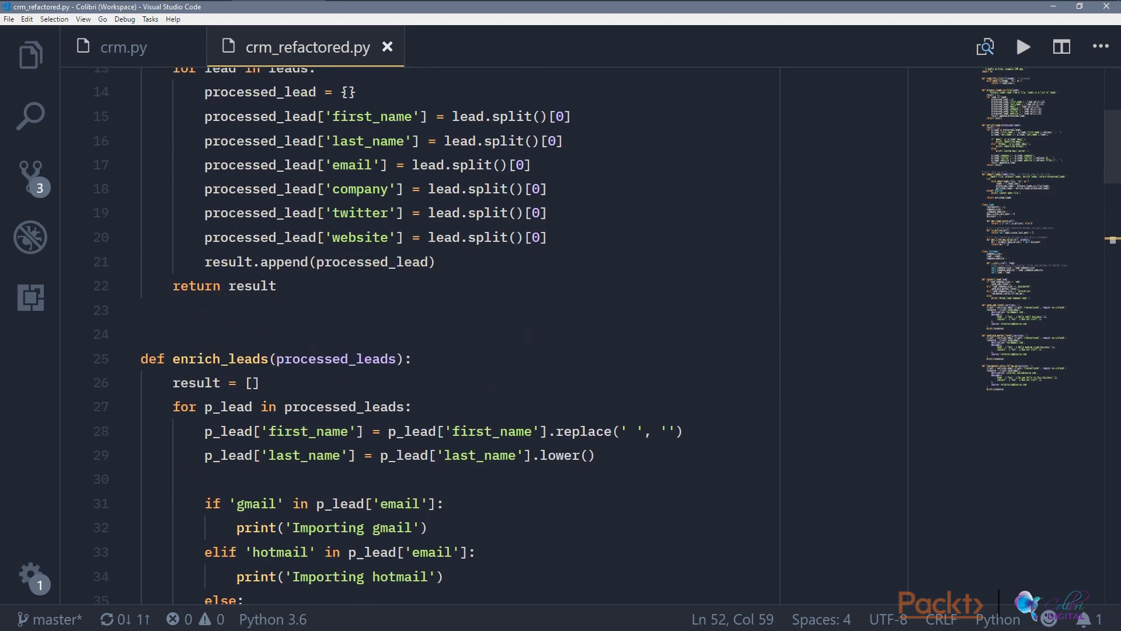
pyautogui.scroll(-3)
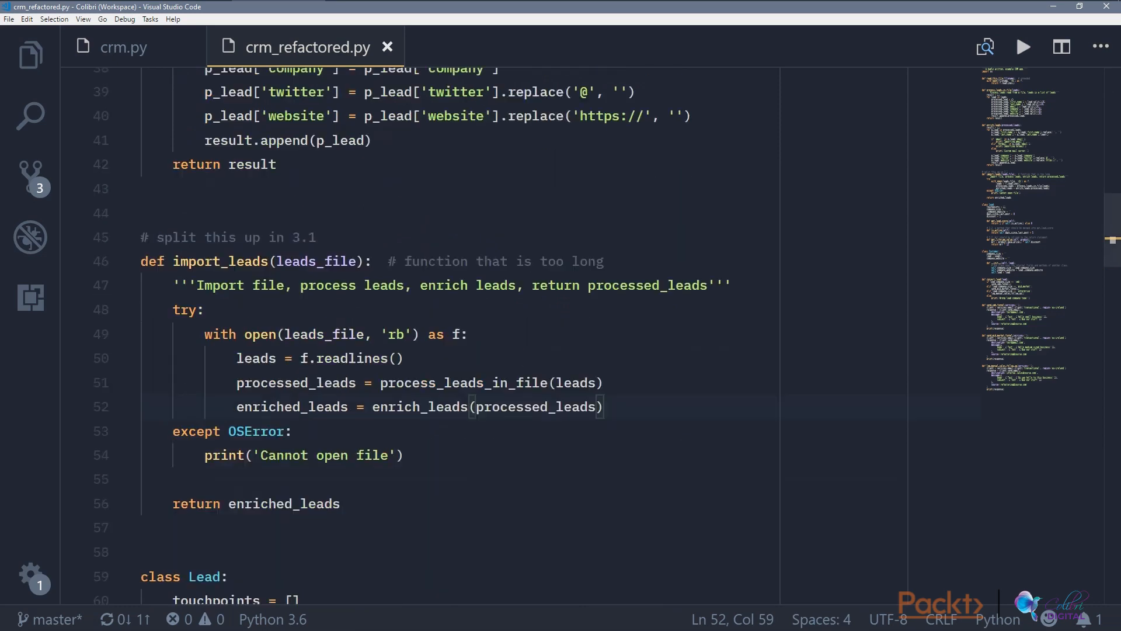
pyautogui.scroll(-3)
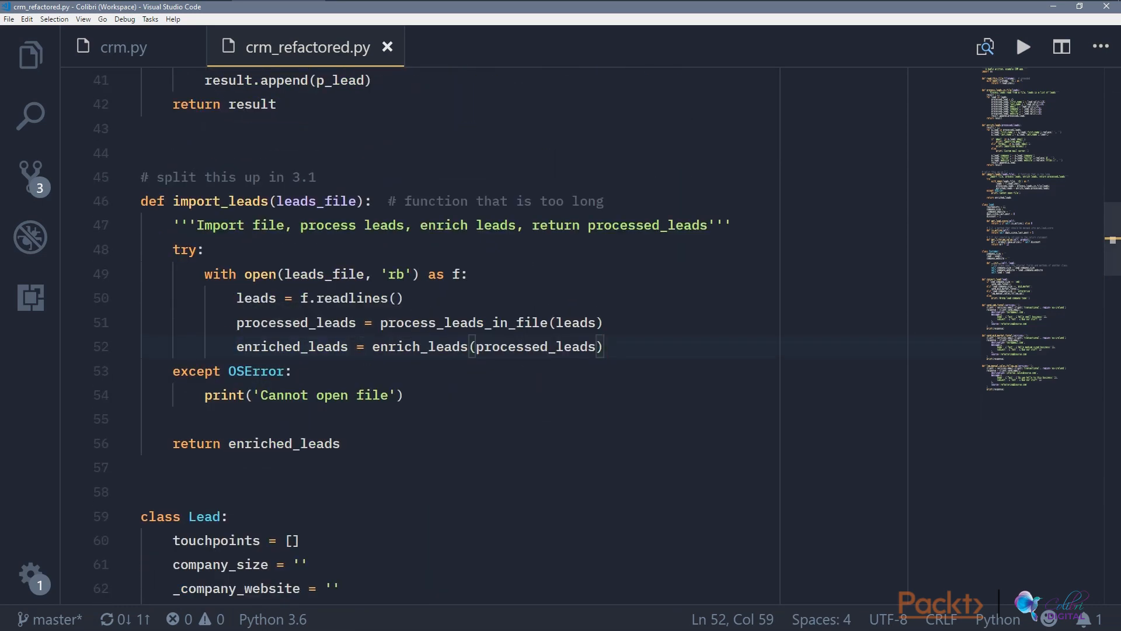
pyautogui.scroll(3)
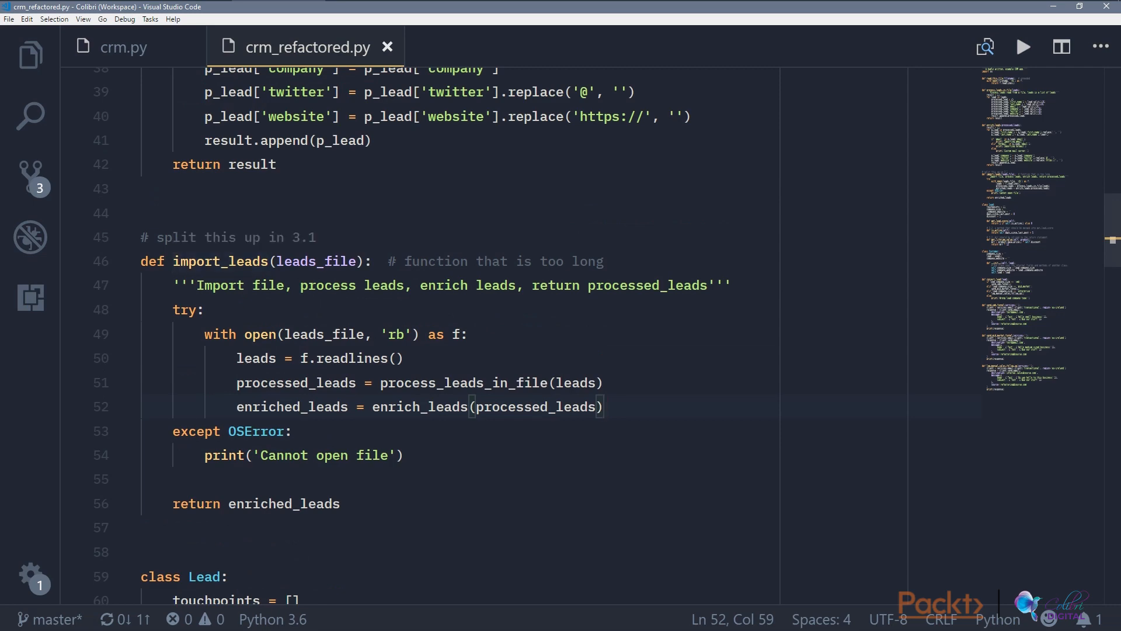
# Step: Start a new def read_leads_from_file(filename): above import_leads
pyautogui.click(284, 502)
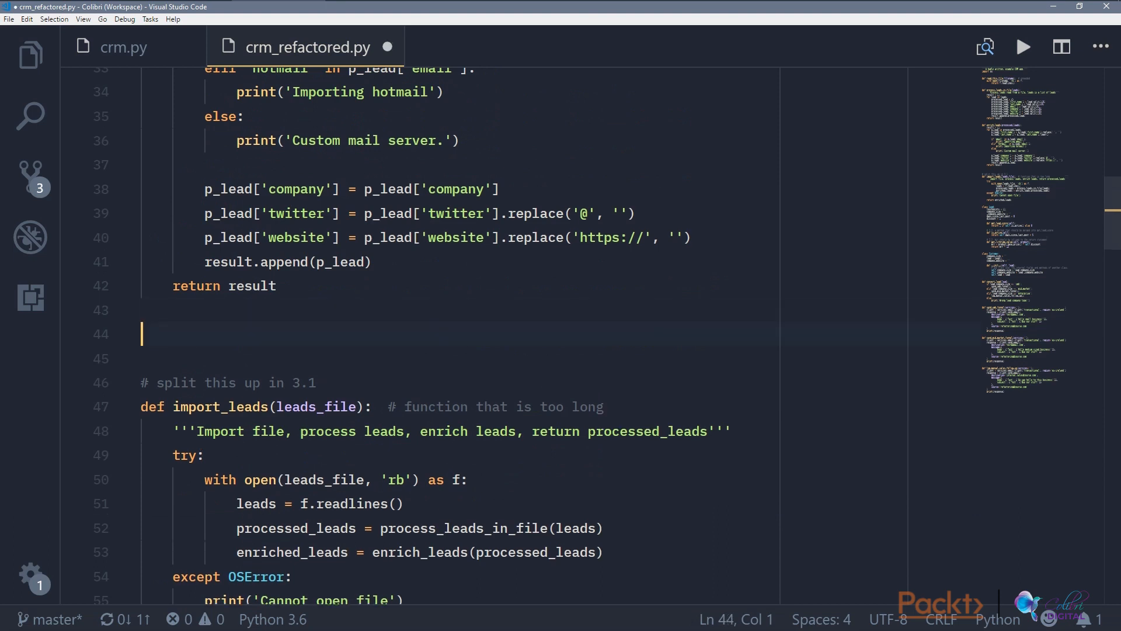
pyautogui.write('def rea')
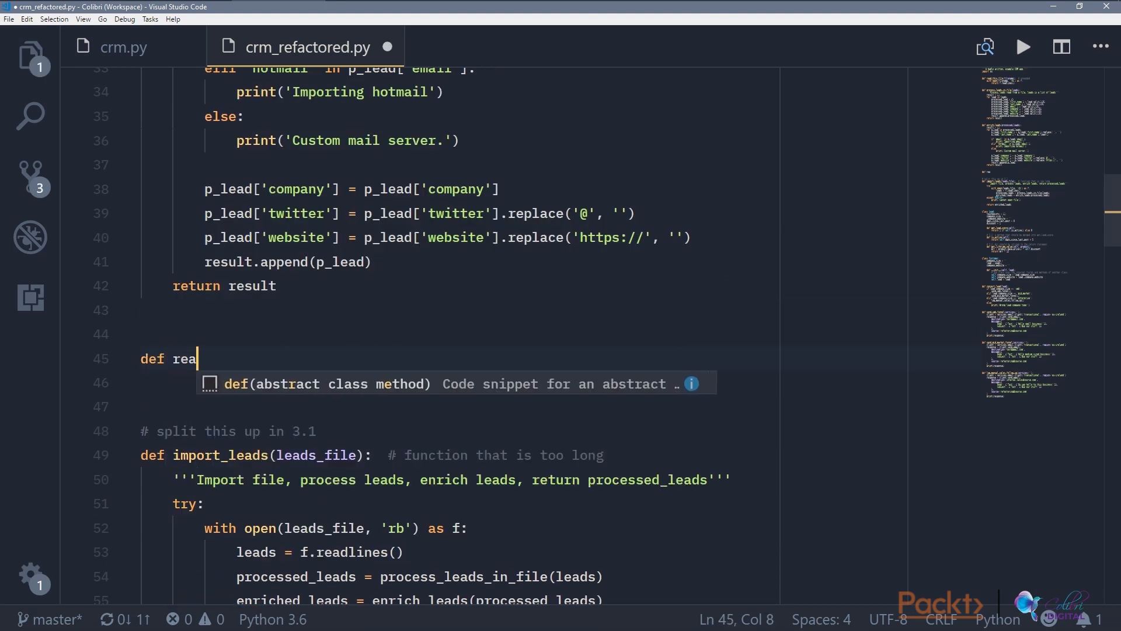
pyautogui.write('d_lea')
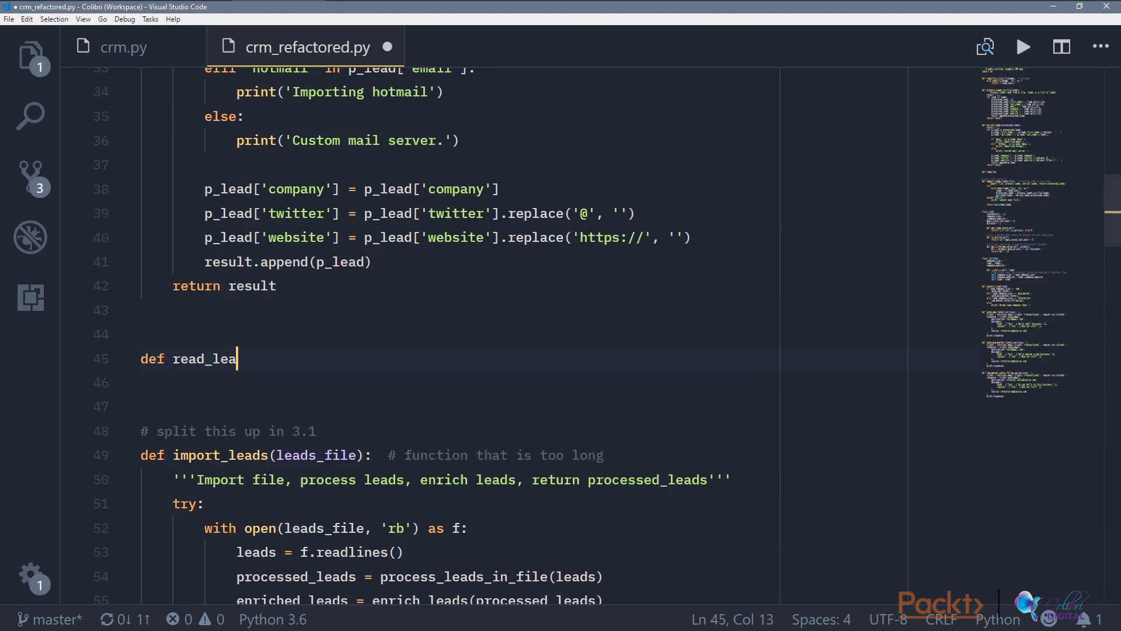
pyautogui.write('ds_from_file')
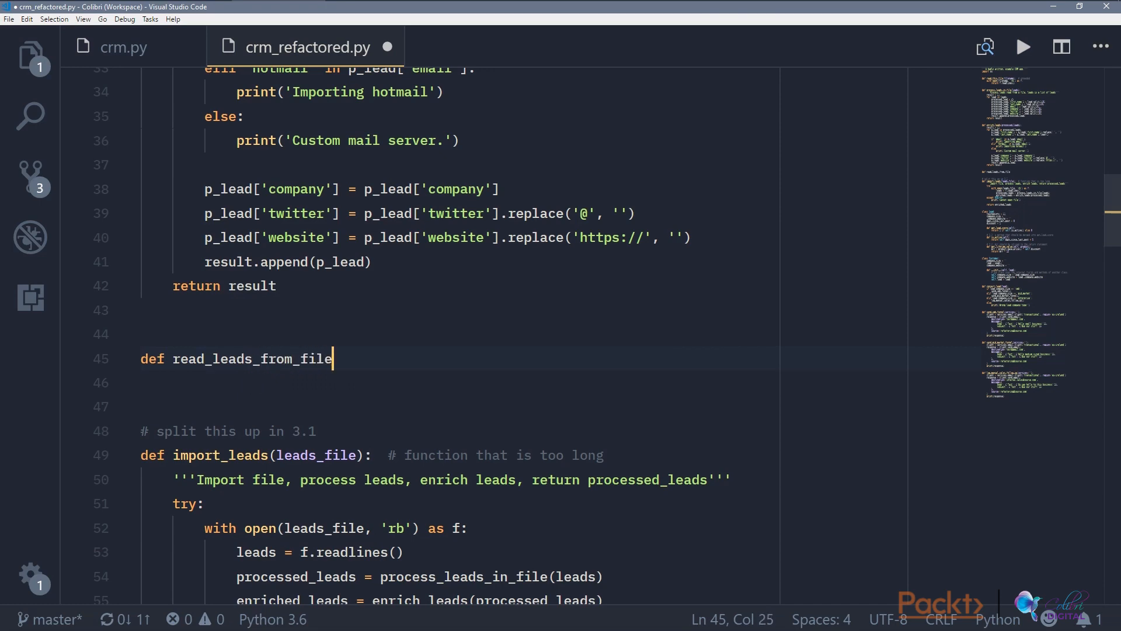
pyautogui.write('(filename)')
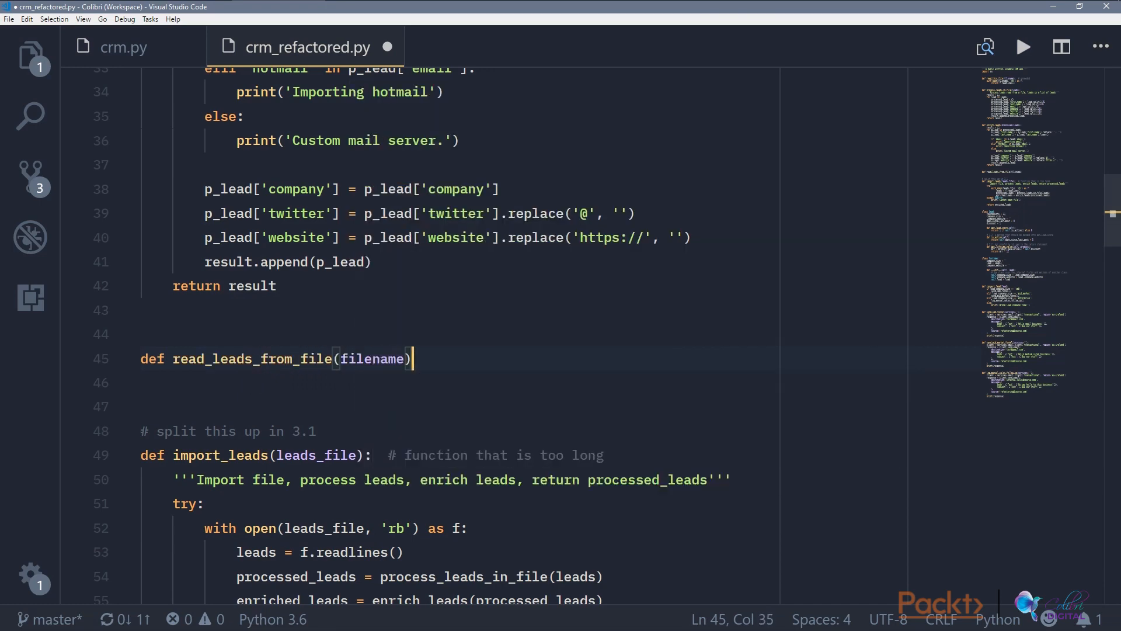
pyautogui.write(':')
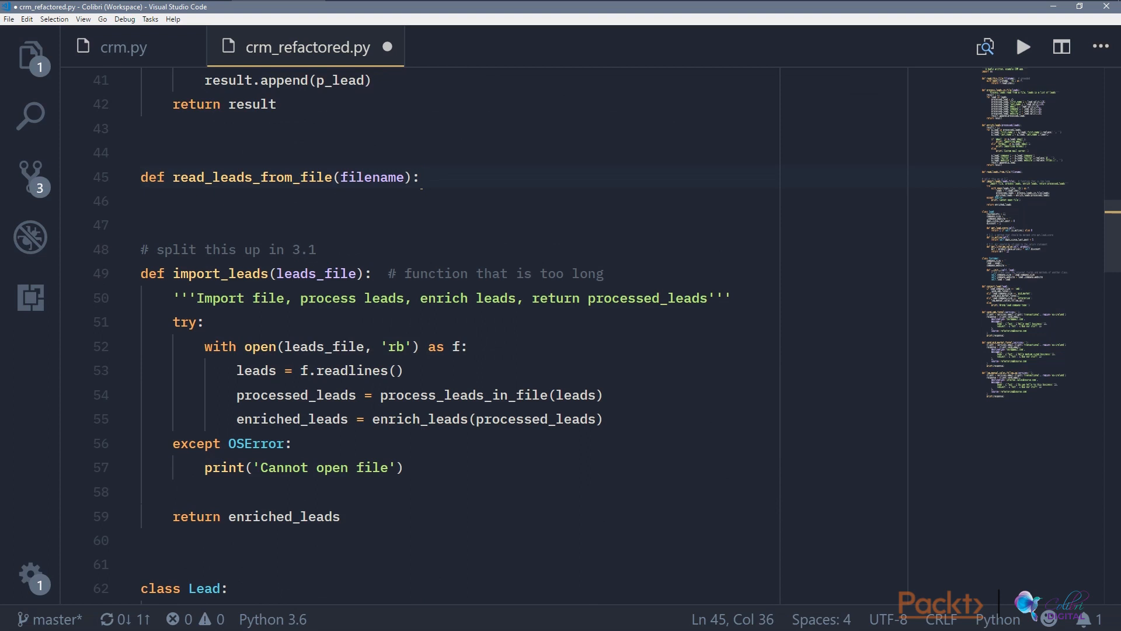
# Step: Reuse import_leads' try/except block in it, trimmed to return f.readlines() with OSError reporting
pyautogui.doubleClick(184, 322)
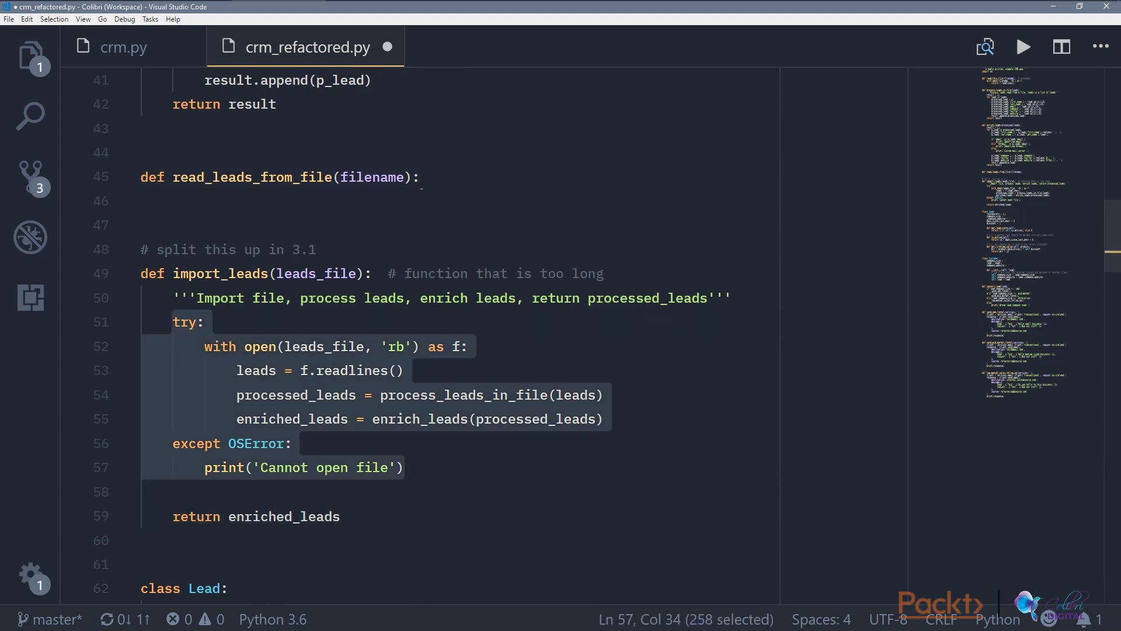
pyautogui.write("result = '")
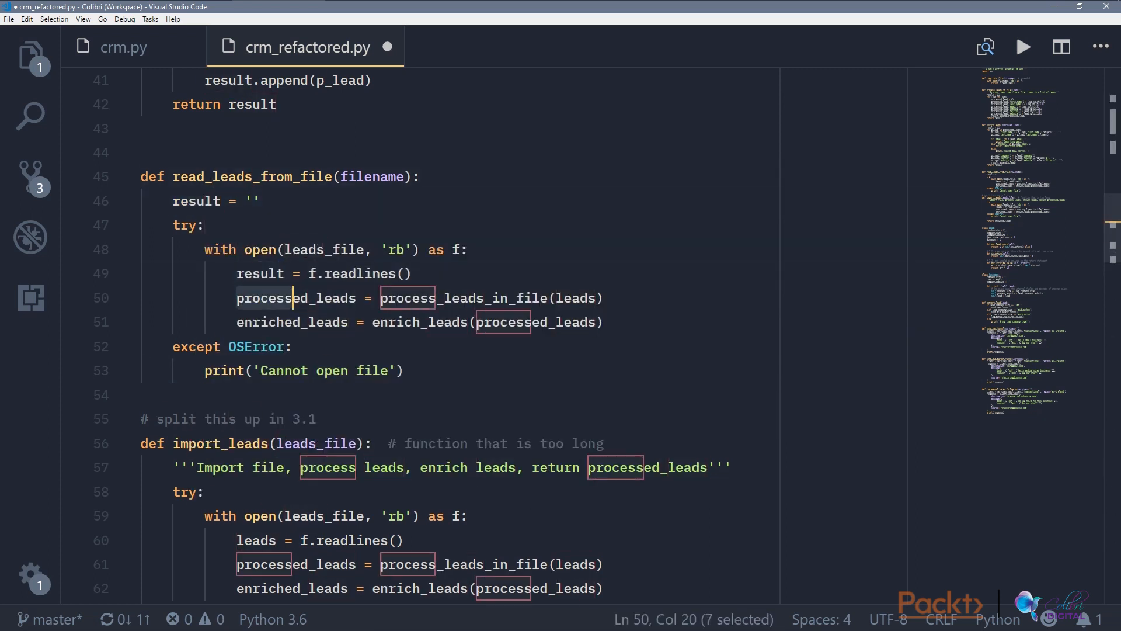
pyautogui.press('Delete')
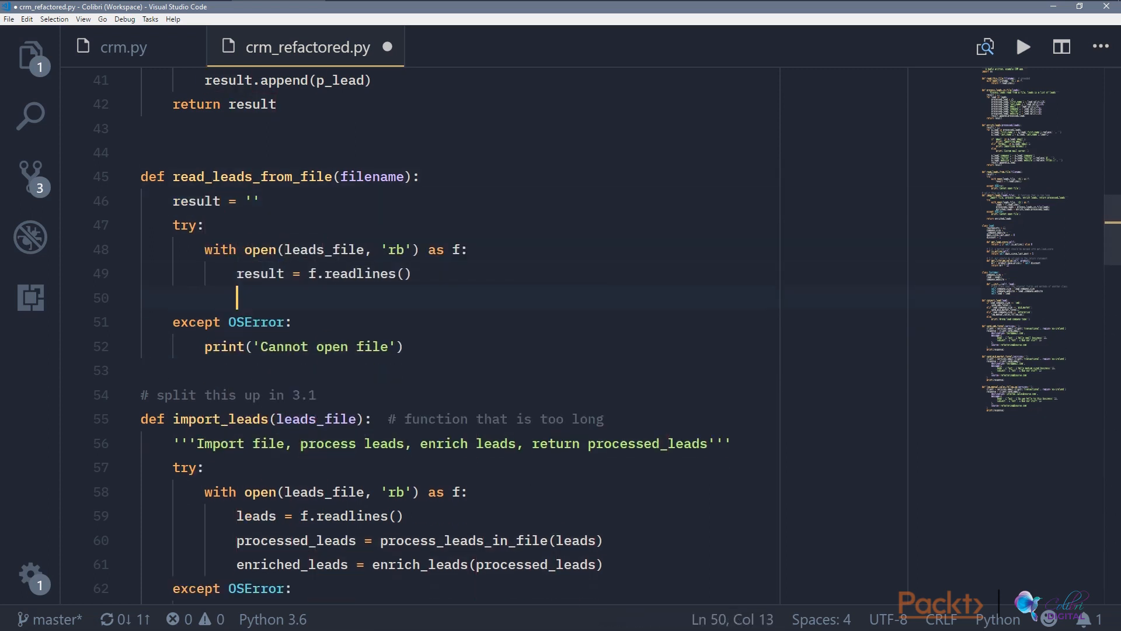
pyautogui.press('Backspace')
pyautogui.write('turn')
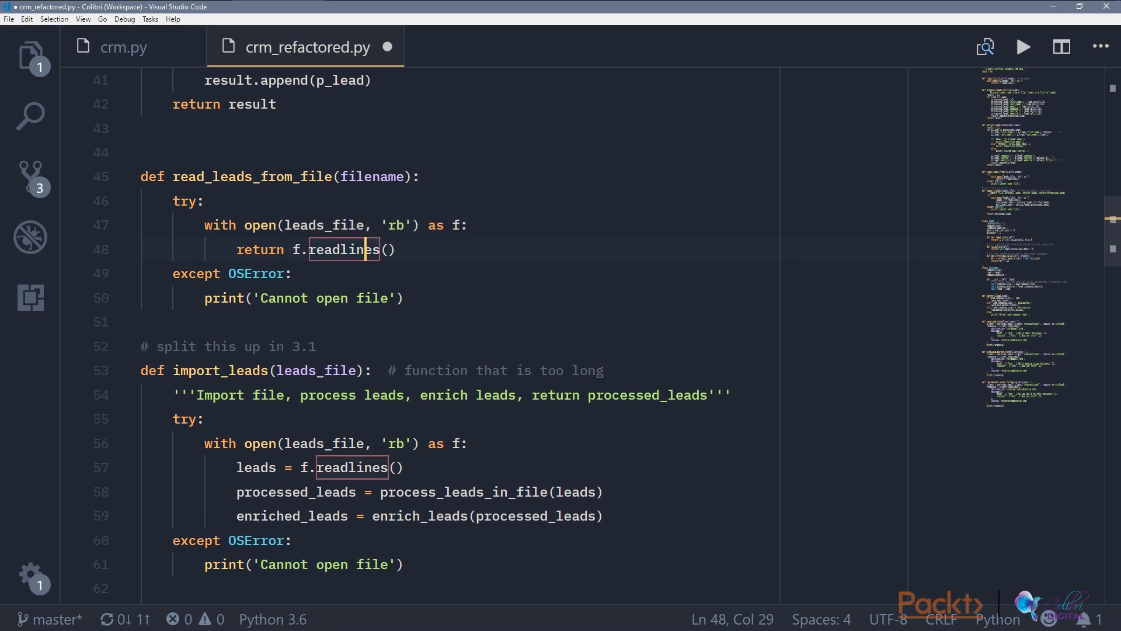
pyautogui.doubleClick(252, 176)
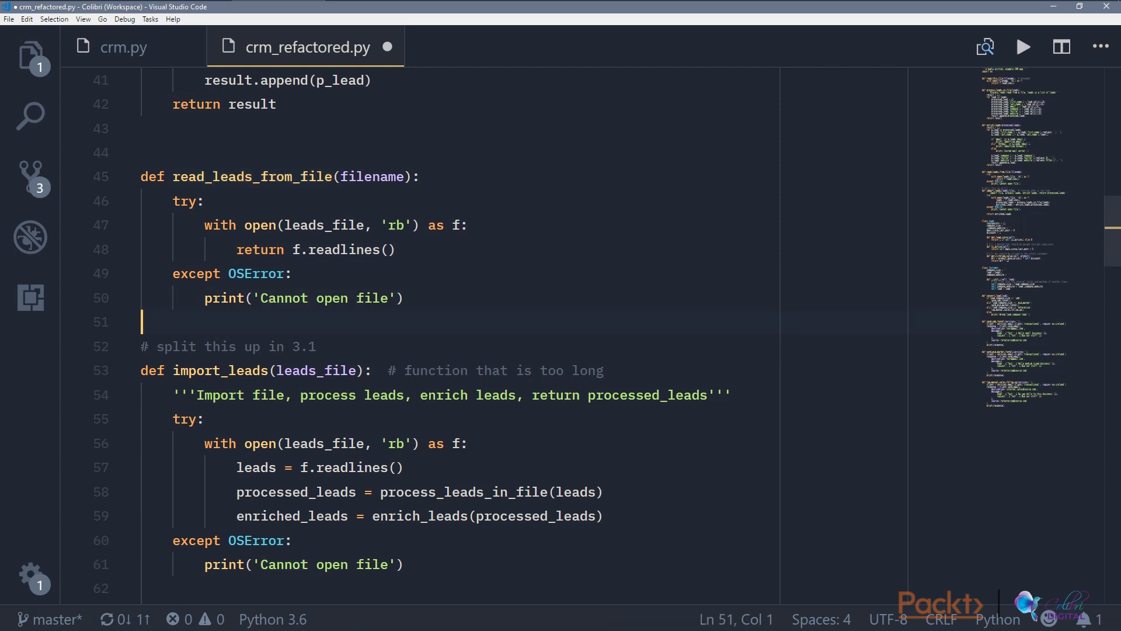
# Step: Begin import_leads with raw_leads = read_leads_from_file(leads_file) and the processed/enriched call chain
pyautogui.doubleClick(252, 116)
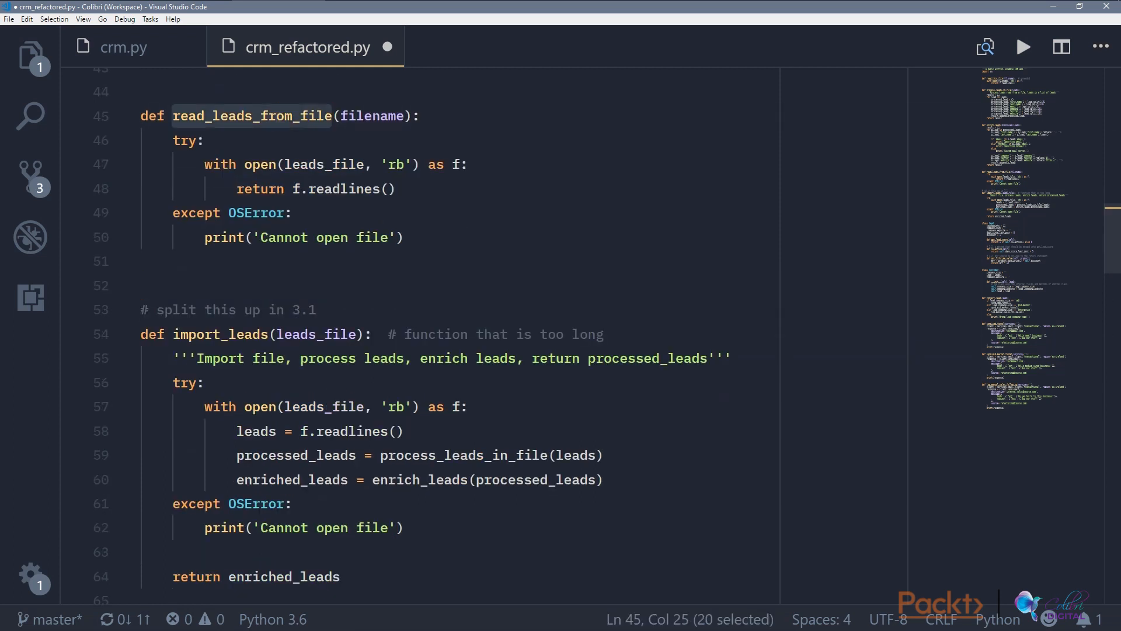
pyautogui.doubleClick(588, 334)
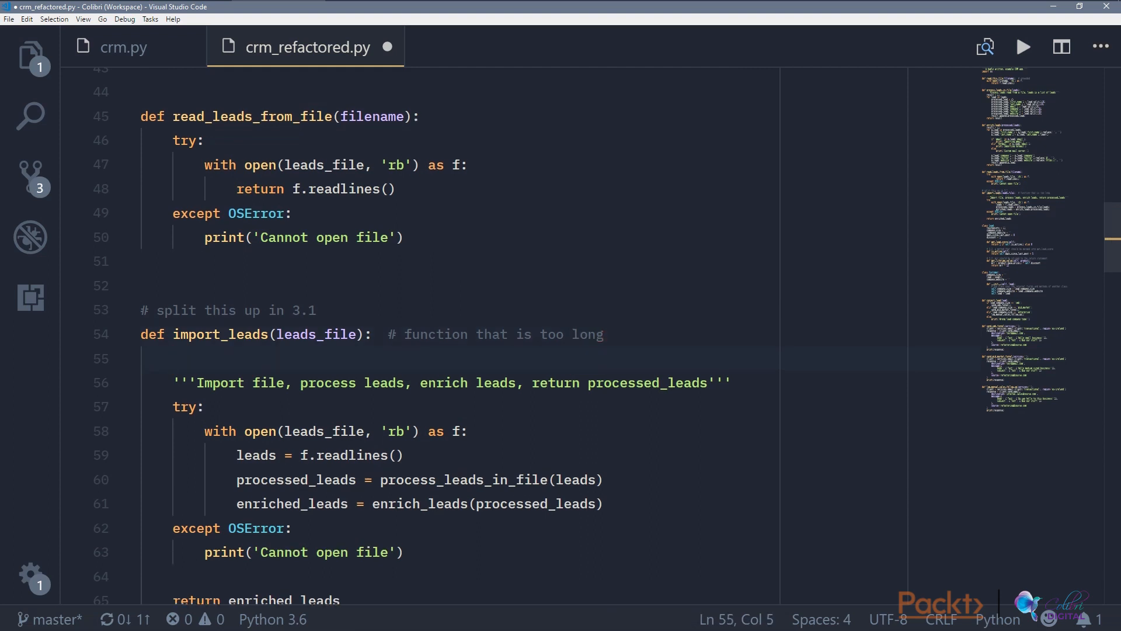
pyautogui.write('raw_leads = read_leads_from_file(')
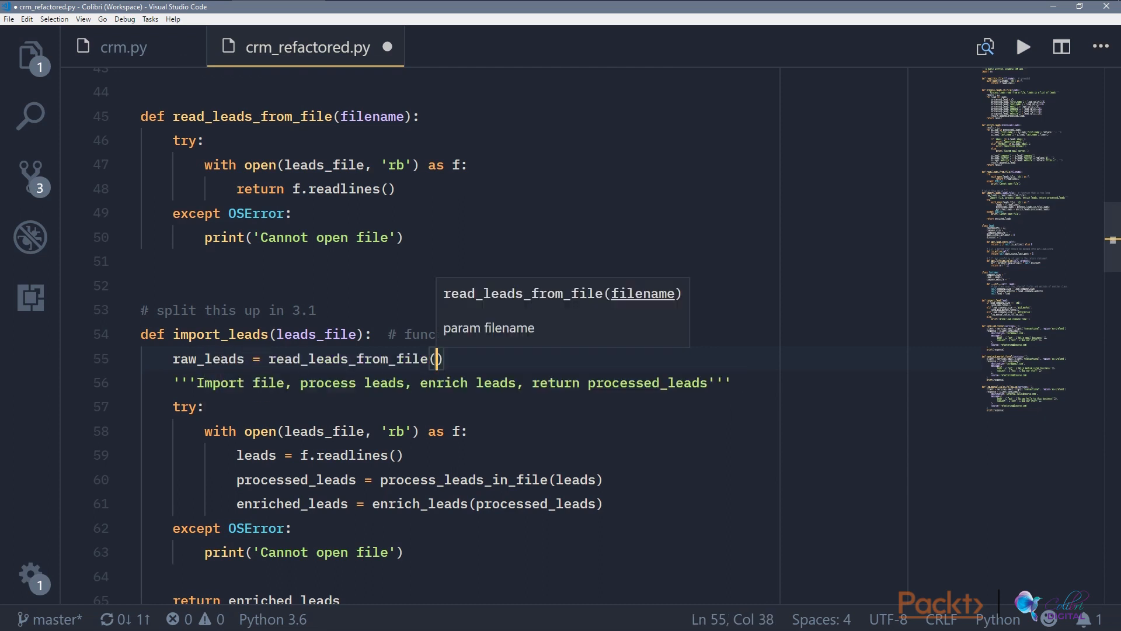
pyautogui.write('leads_file')
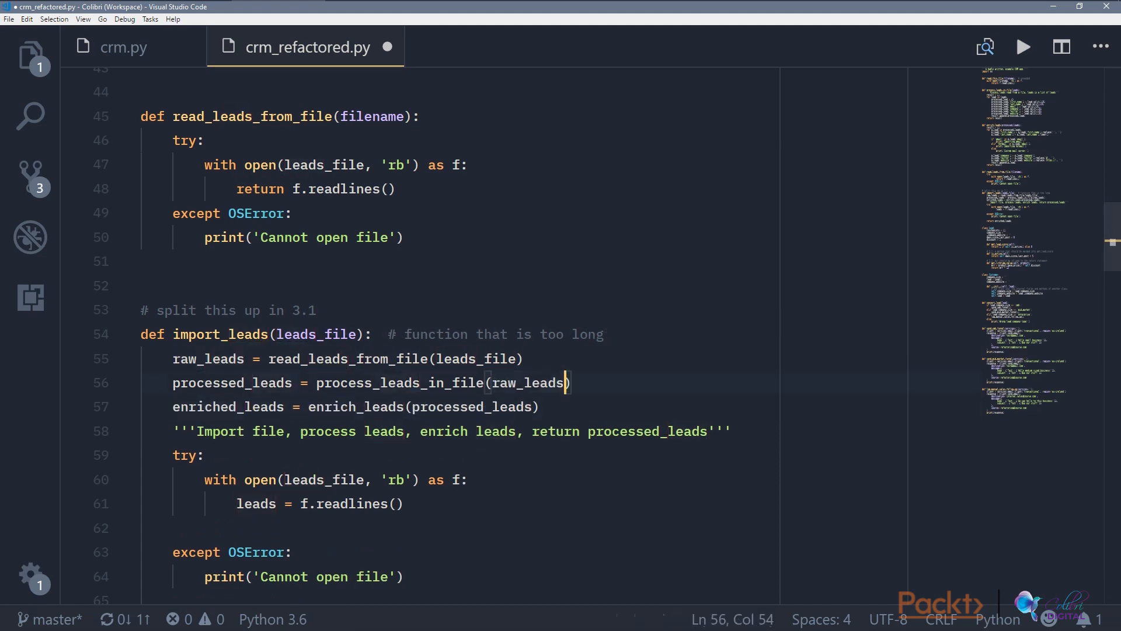
# Step: Remove the old docstring and try block from import_leads and save
pyautogui.scroll(-3)
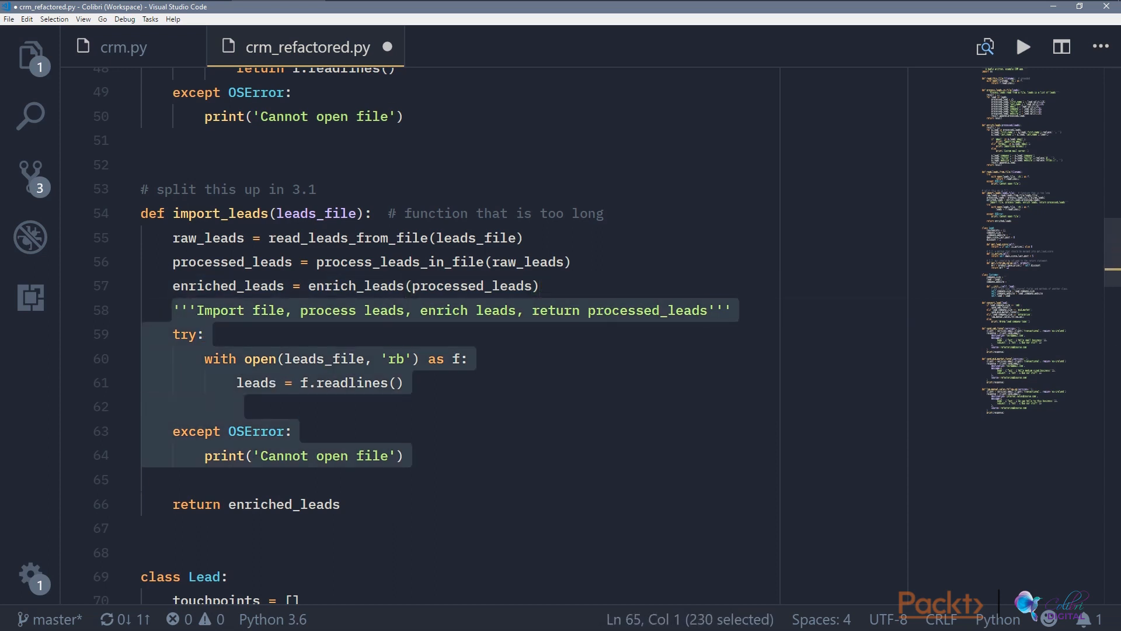
pyautogui.press('Delete')
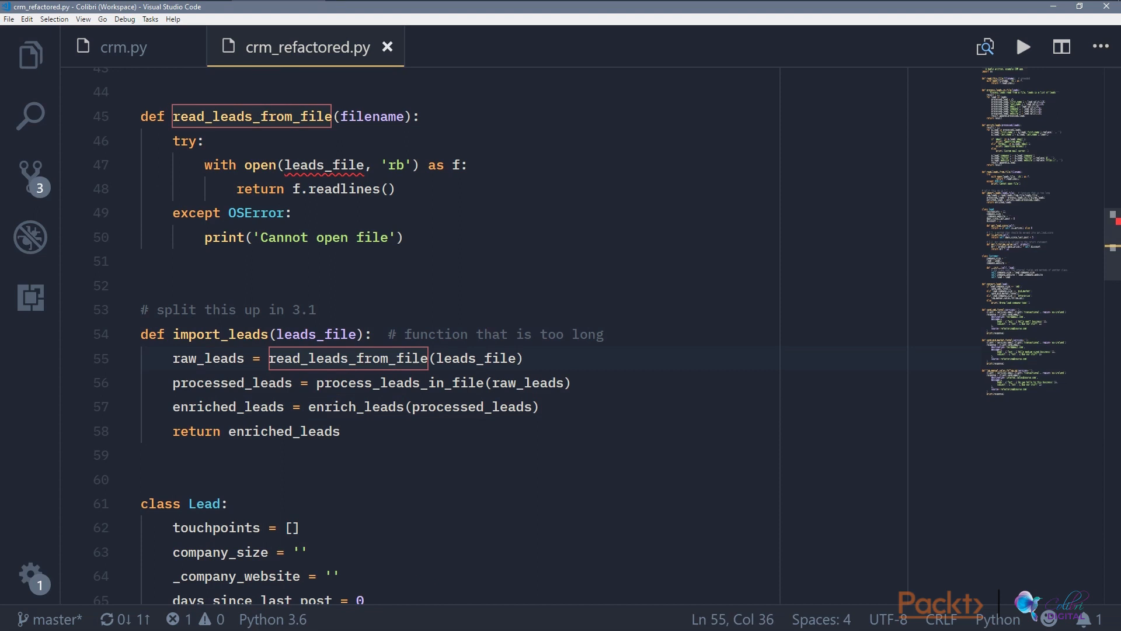
pyautogui.click(285, 431)
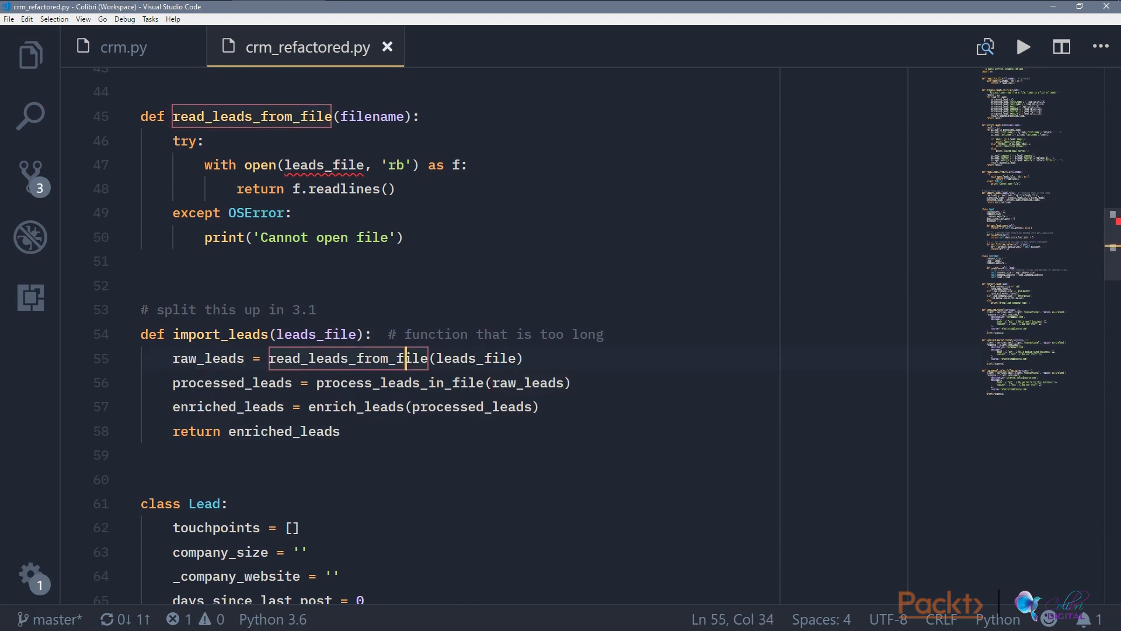
pyautogui.click(399, 383)
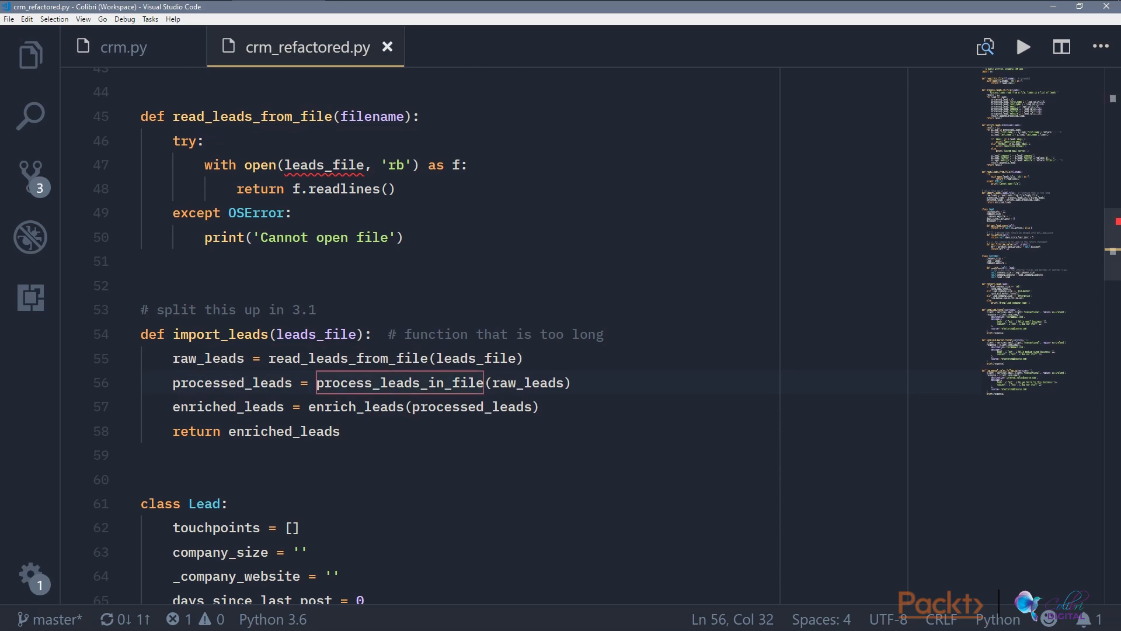
pyautogui.click(284, 431)
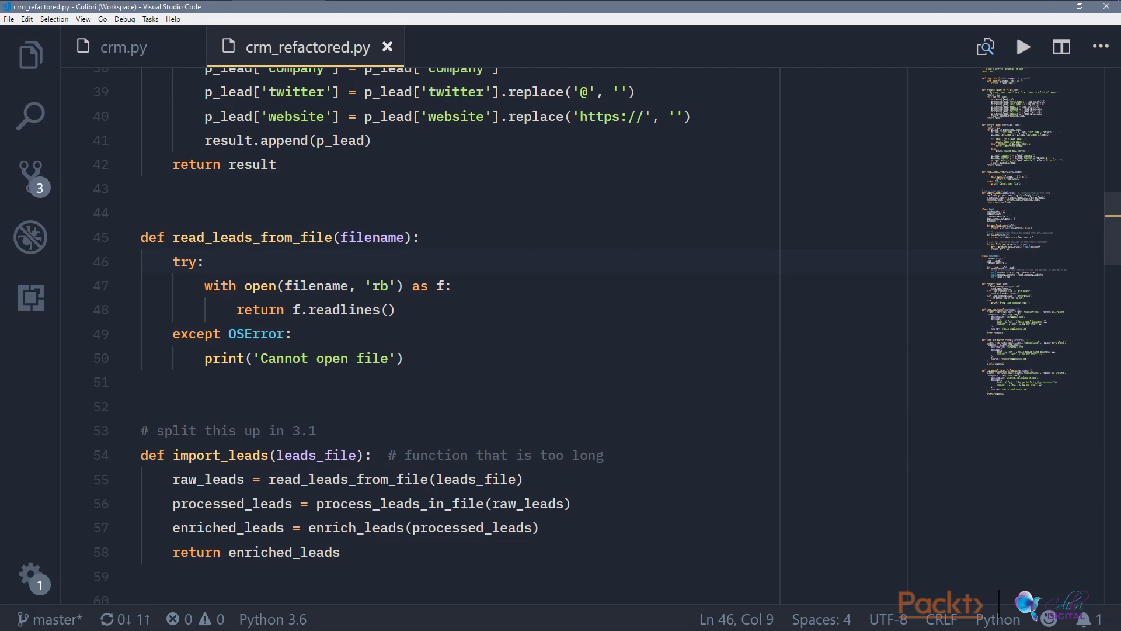
pyautogui.scroll(3)
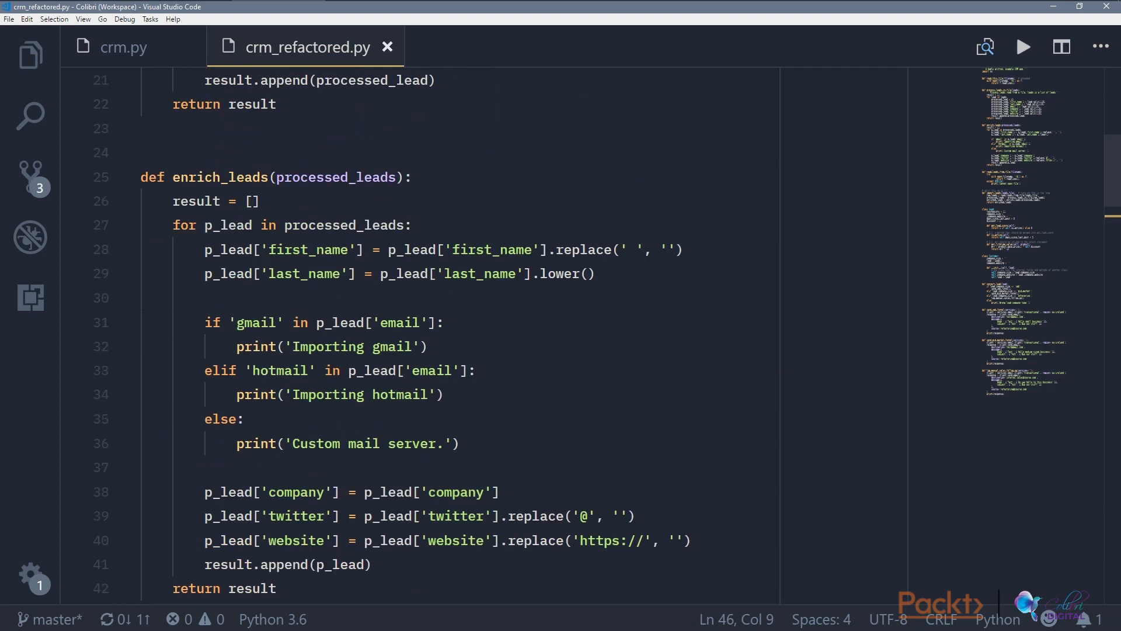
pyautogui.scroll(3)
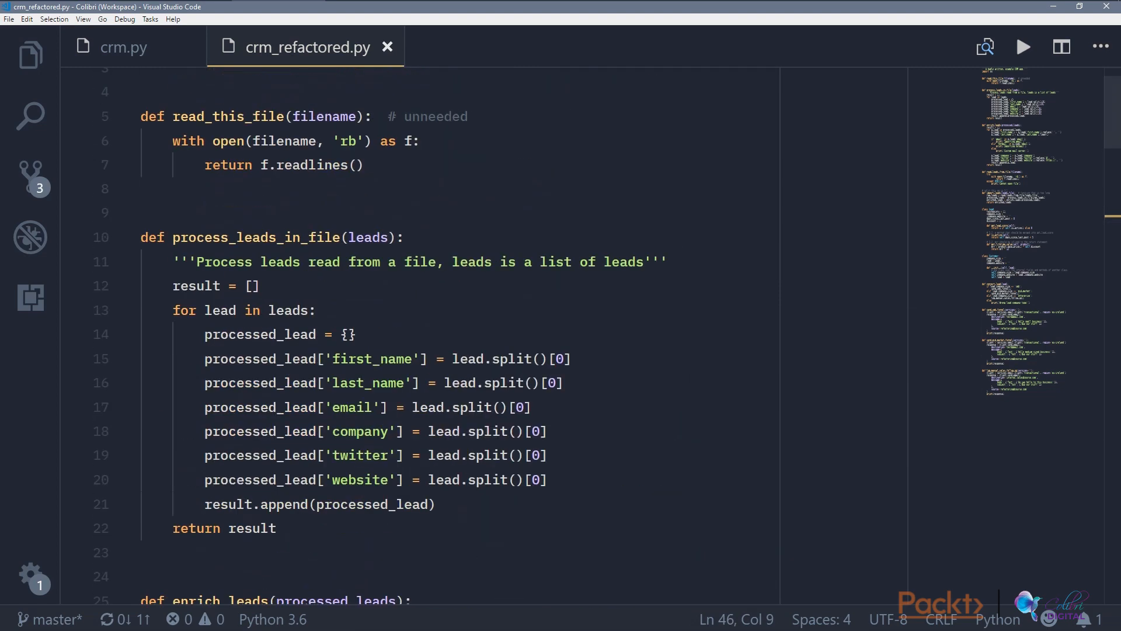
pyautogui.scroll(-3)
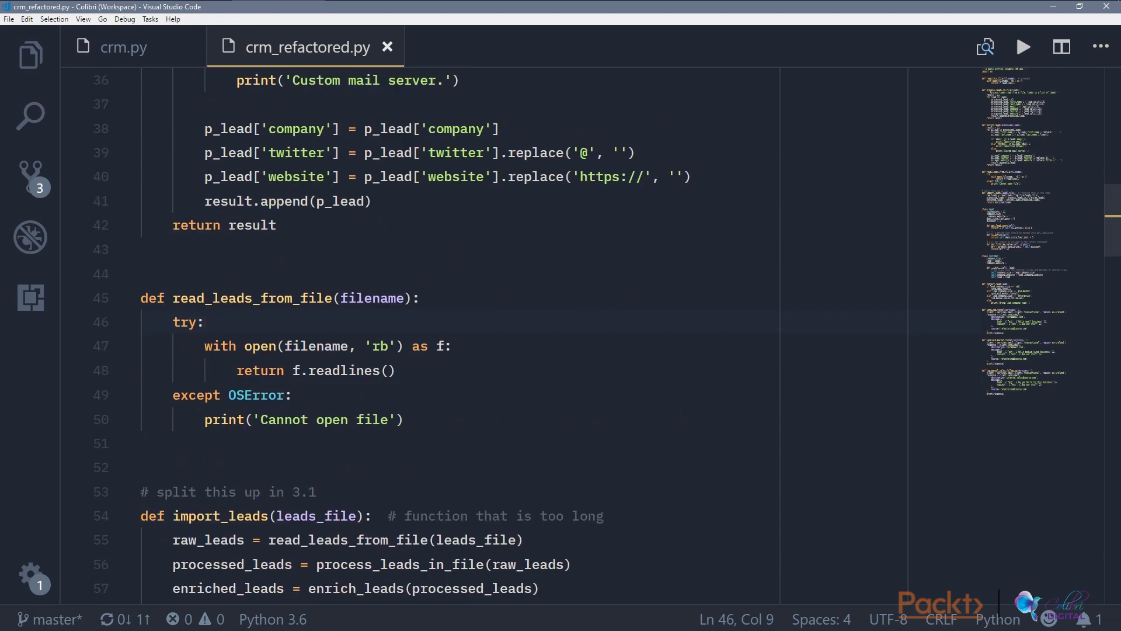
pyautogui.scroll(-3)
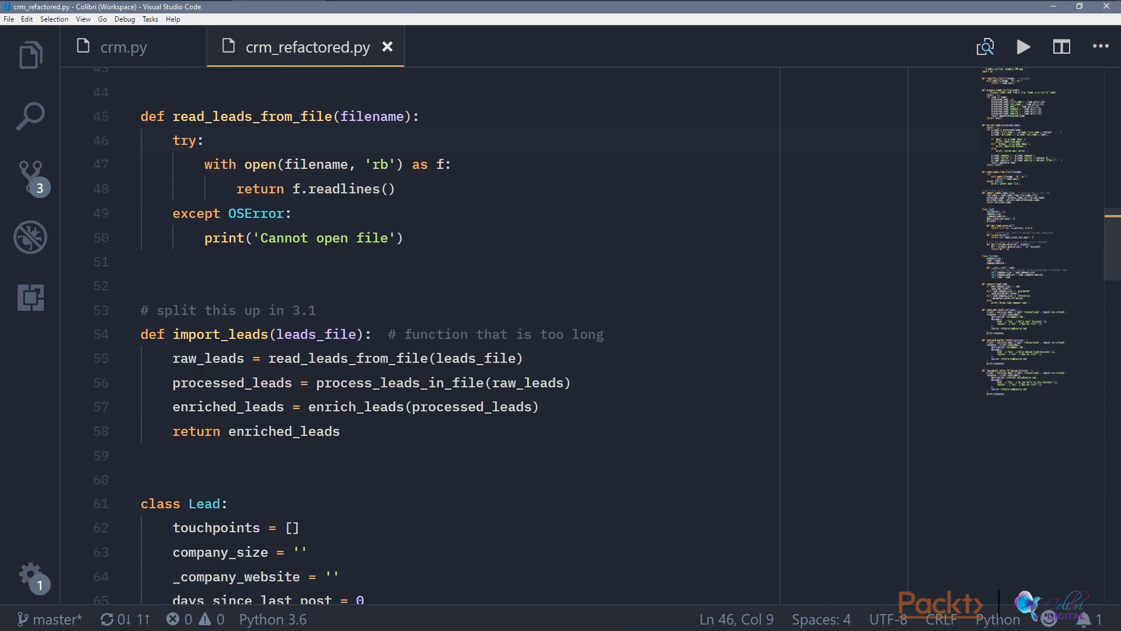
pyautogui.scroll(-3)
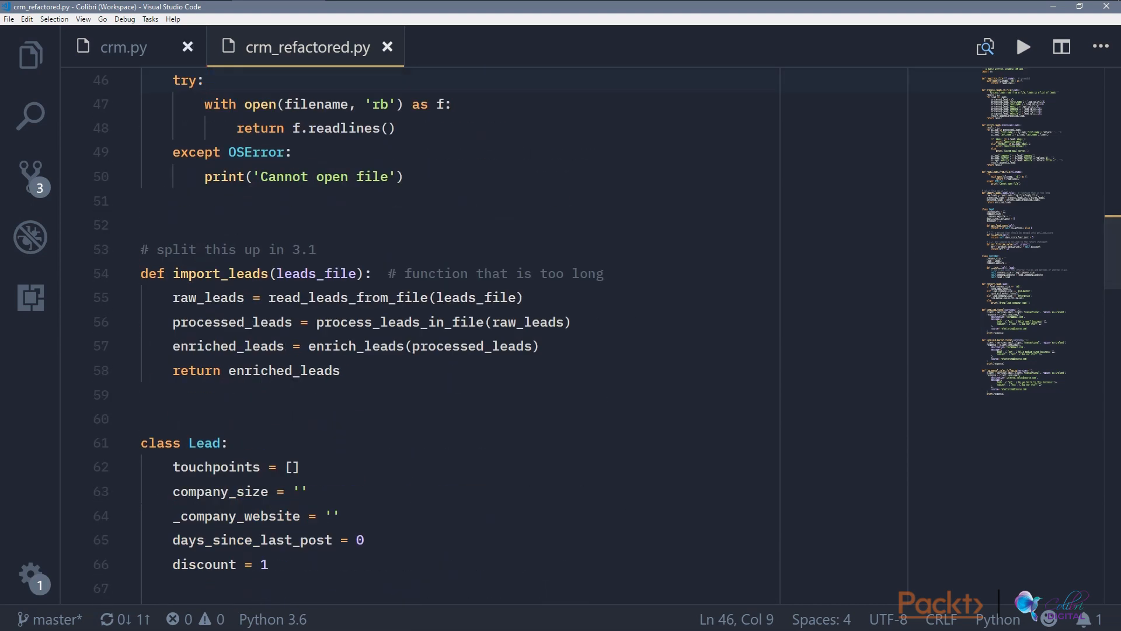
# Step: Copy import_leads from crm.py into crm_refactored.py as import_leads_1 and save
pyautogui.click(123, 46)
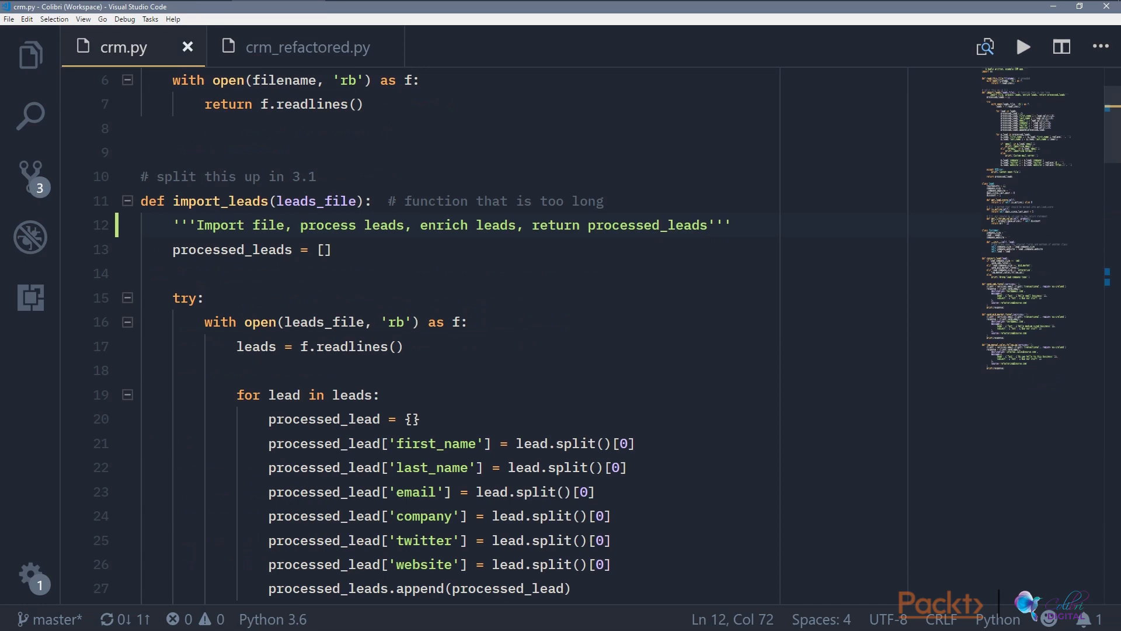
pyautogui.scroll(-3)
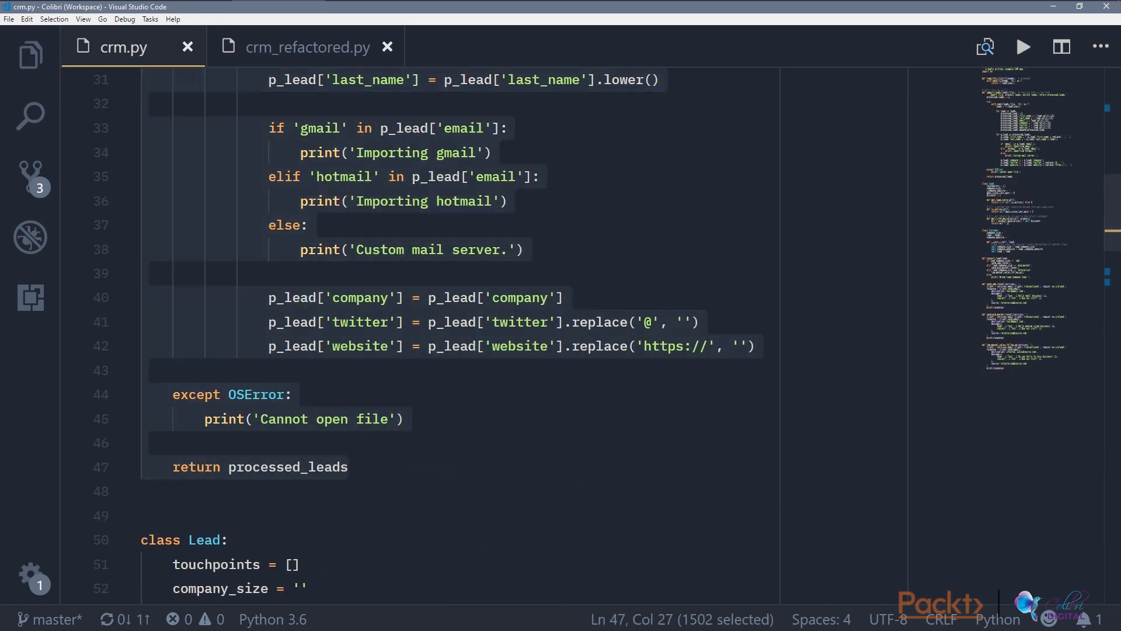
pyautogui.click(307, 47)
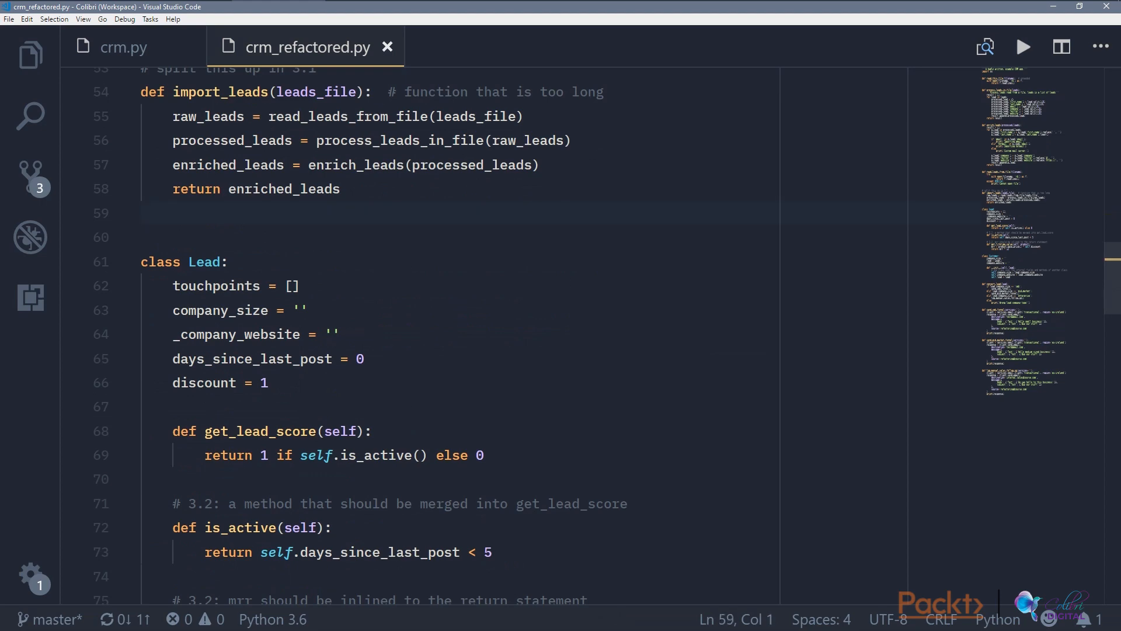
pyautogui.scroll(-3)
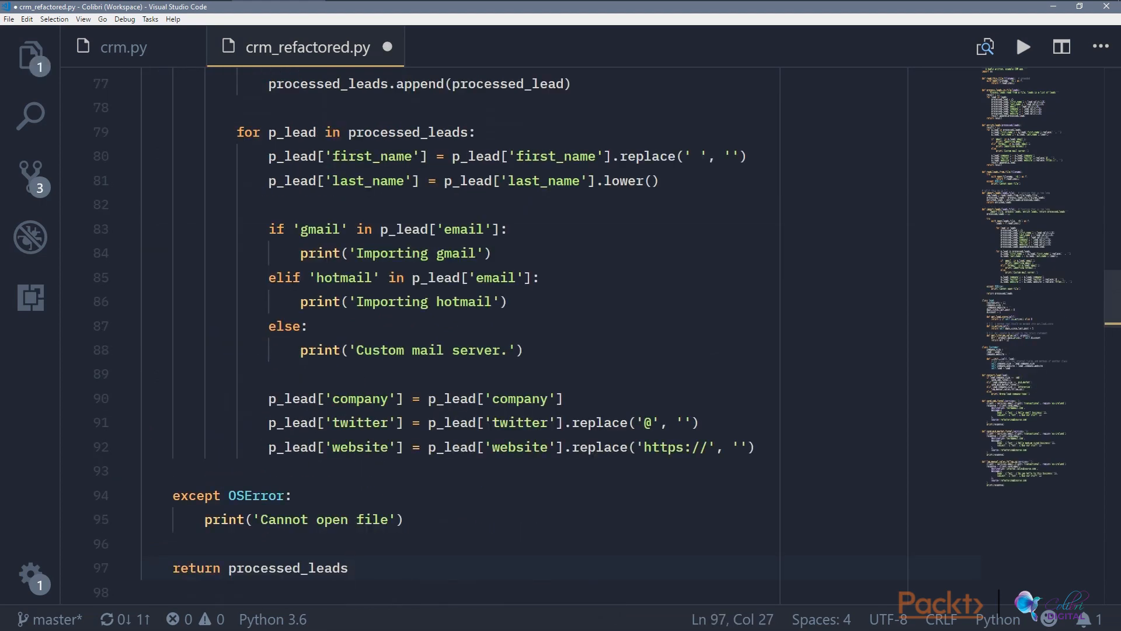
pyautogui.scroll(3)
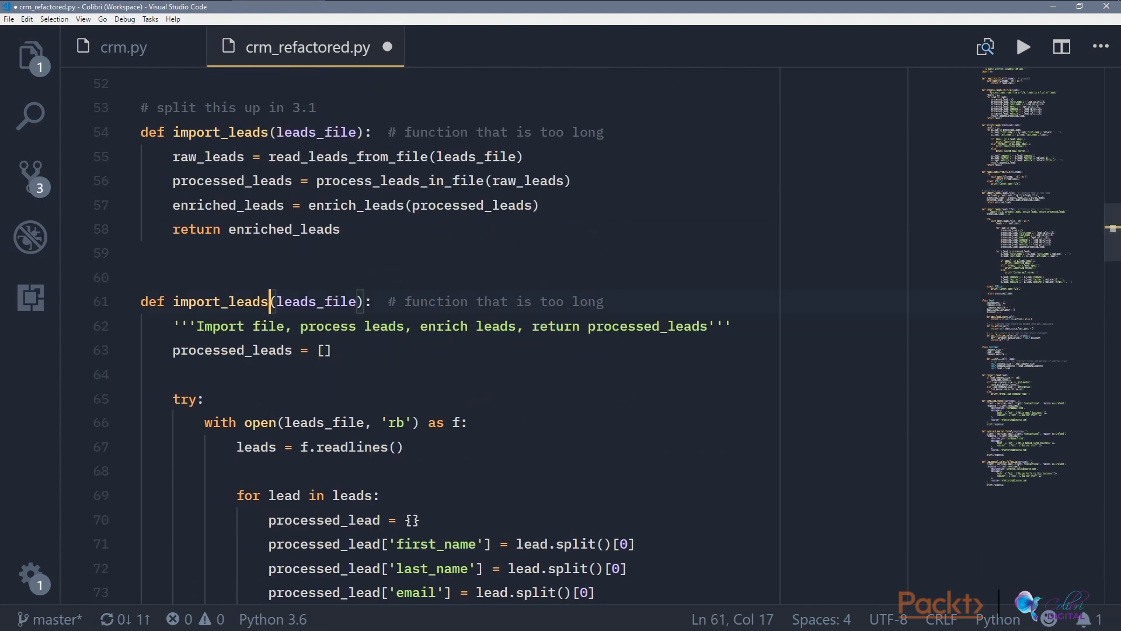
pyautogui.write('_1')
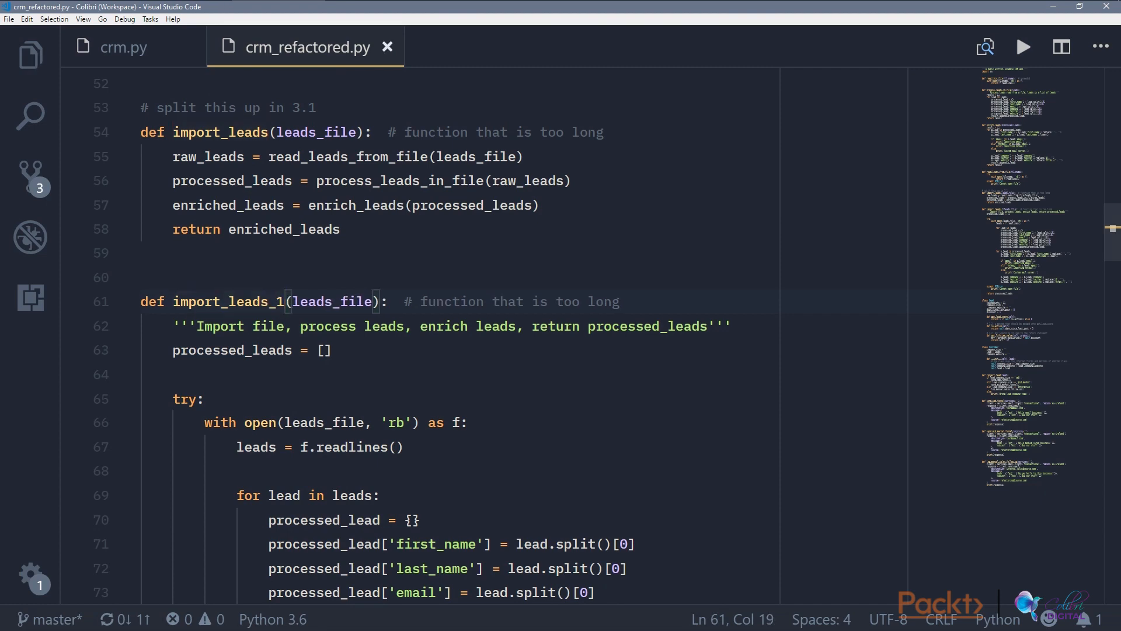
pyautogui.scroll(-3)
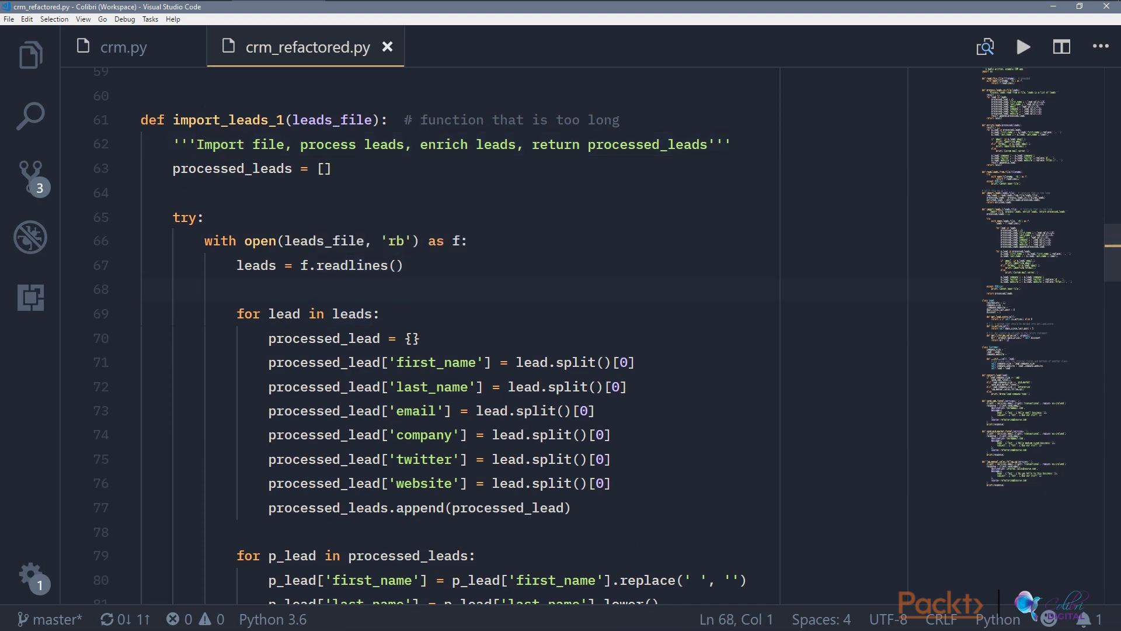
# Step: Extract the for-lead loop in import_leads_1 into a method named process_leads_vscode
pyautogui.click(238, 313)
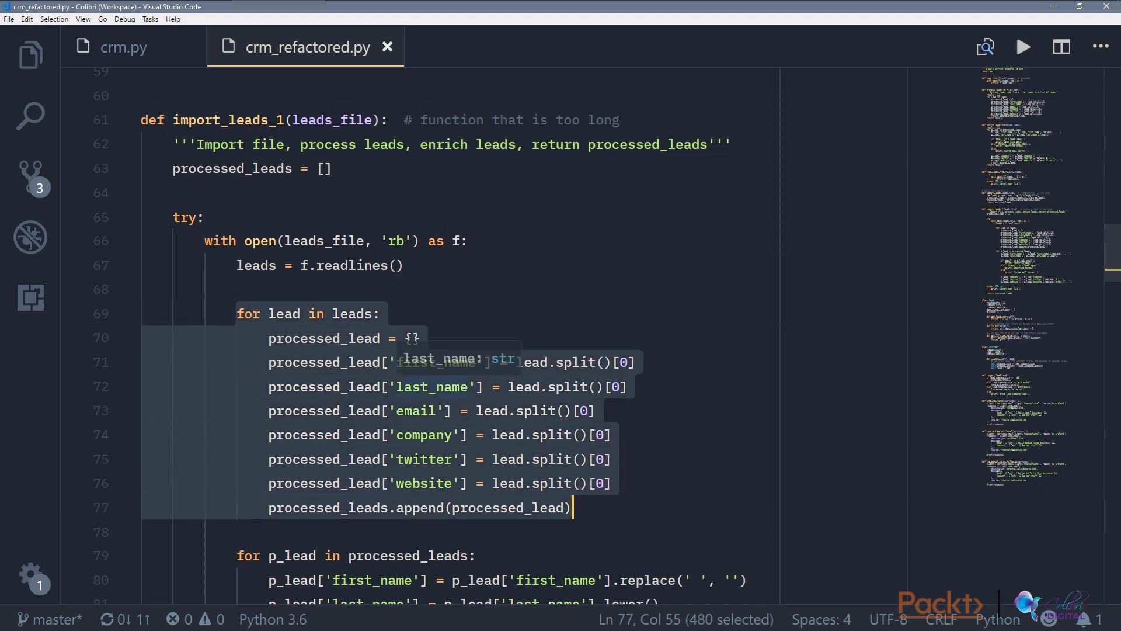
pyautogui.scroll(3)
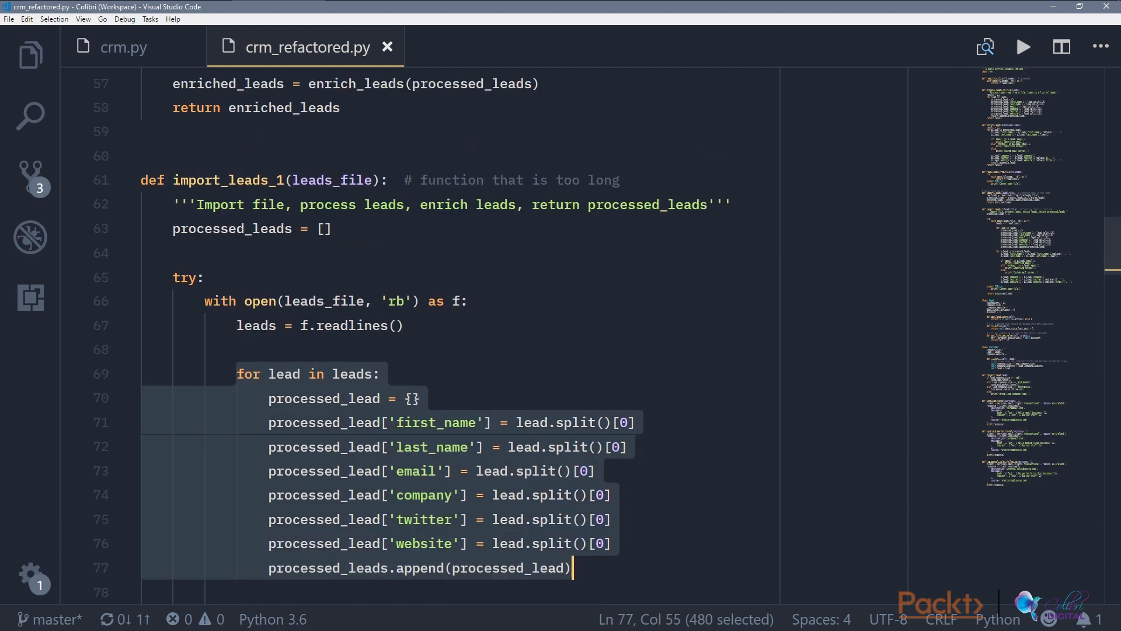
pyautogui.scroll(-3)
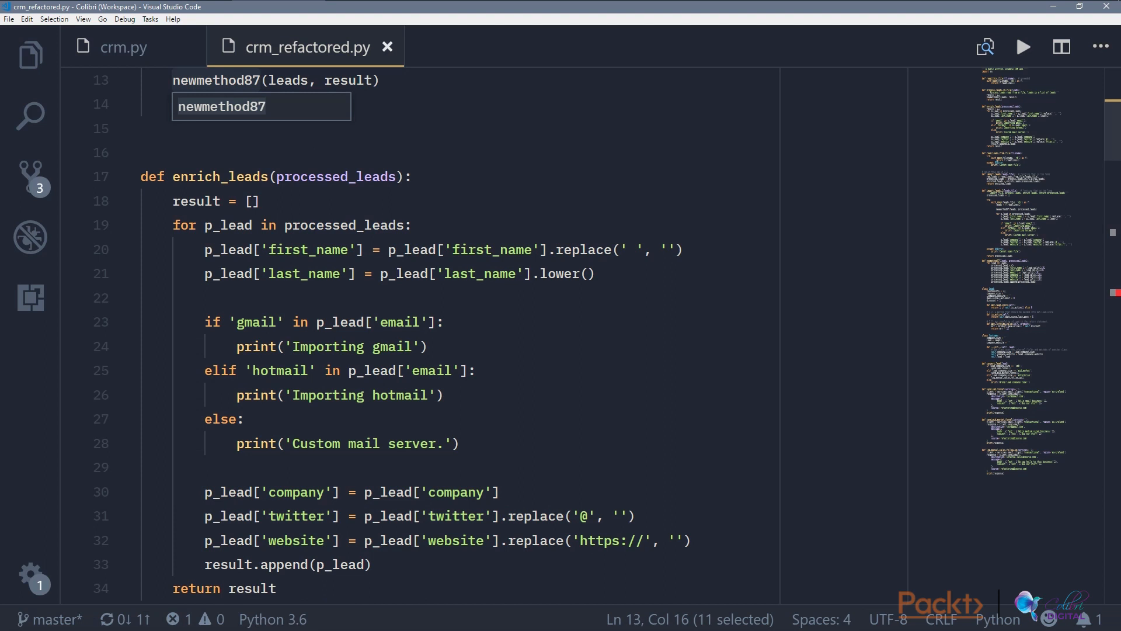
pyautogui.write('procee')
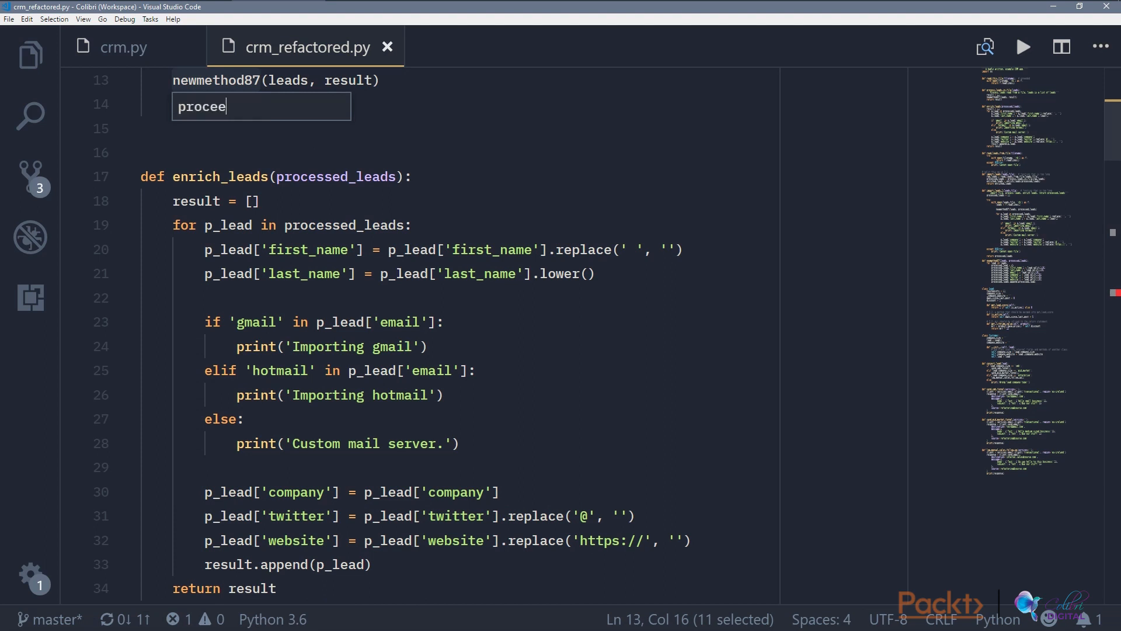
pyautogui.write('ss')
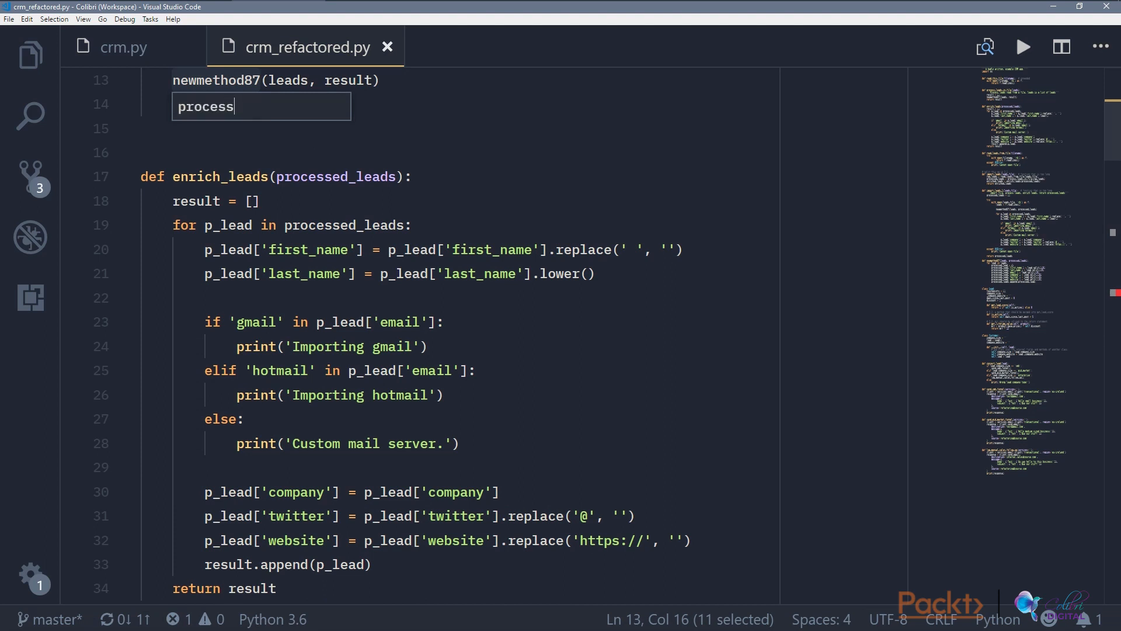
pyautogui.write('_leads_vscode(leads, result')
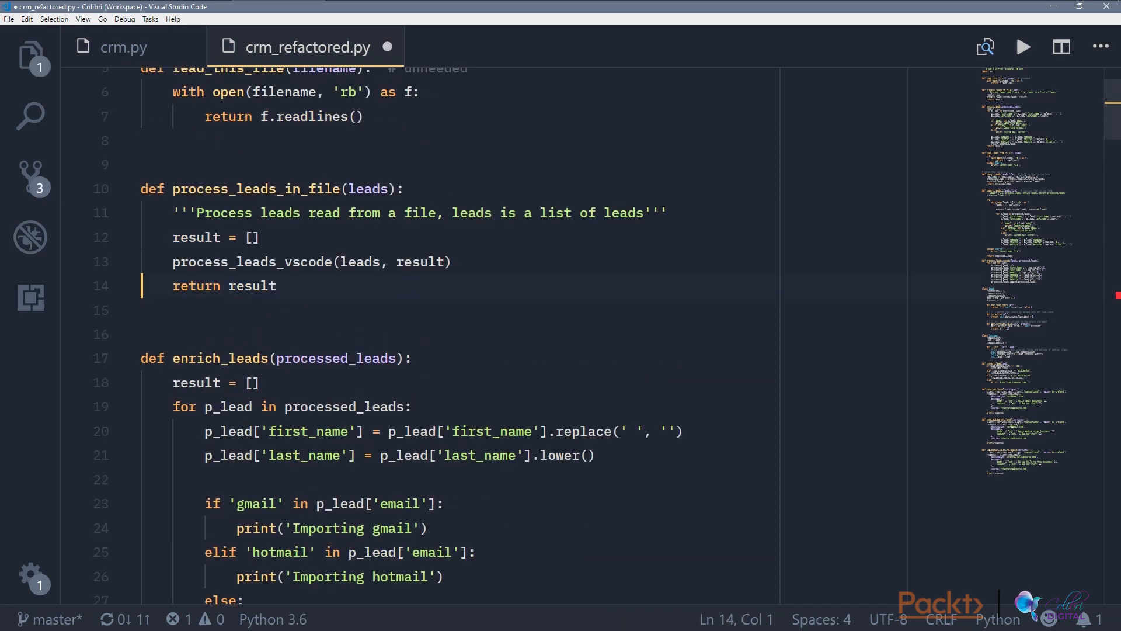
pyautogui.scroll(-3)
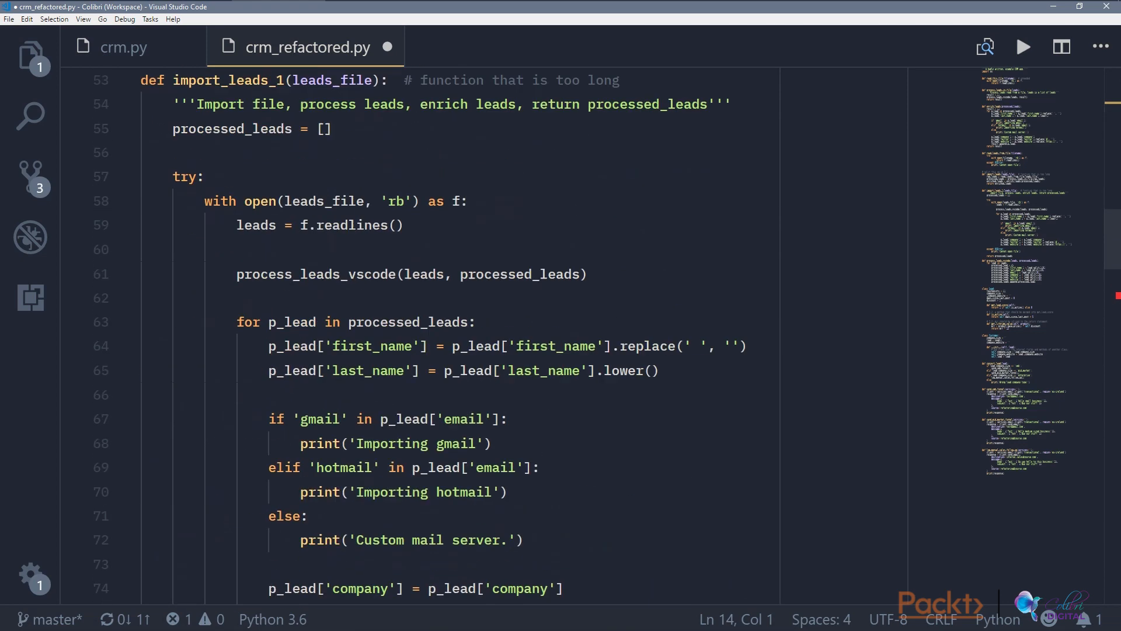
pyautogui.scroll(3)
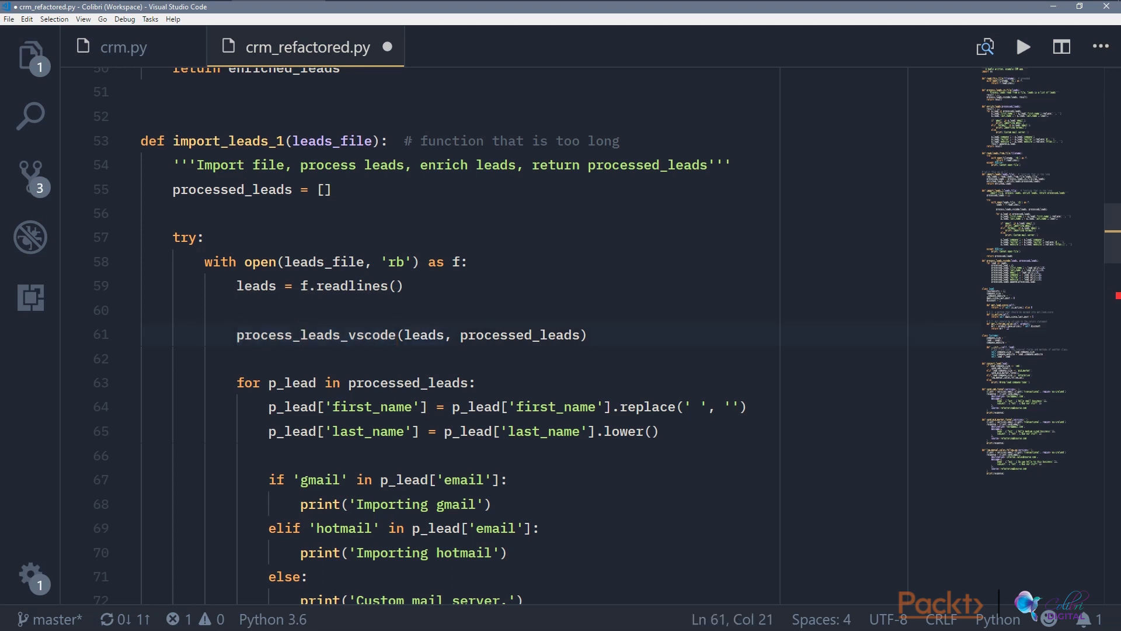
pyautogui.doubleClick(316, 335)
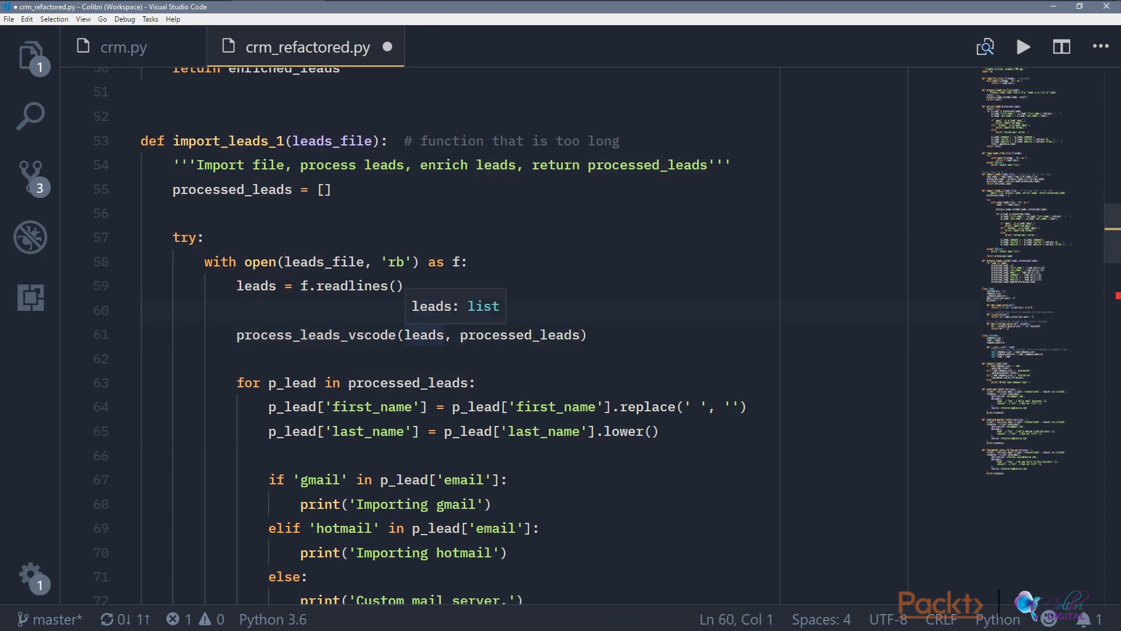
pyautogui.click(403, 285)
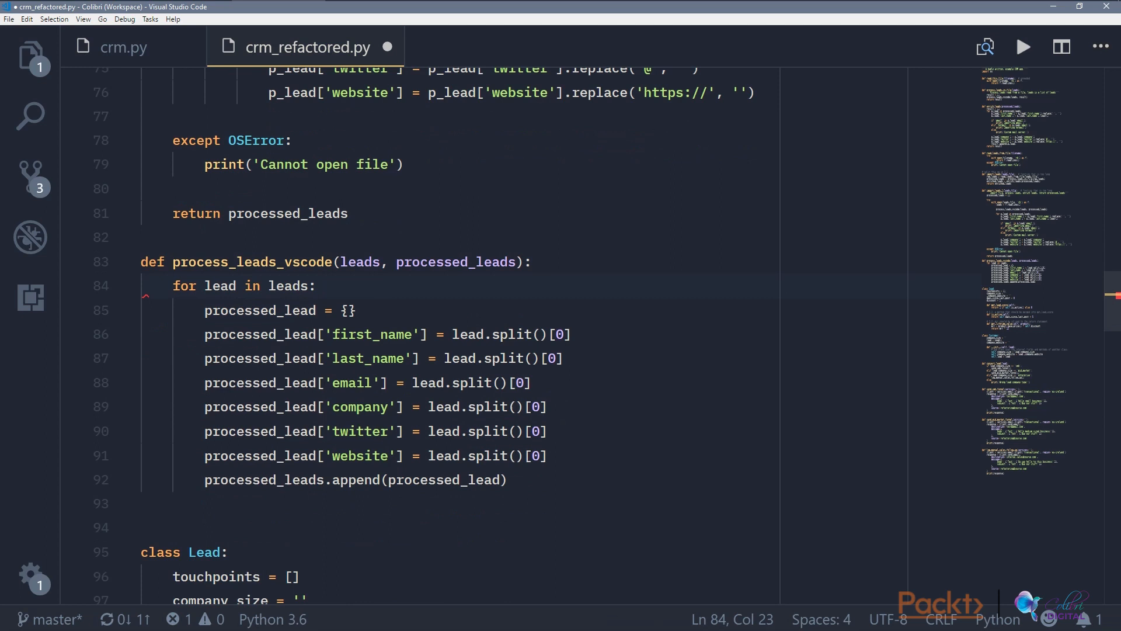
pyautogui.scroll(3)
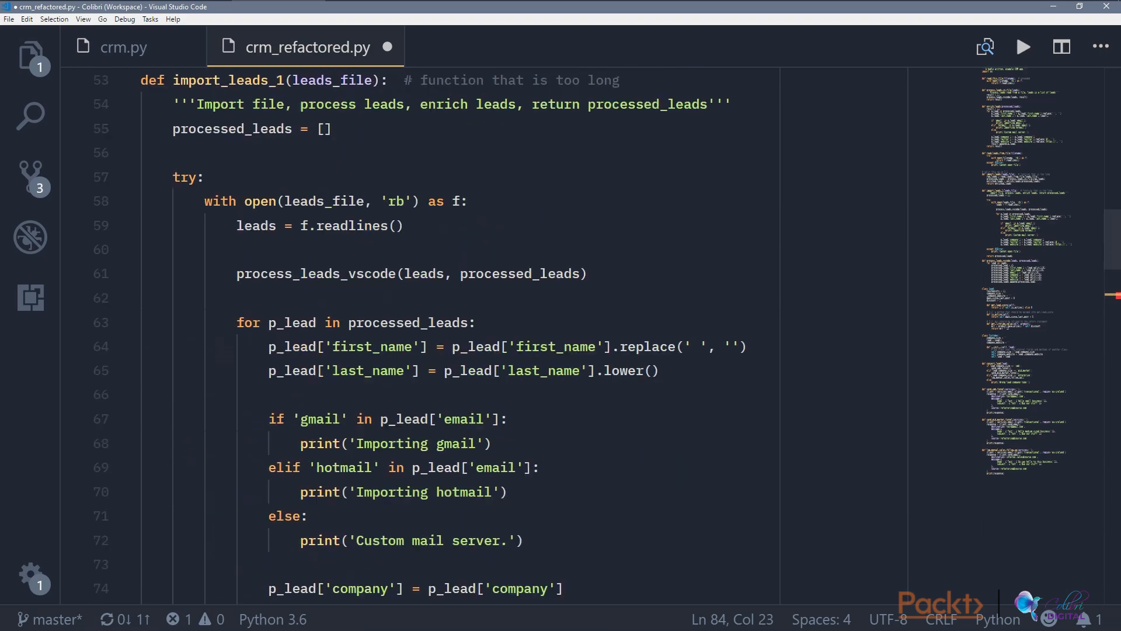
pyautogui.scroll(3)
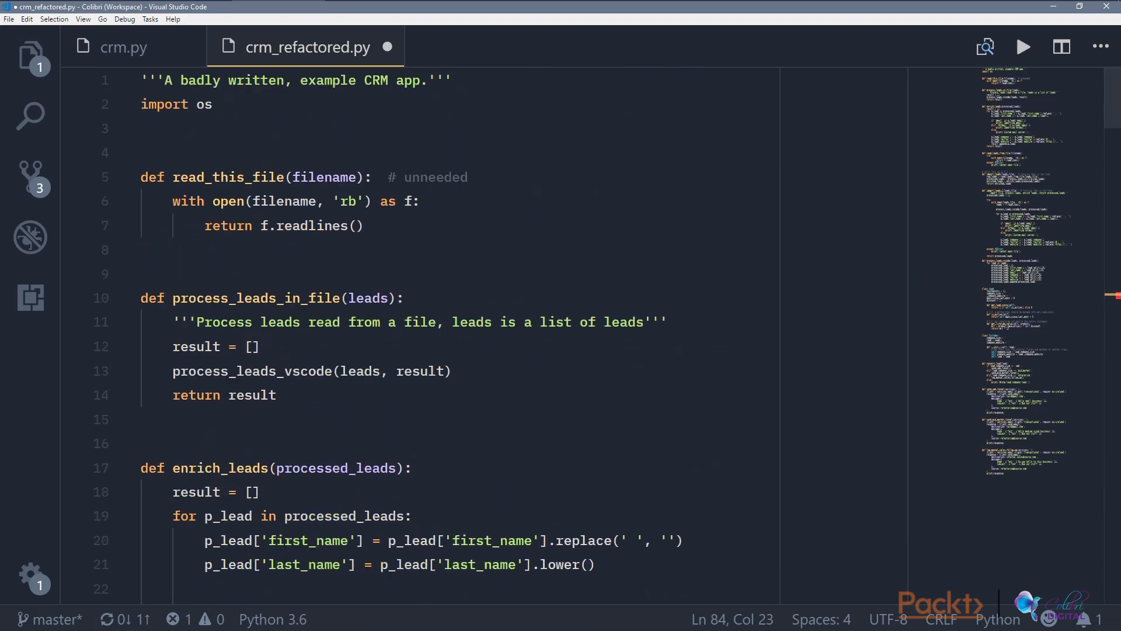
pyautogui.scroll(-3)
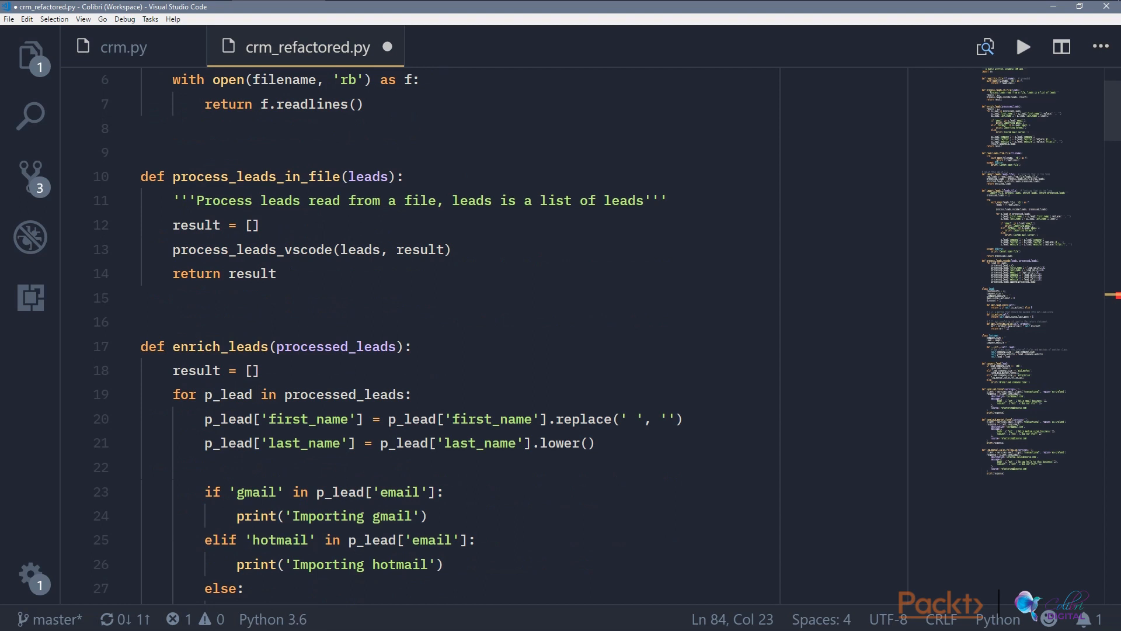
pyautogui.click(422, 250)
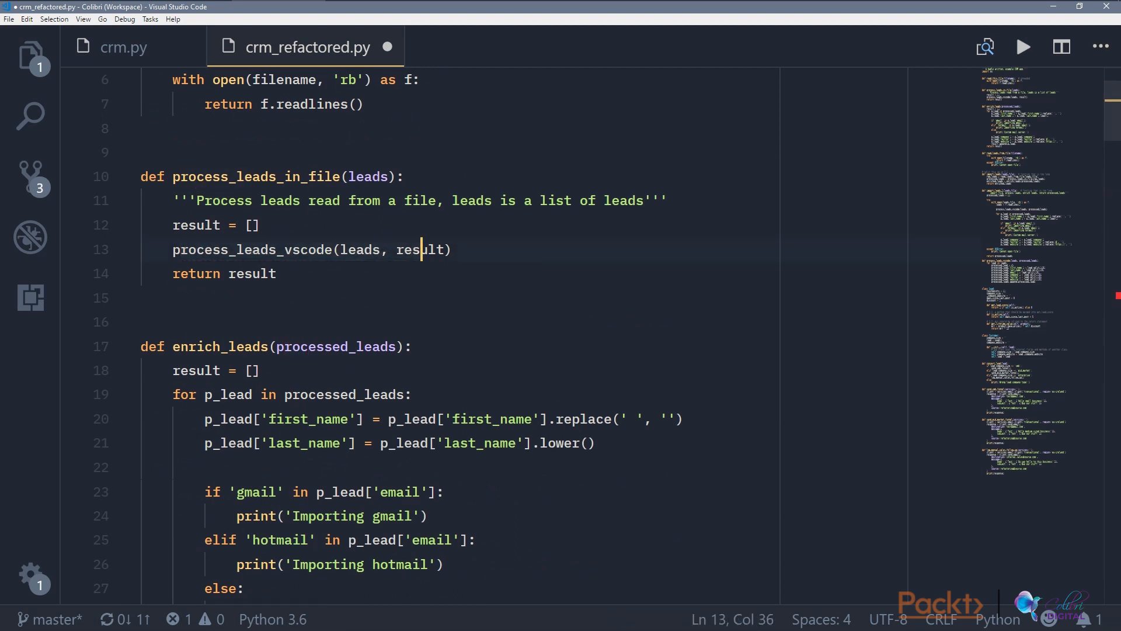